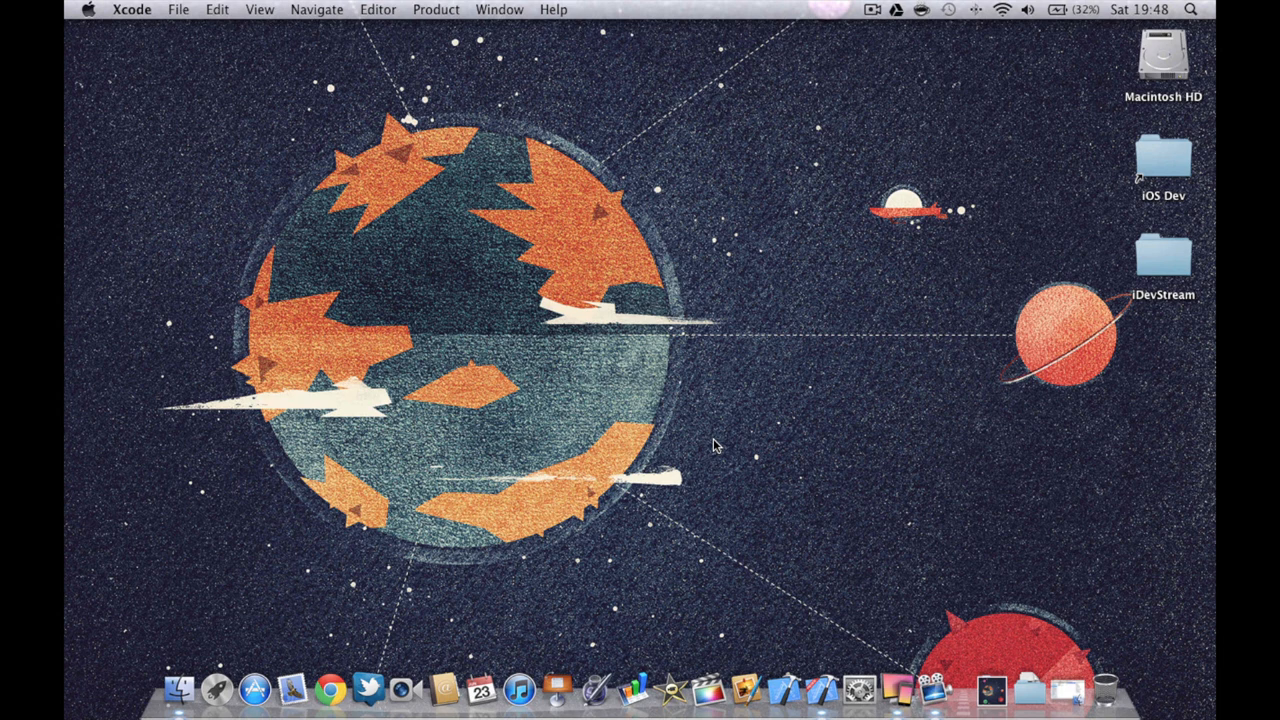
mouse_move(820, 690)
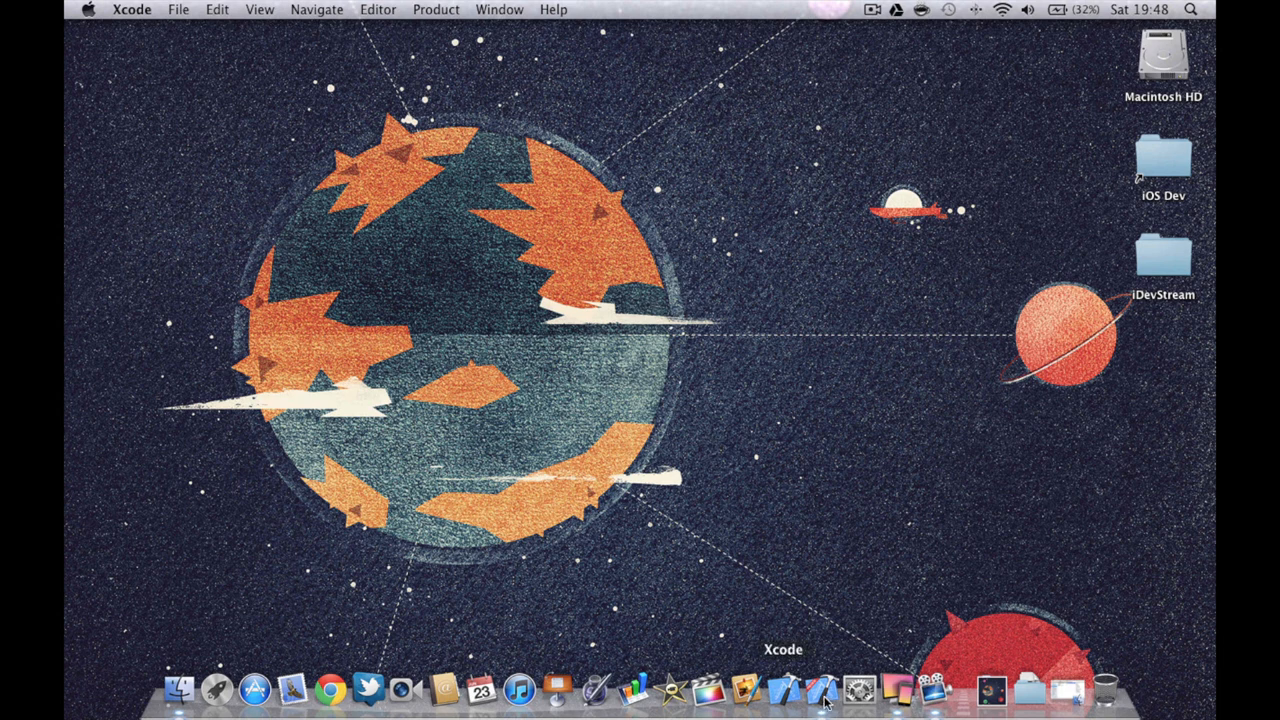
Launch Xcode from the Dock so its welcome window with recent projects appears.
left_click(796, 698)
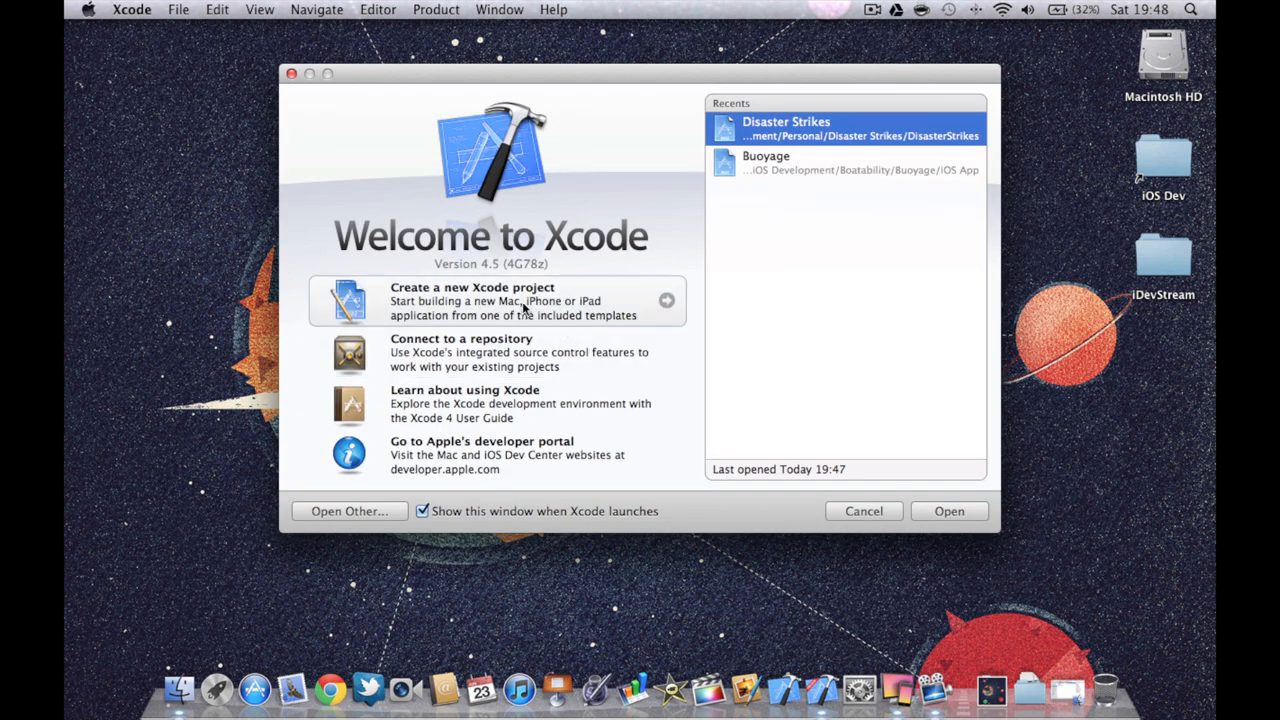
Create a Single View Application named AccelerometerMovement for iPhone and proceed to the save-location sheet.
left_click(510, 300)
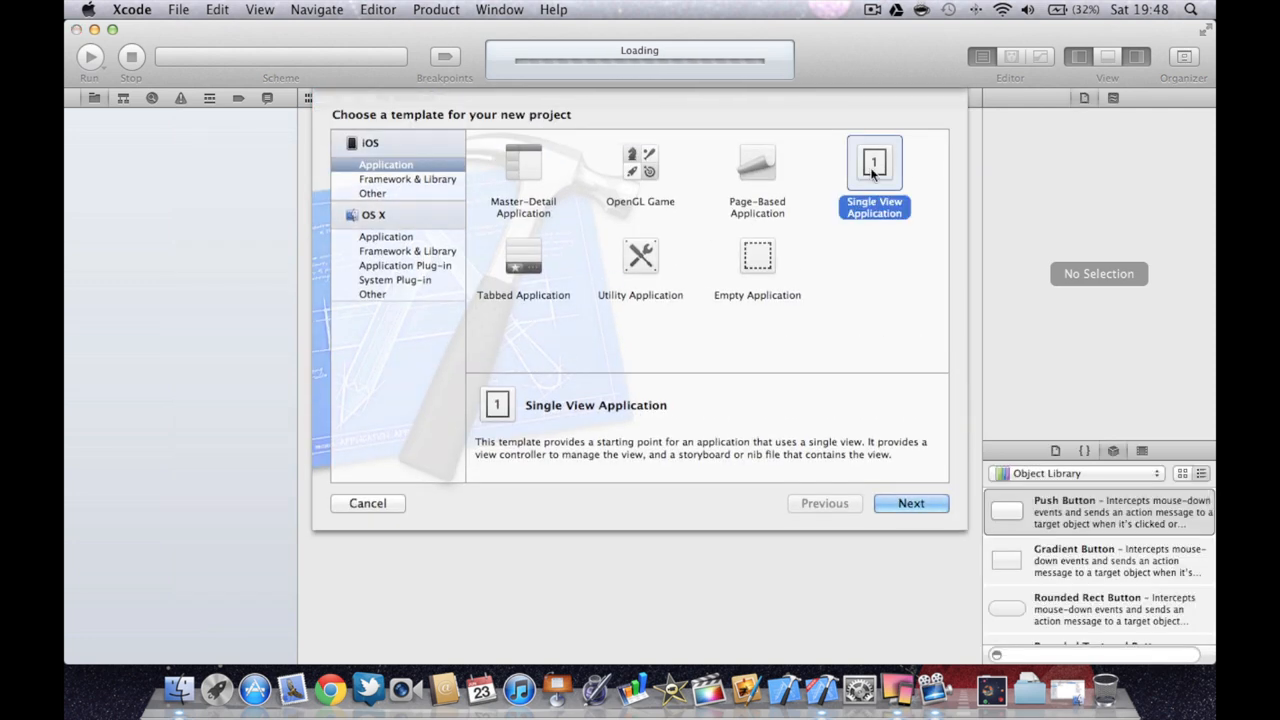
left_click(912, 504)
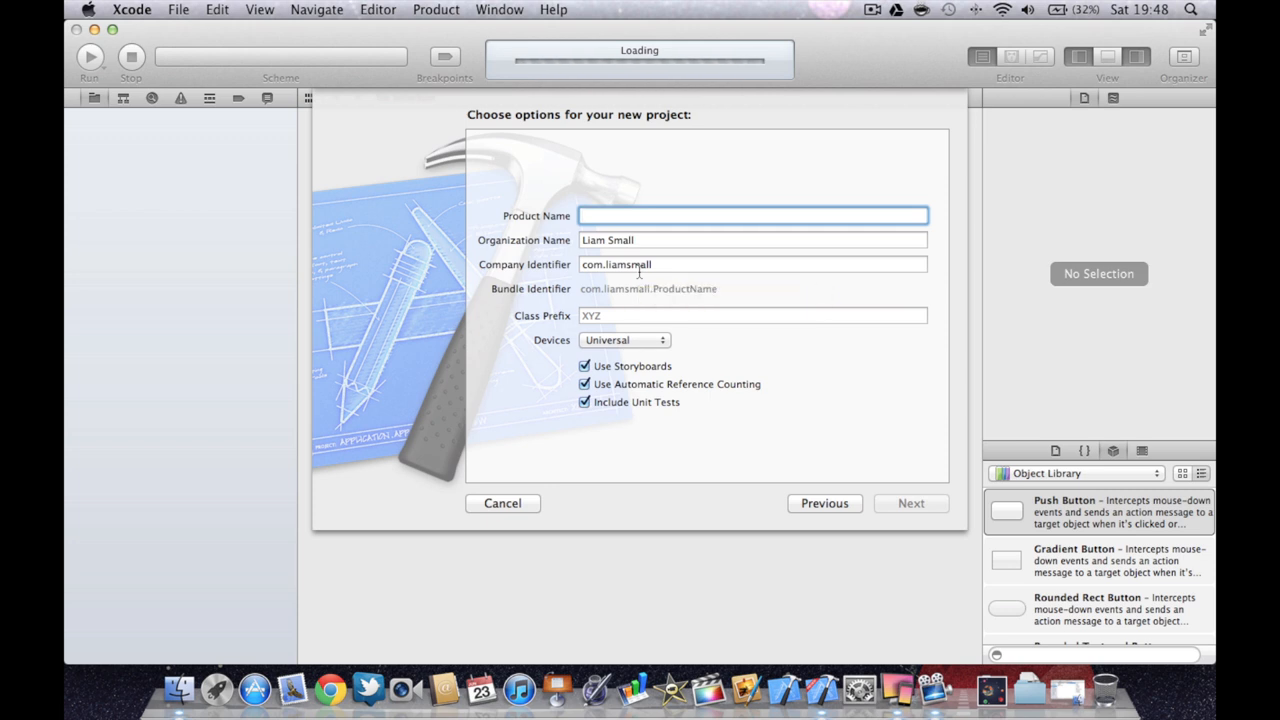
type("Accelerom")
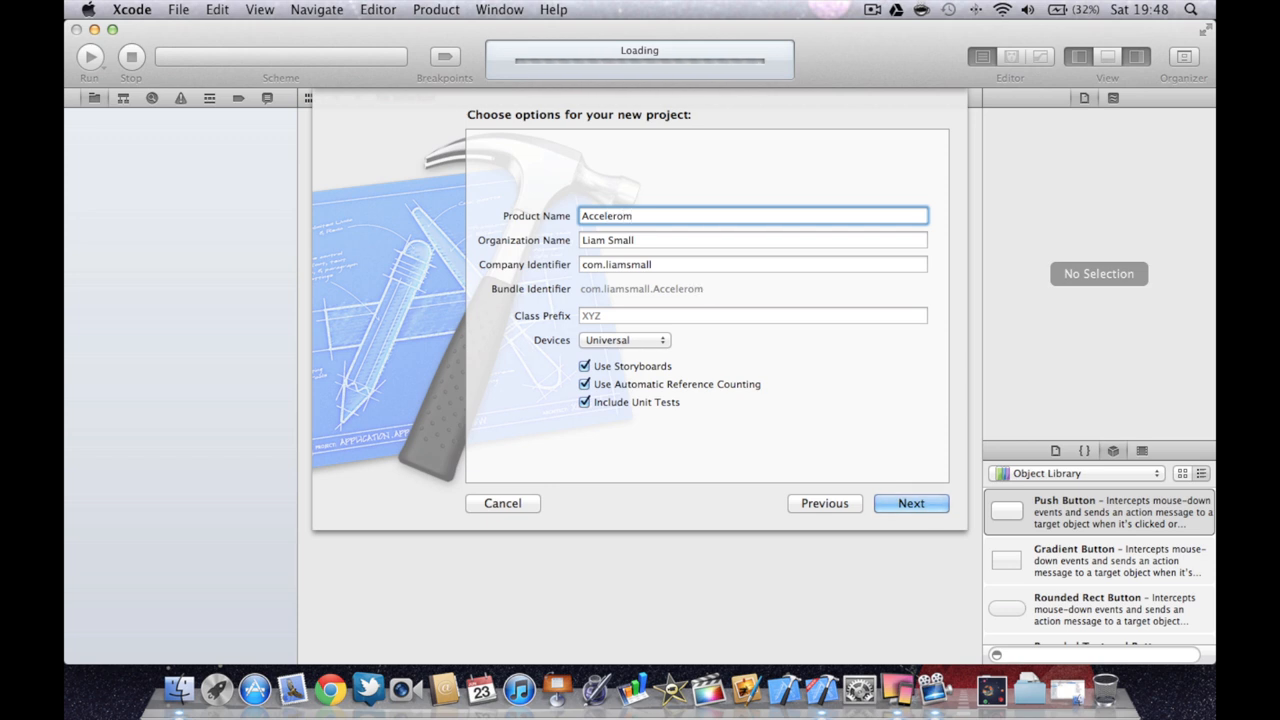
type("eter")
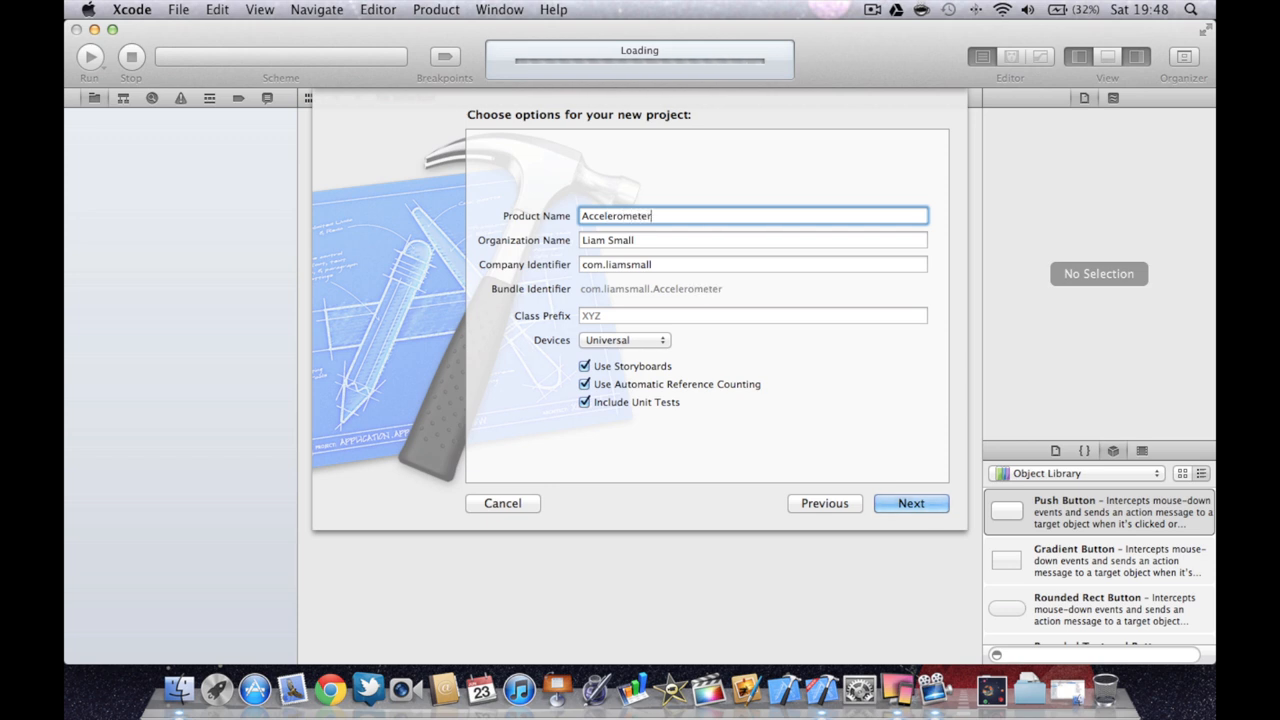
type("Movement")
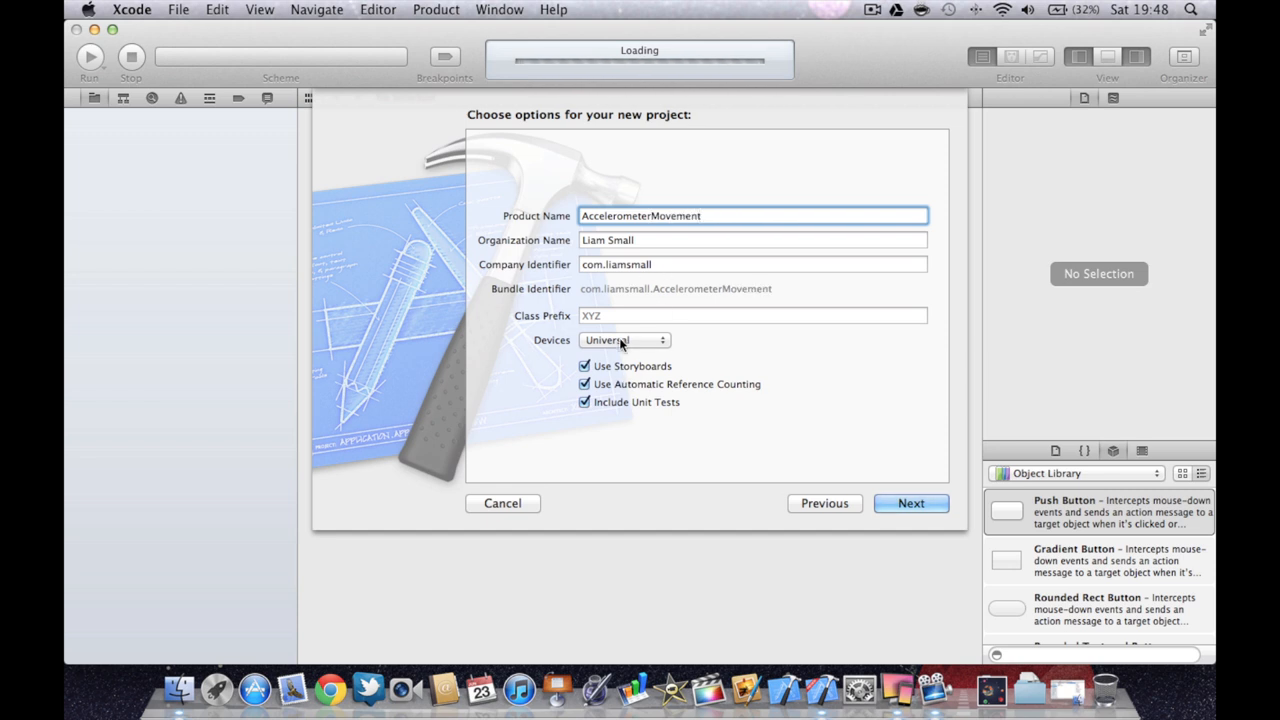
left_click(624, 340)
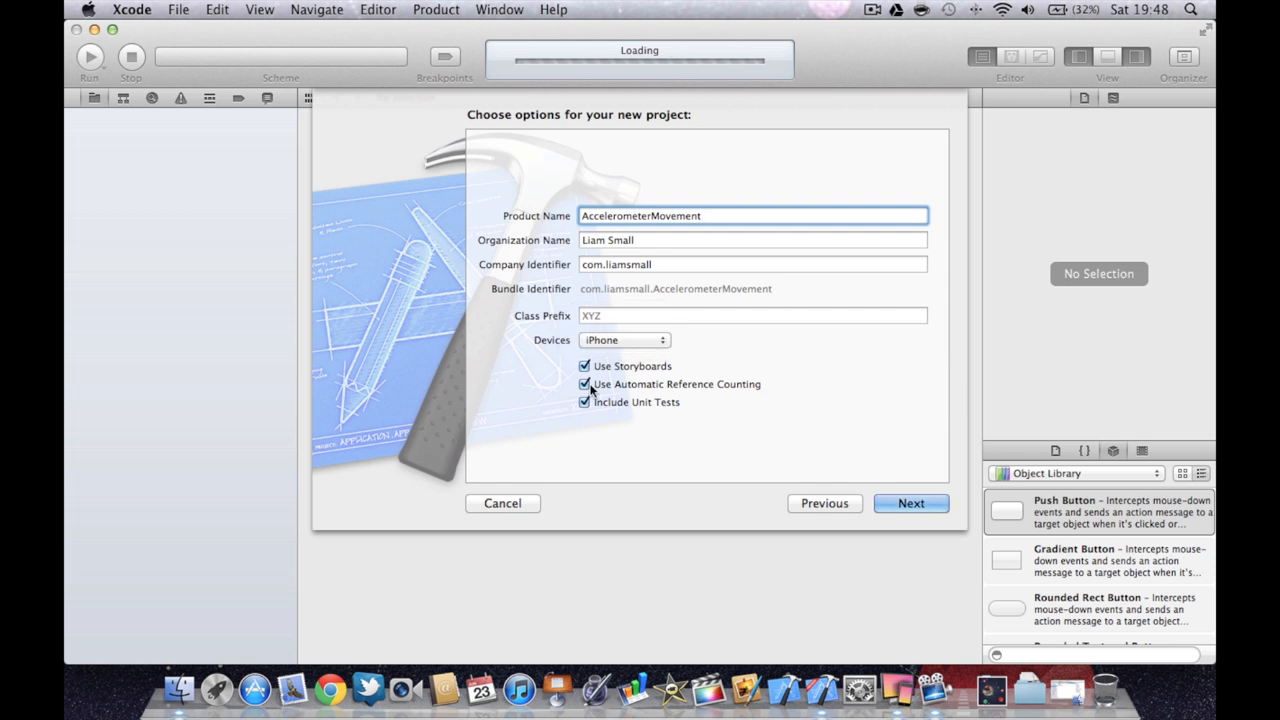
mouse_move(584, 386)
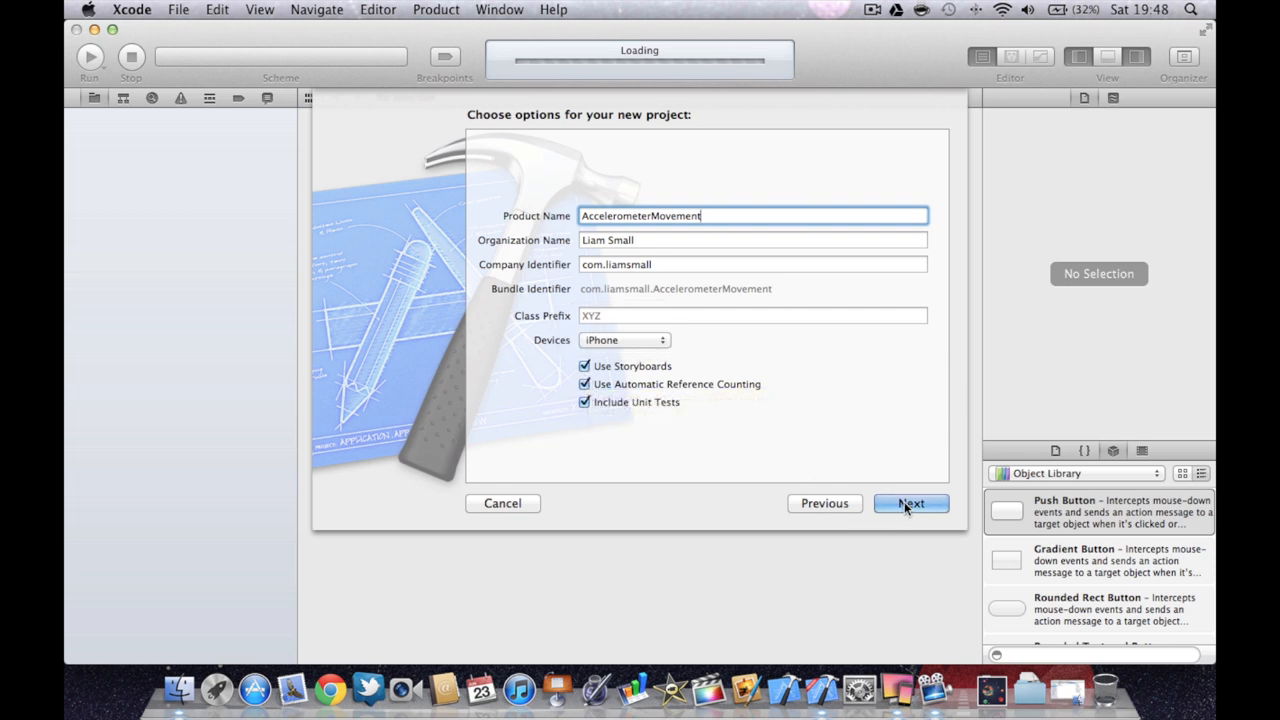
left_click(912, 504)
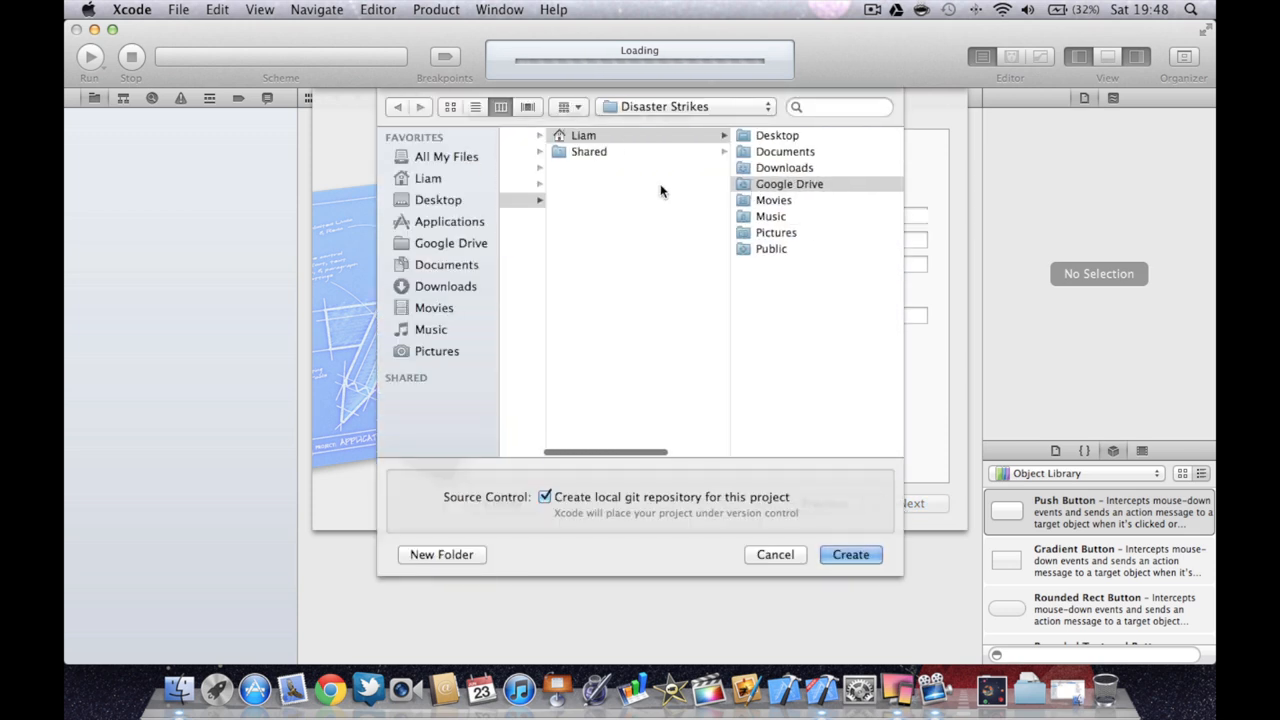
Save the project into the Xcode folder inside iDevStream and create it.
left_click(436, 200)
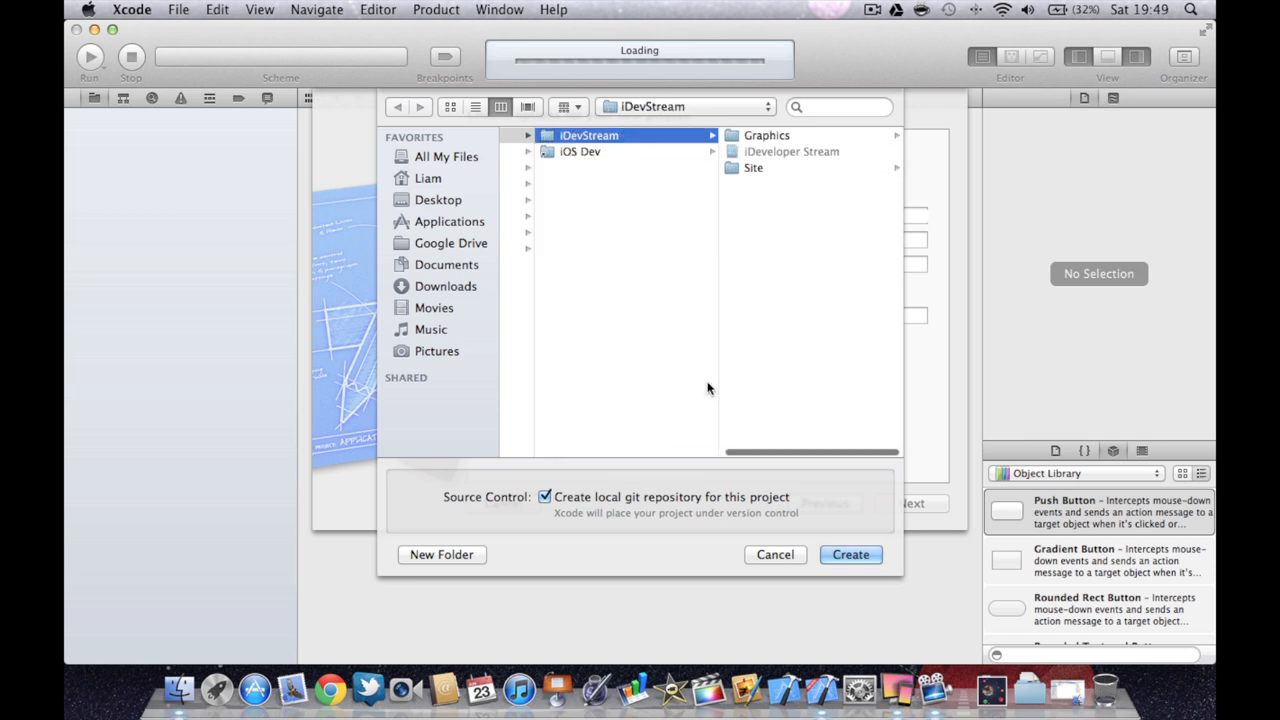
left_click(440, 554)
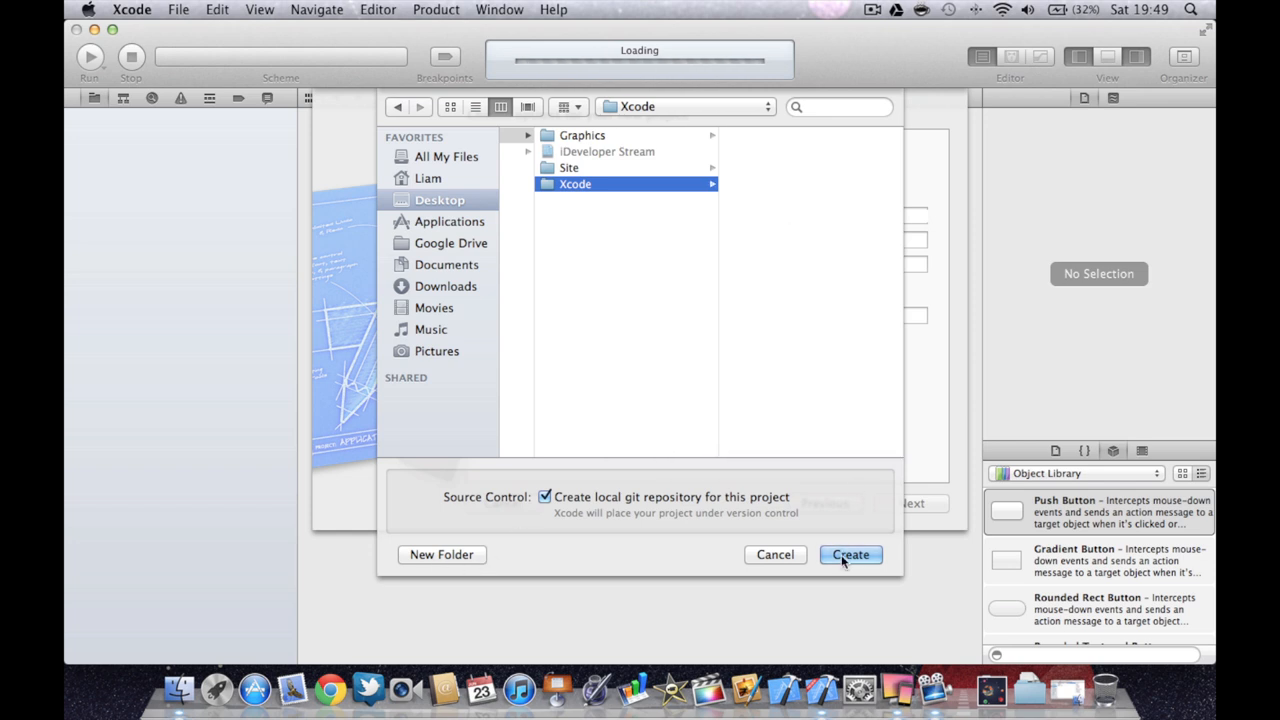
mouse_move(544, 496)
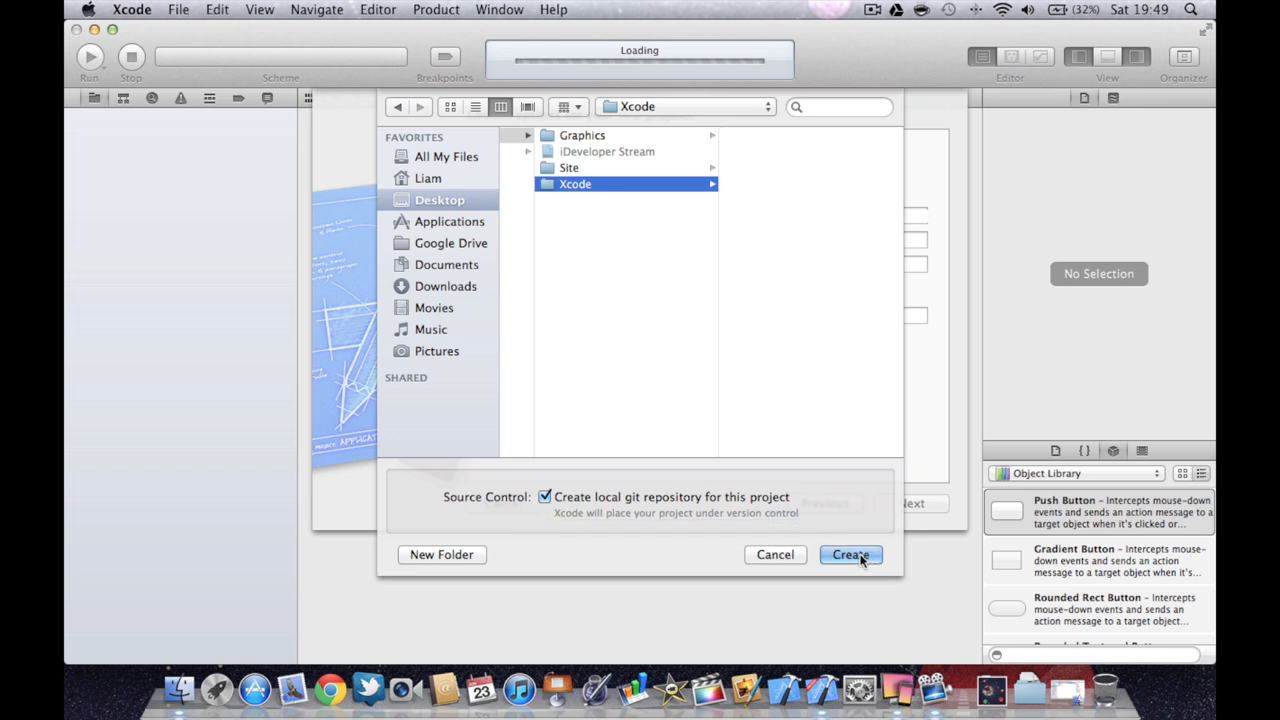
left_click(852, 556)
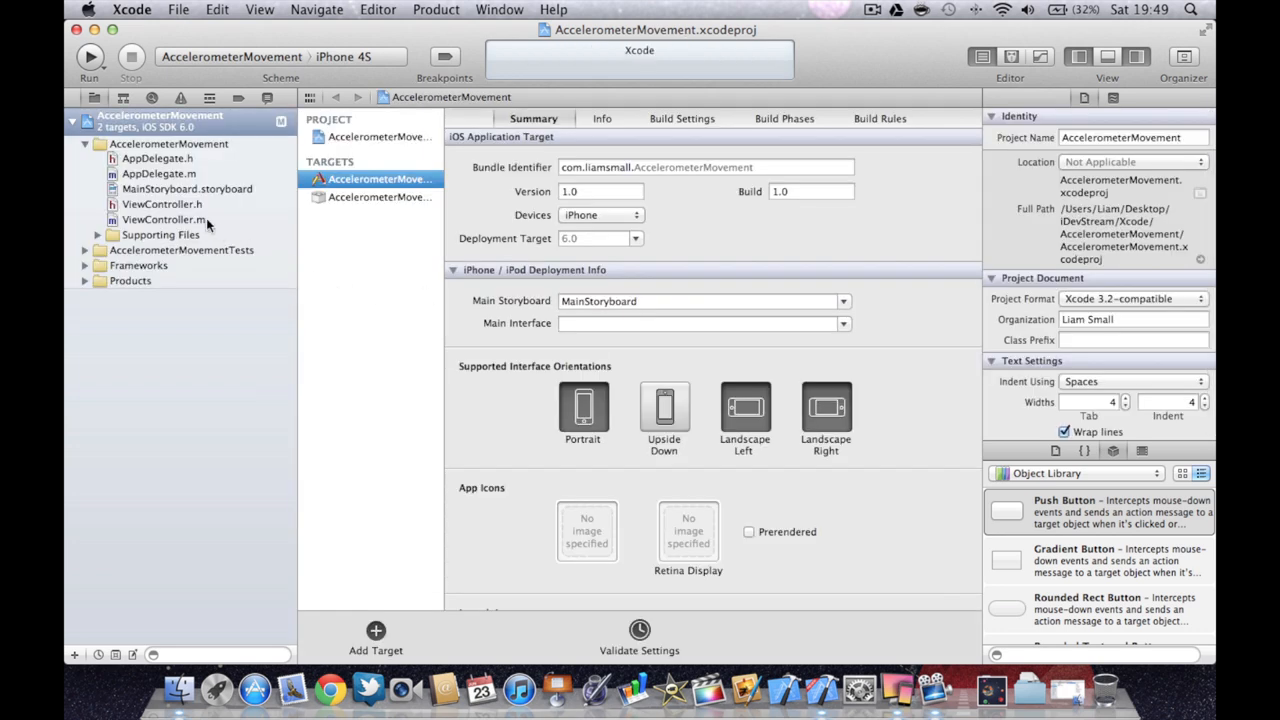
left_click(162, 204)
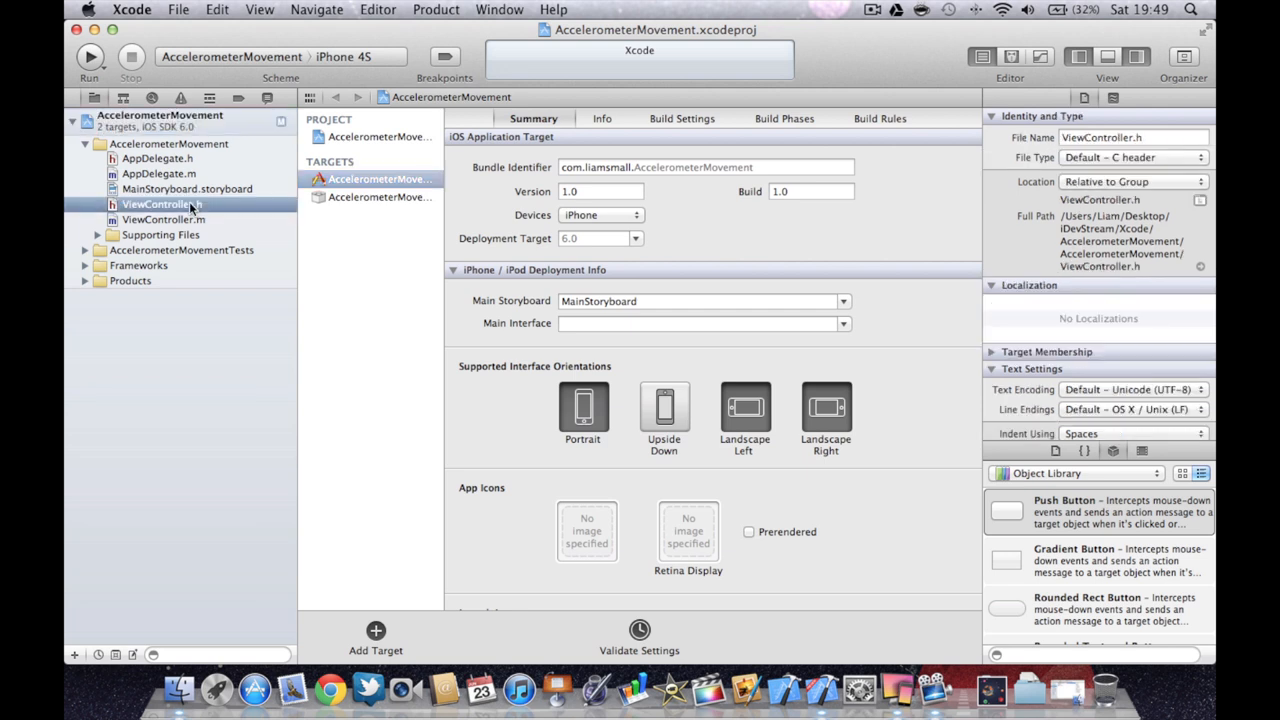
left_click(160, 204)
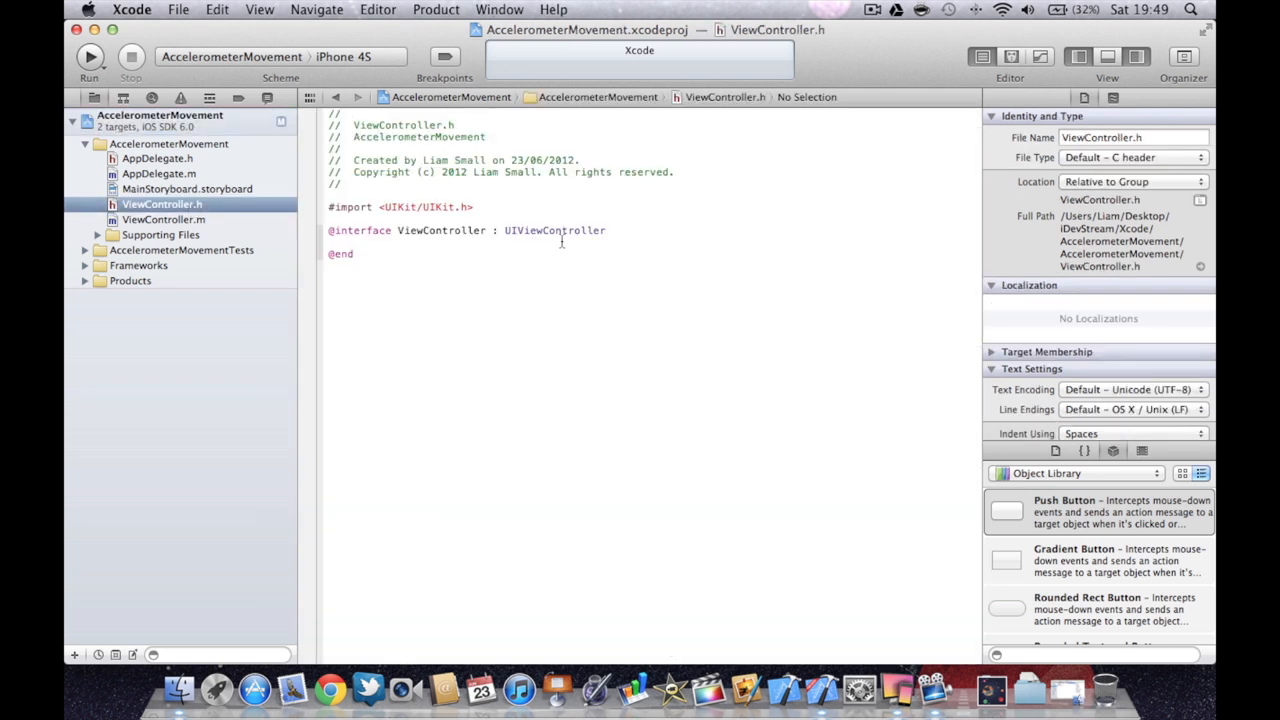
left_click(560, 244)
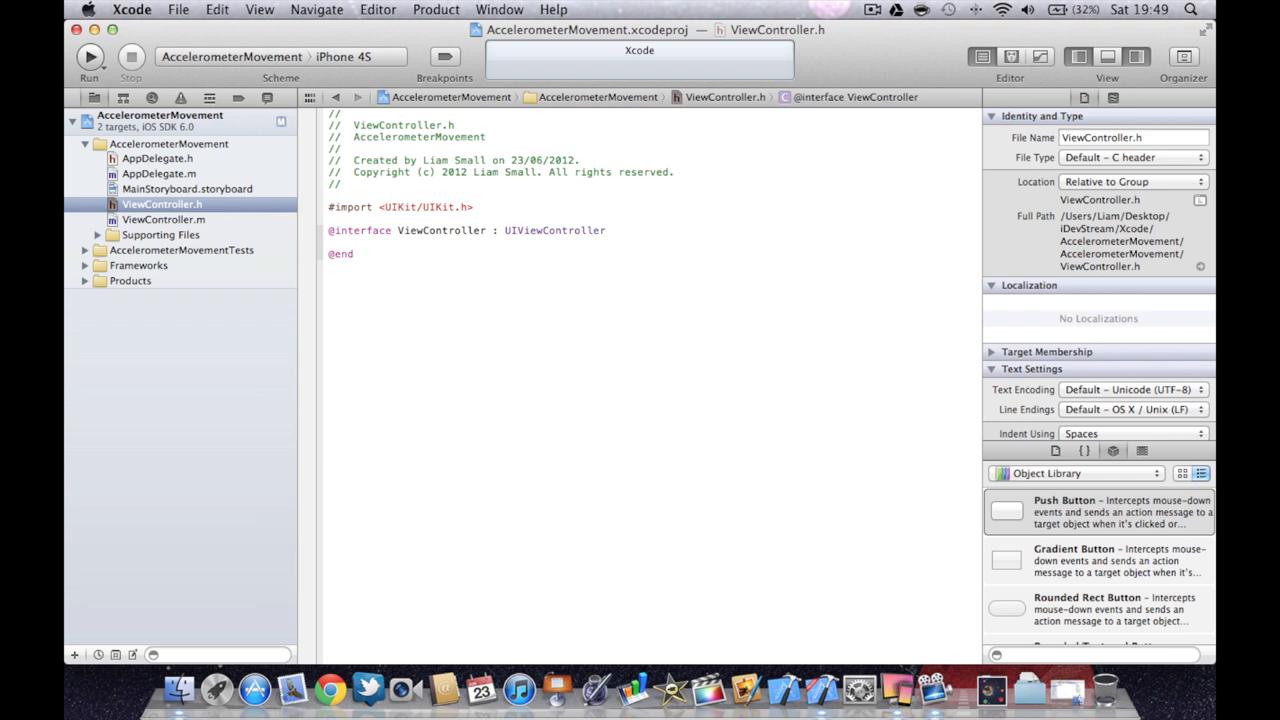
left_click(612, 230)
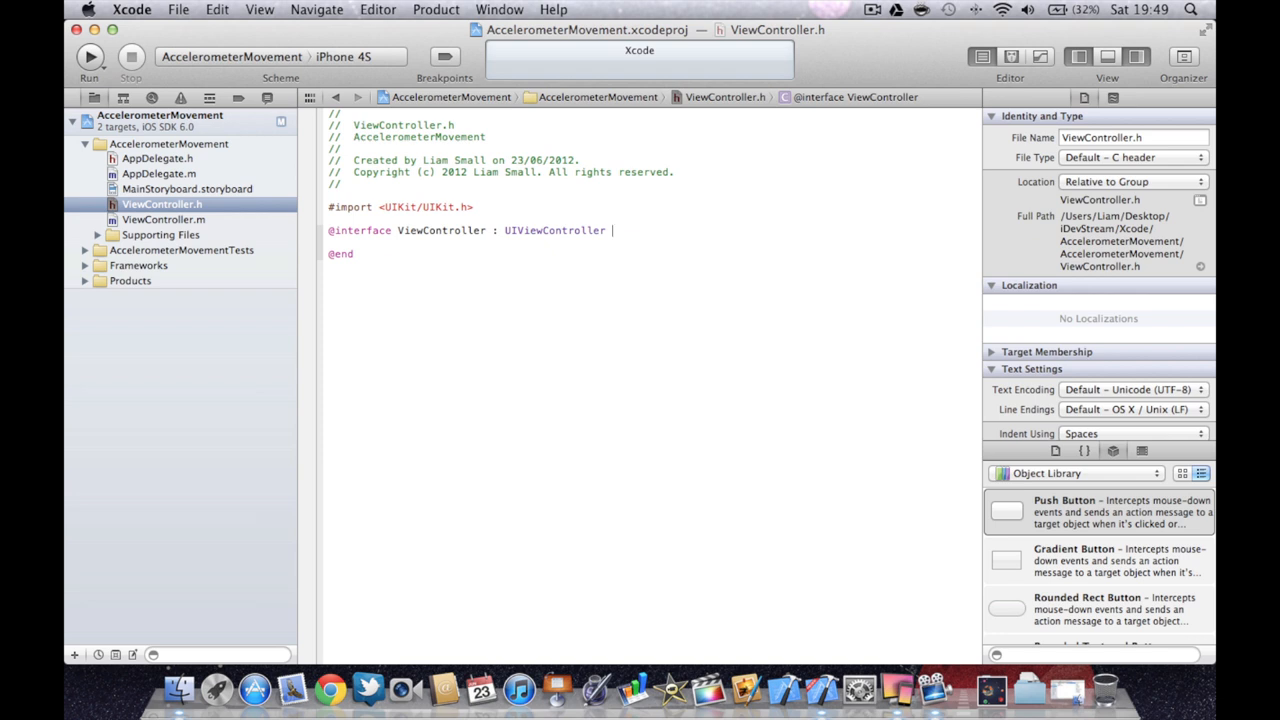
type("<")
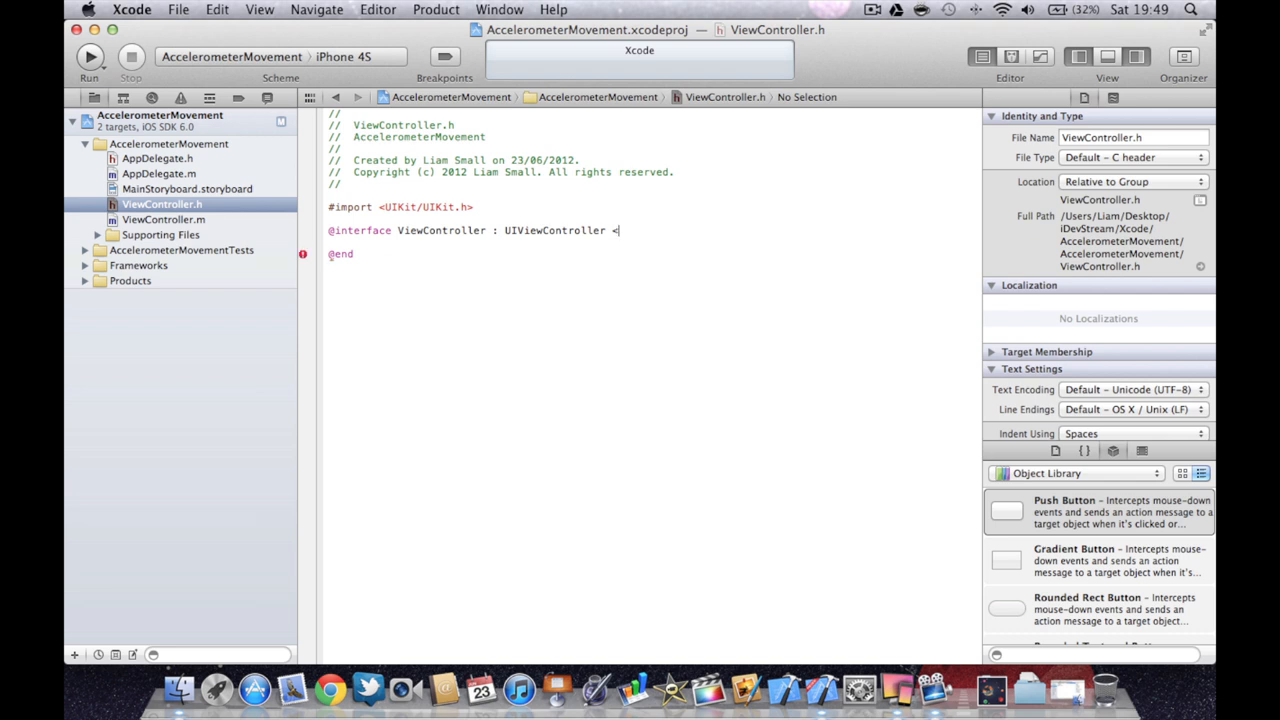
type("UIAccelerometerDelegate>")
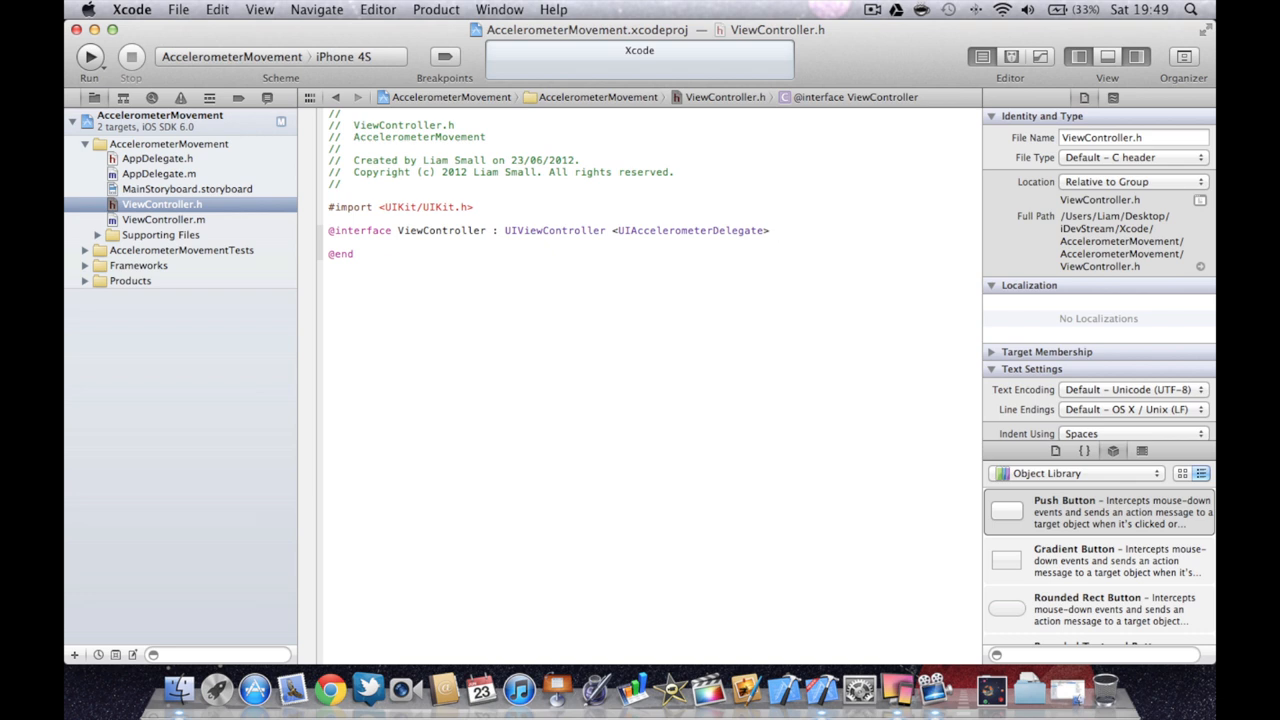
left_click(776, 230)
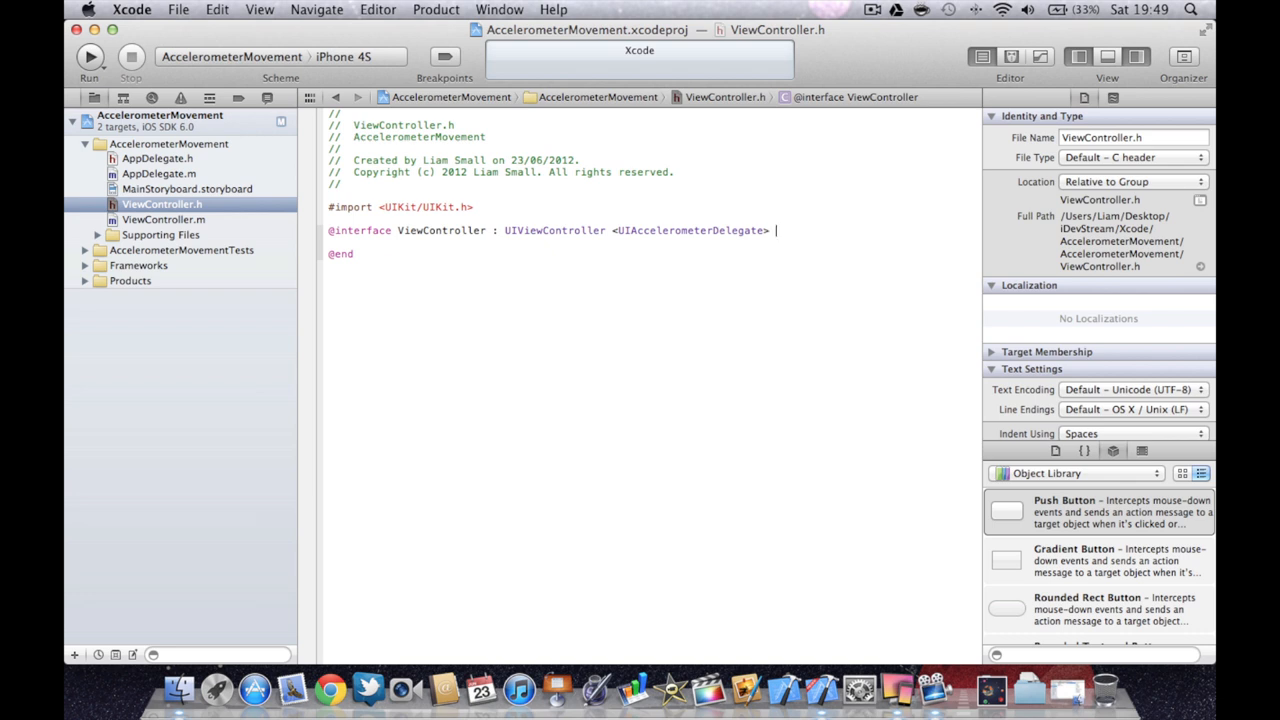
type("{")
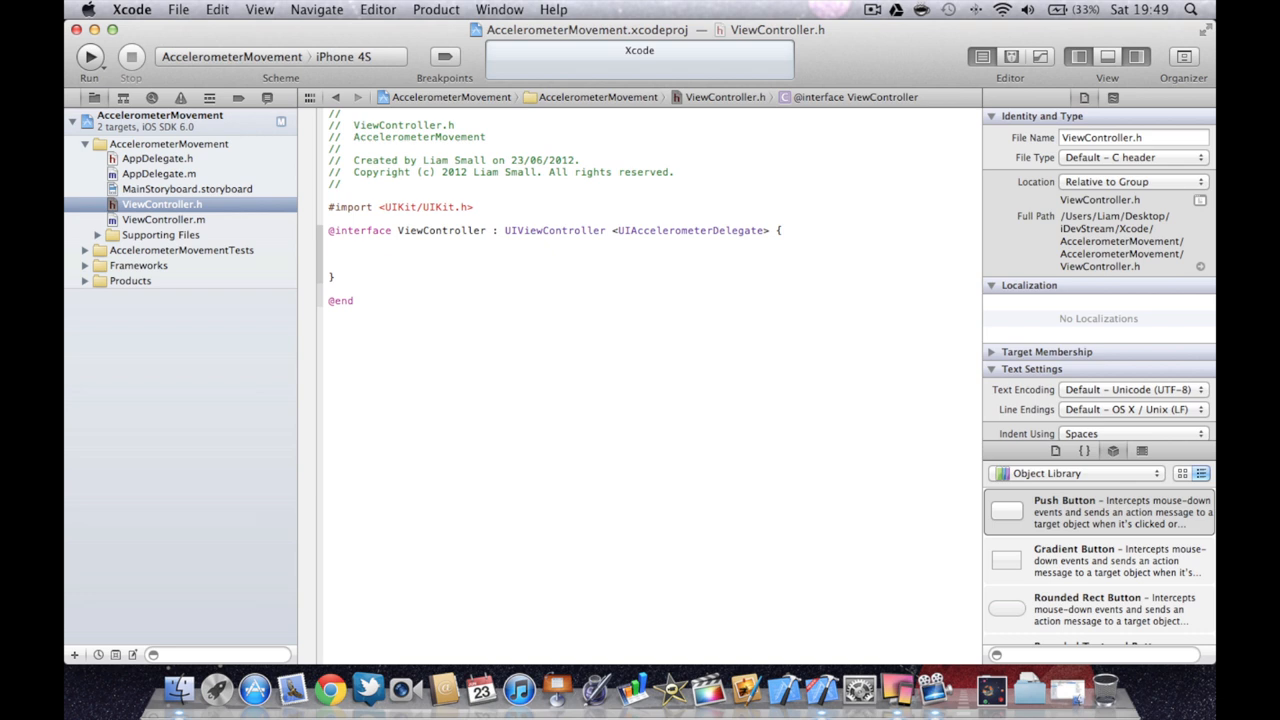
type("float")
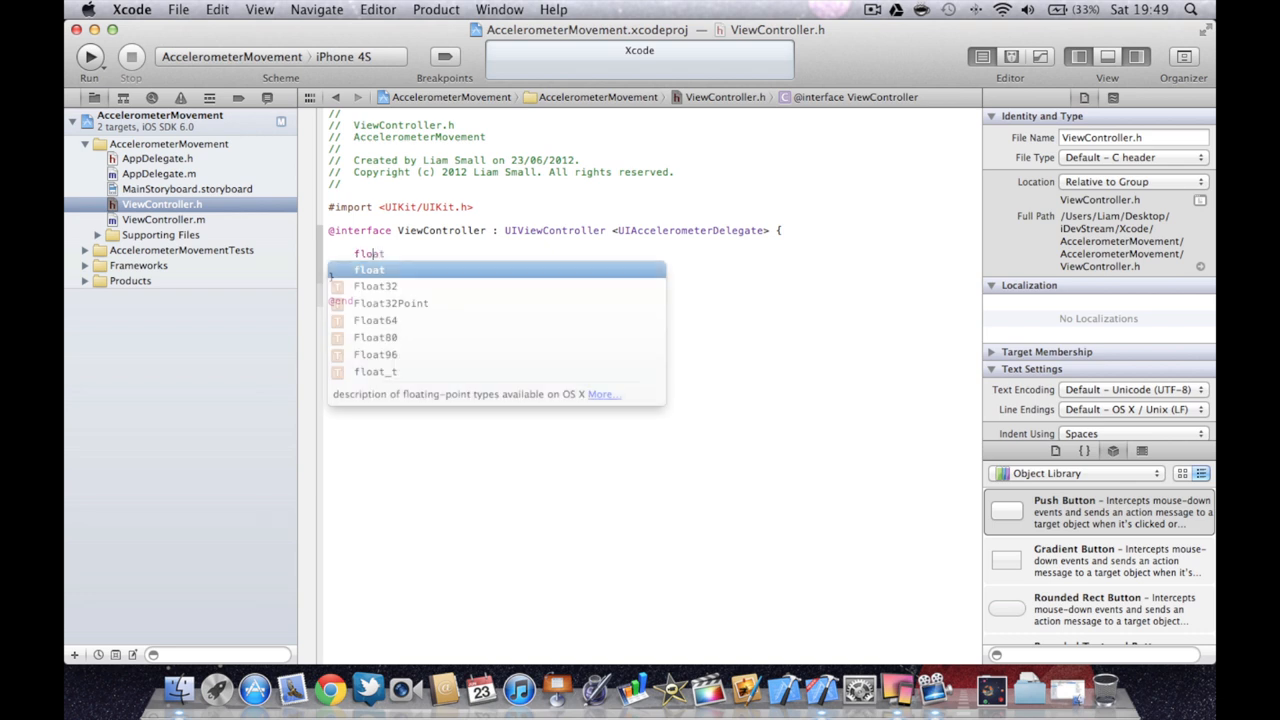
type("valueX;")
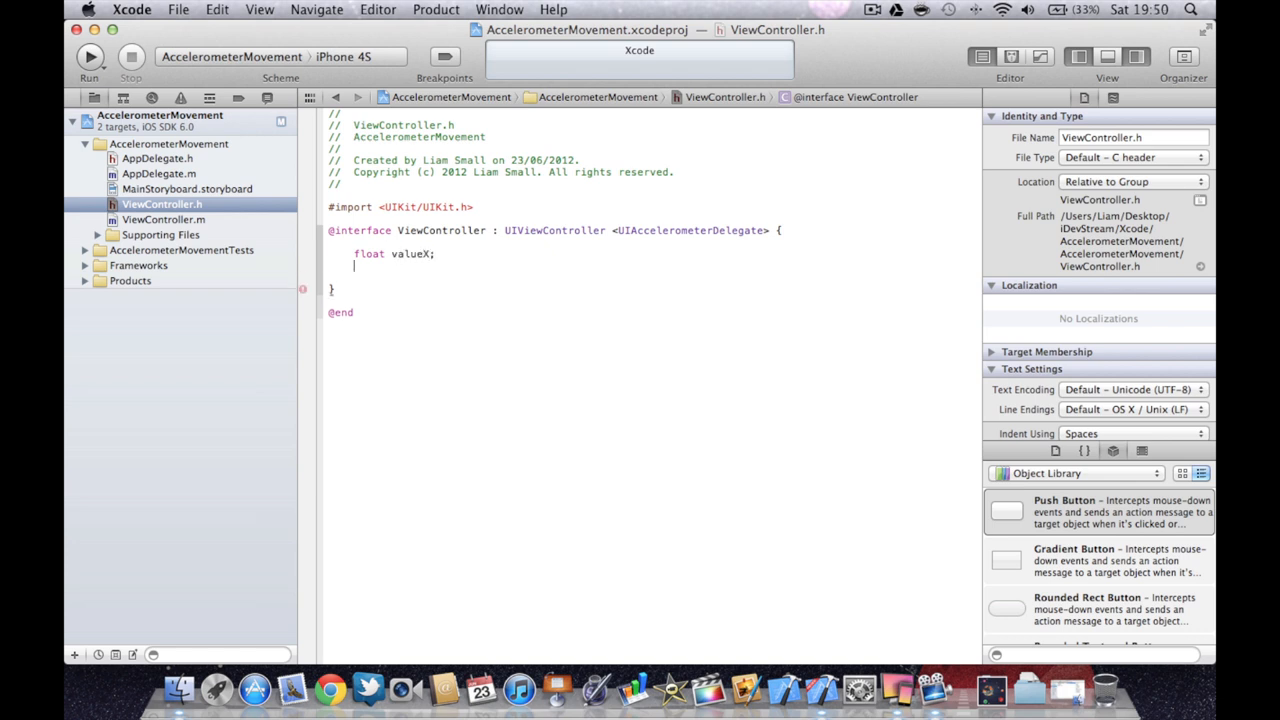
type("float valueY;")
type("@")
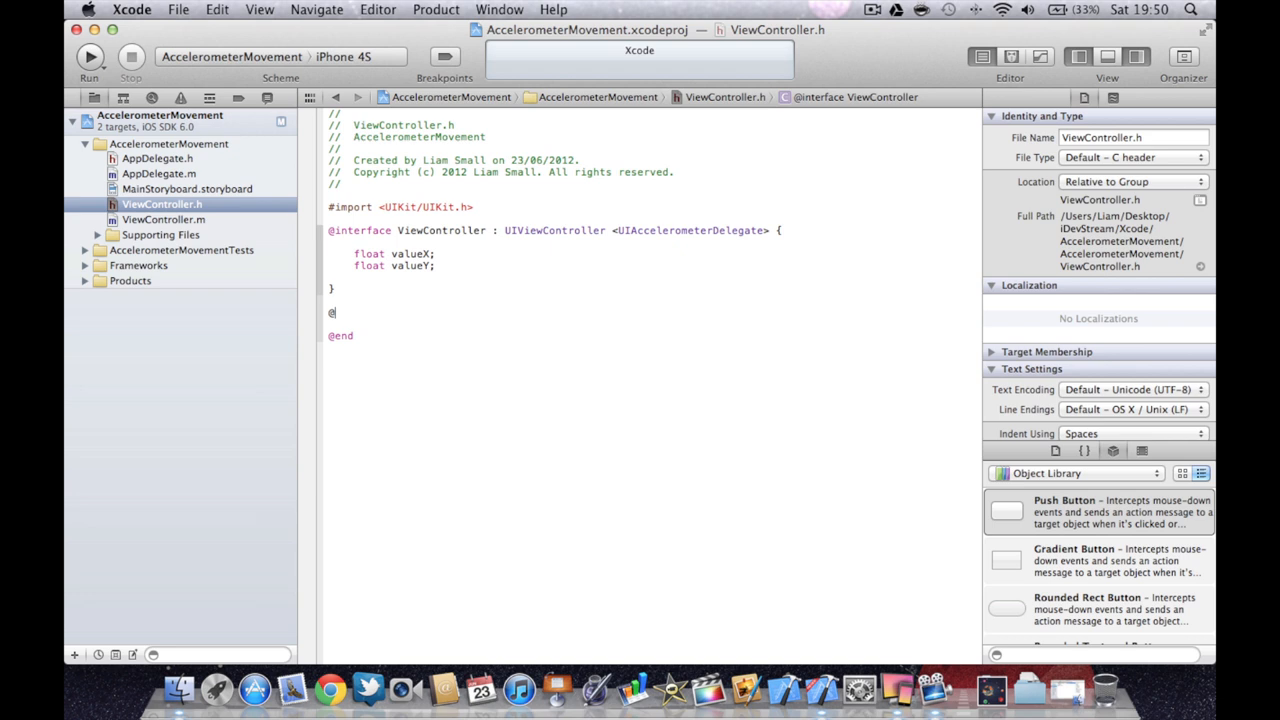
type("property (nonatomic,strong) IB")
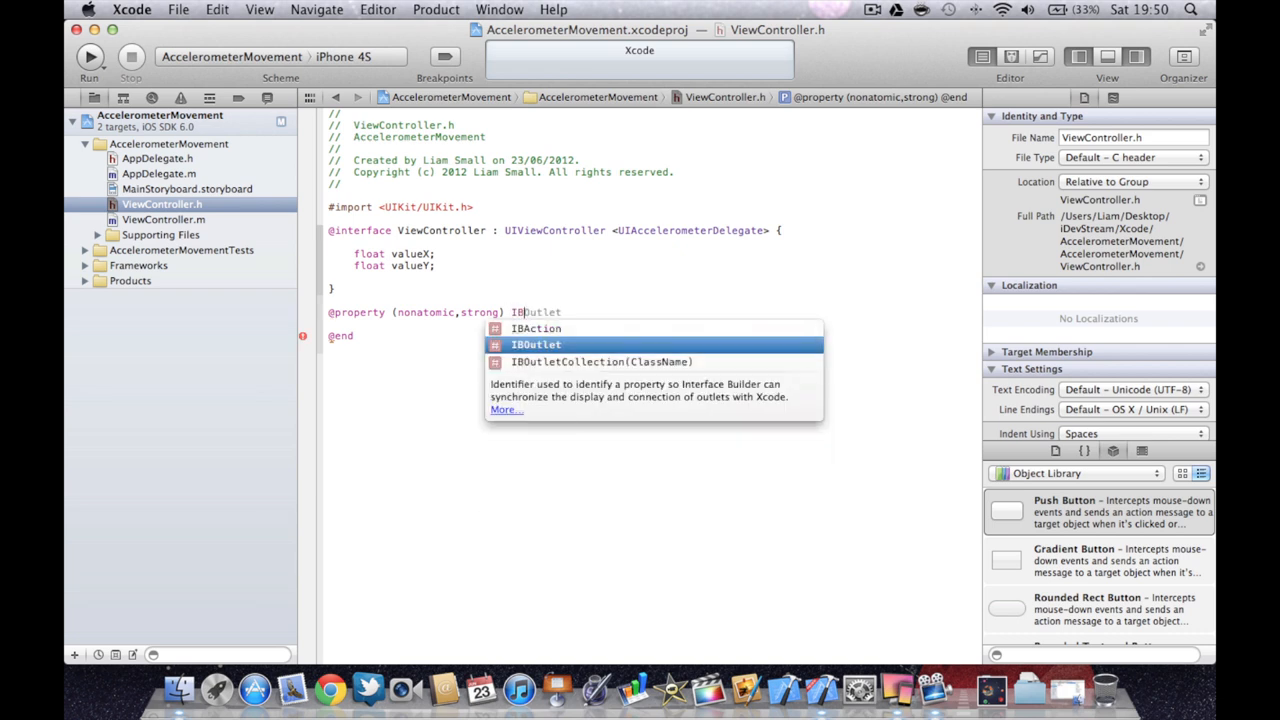
Finish the outlet property as UIButton *buttonMoving.
type("UIB")
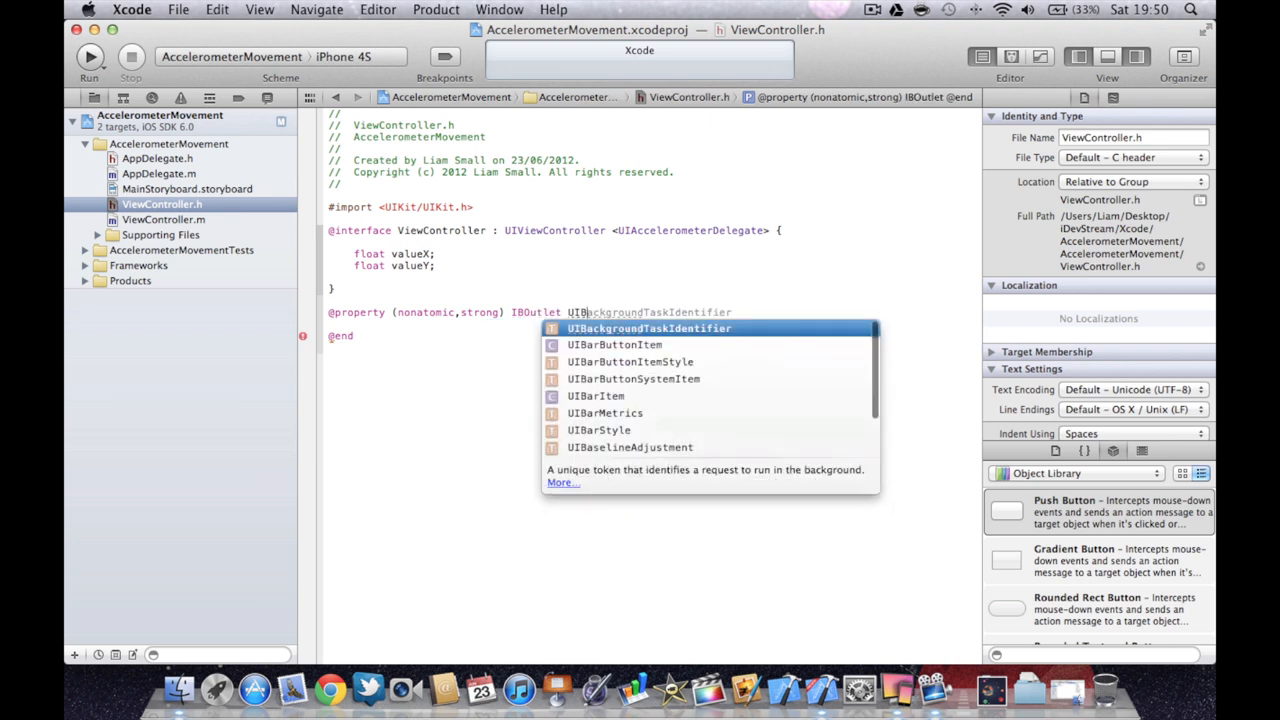
type("UIButton *")
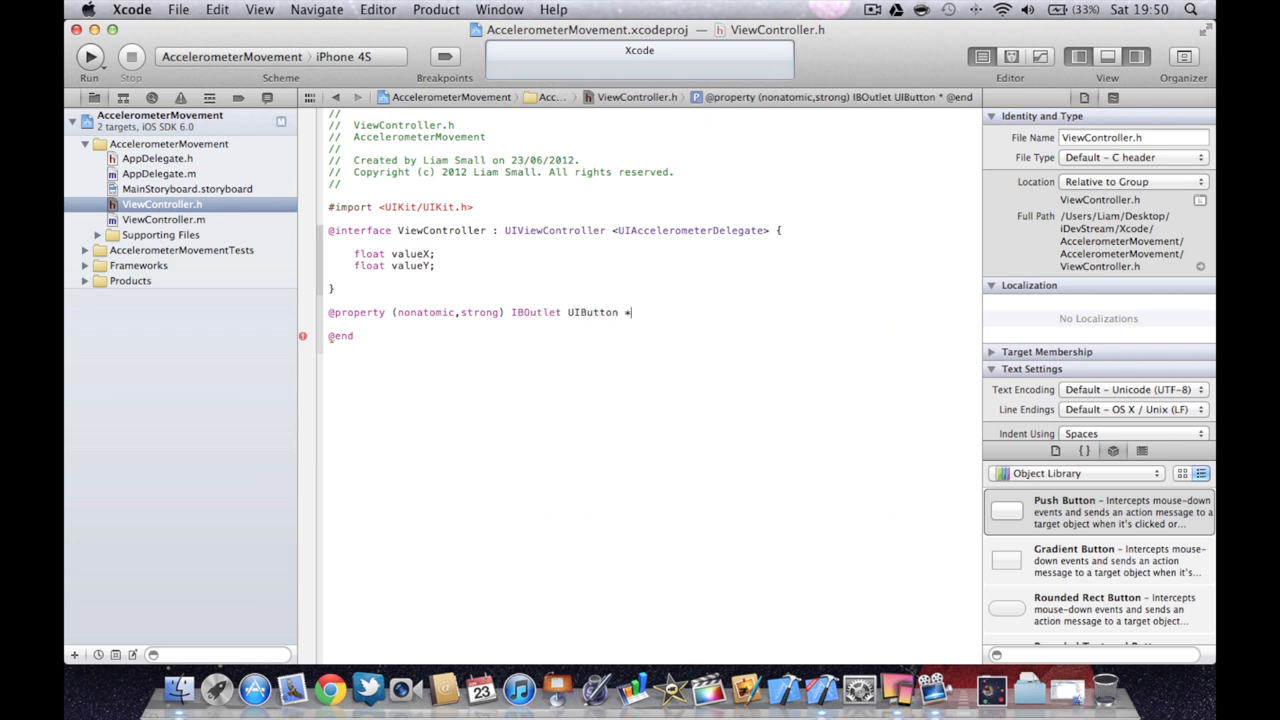
type("buttonMoving;")
type("-(")
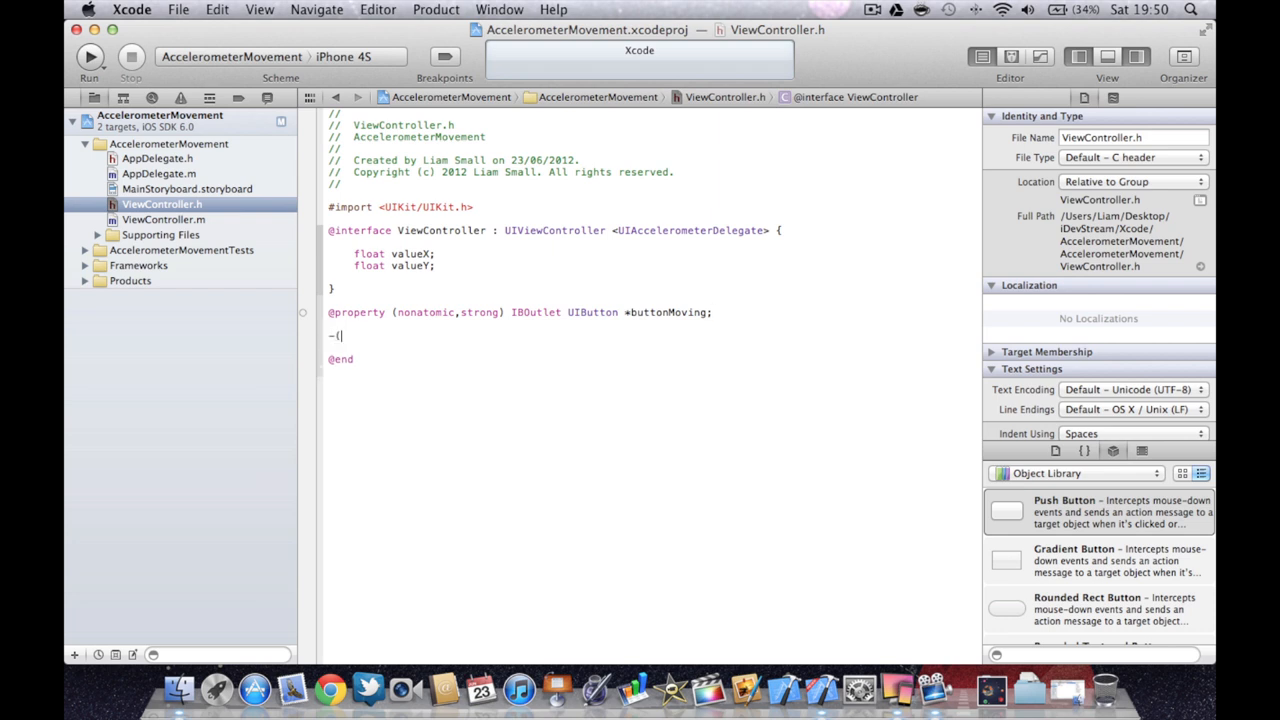
type("void)awakeAccelerometer;")
type("-(v")
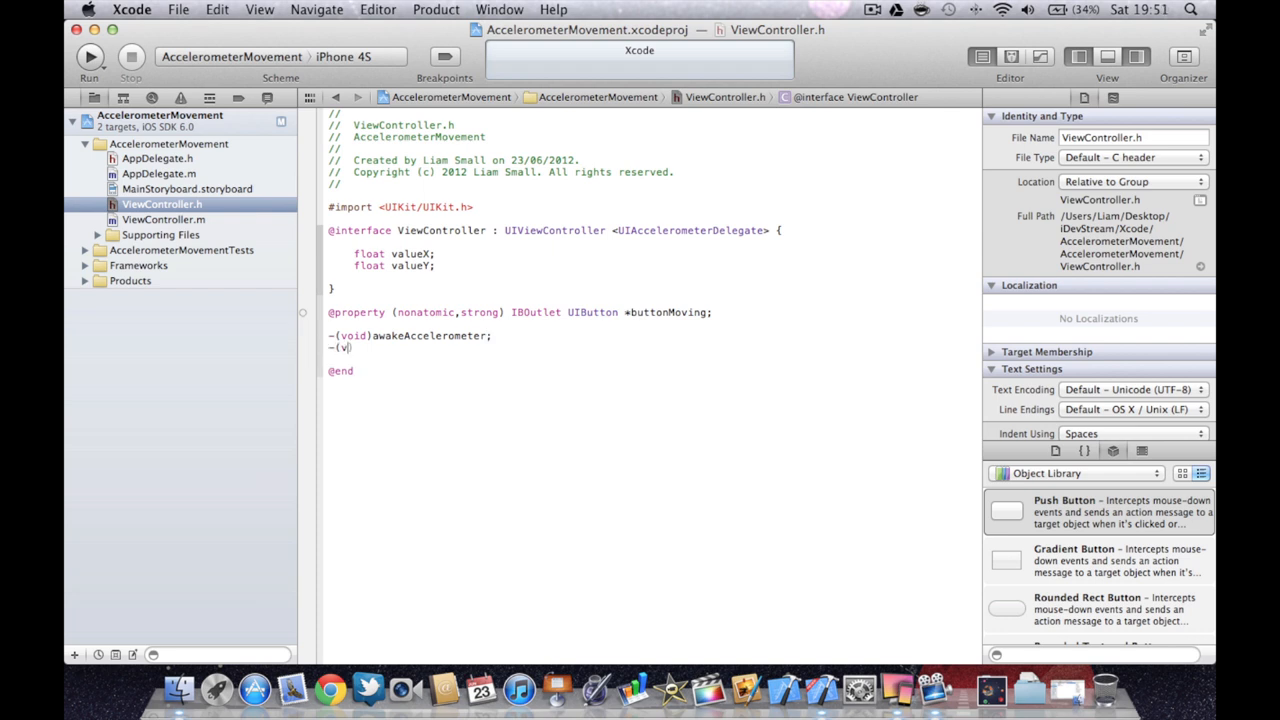
type("oid)")
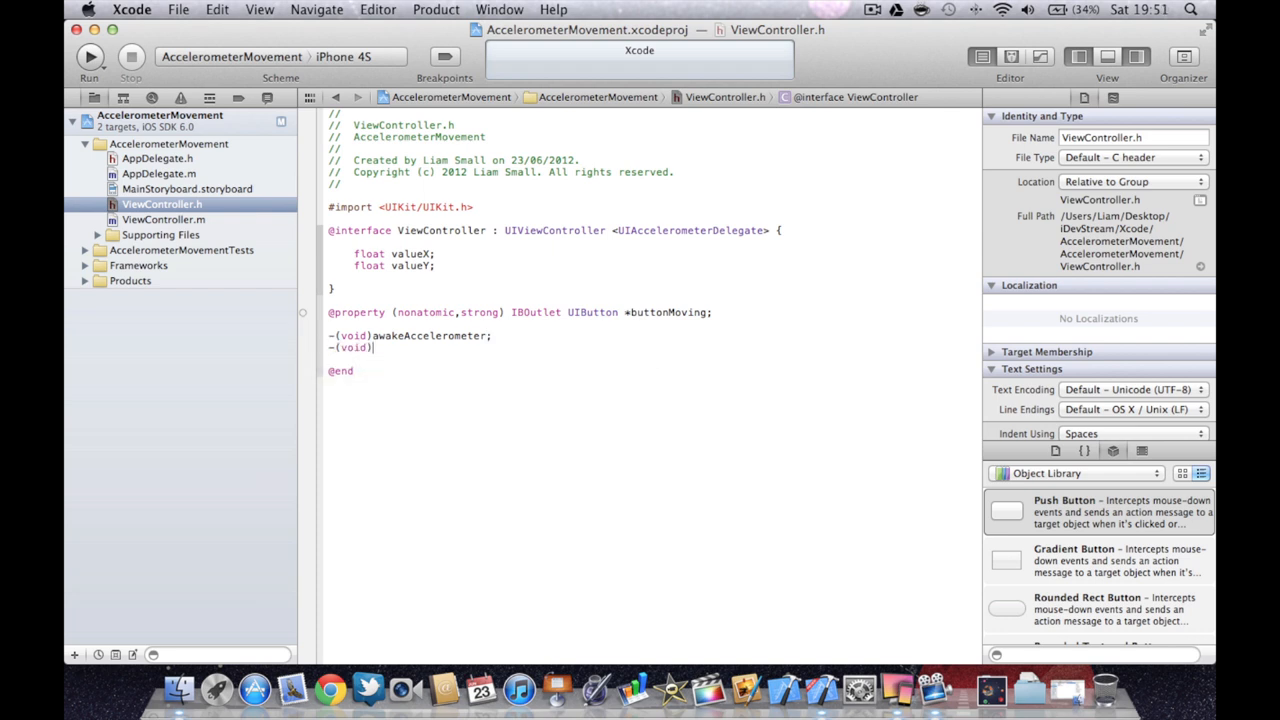
type("acc")
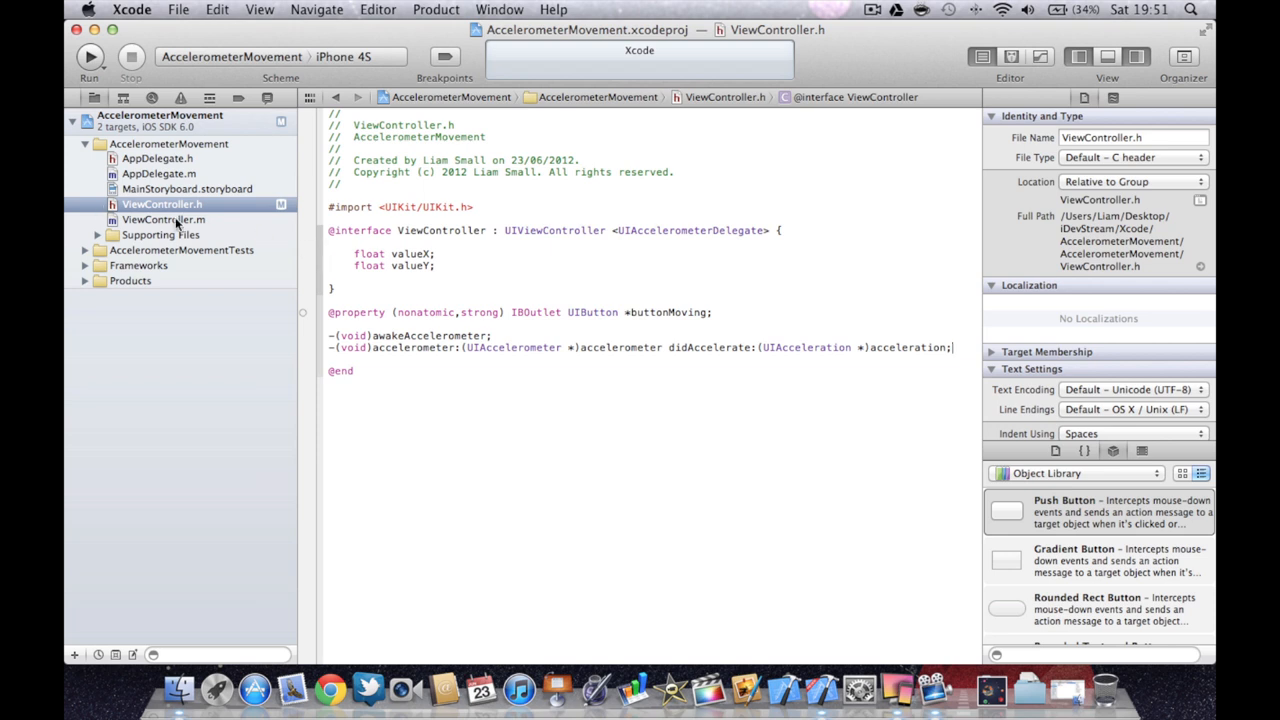
left_click(160, 218)
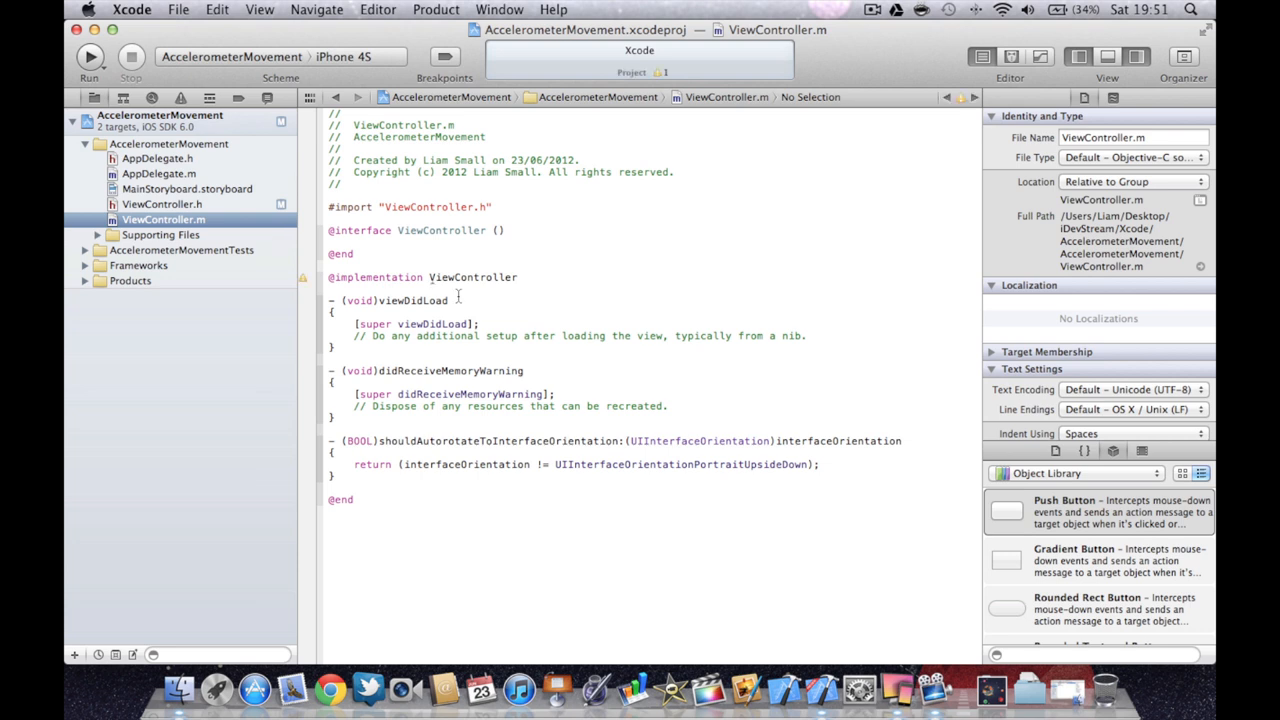
left_click(518, 276)
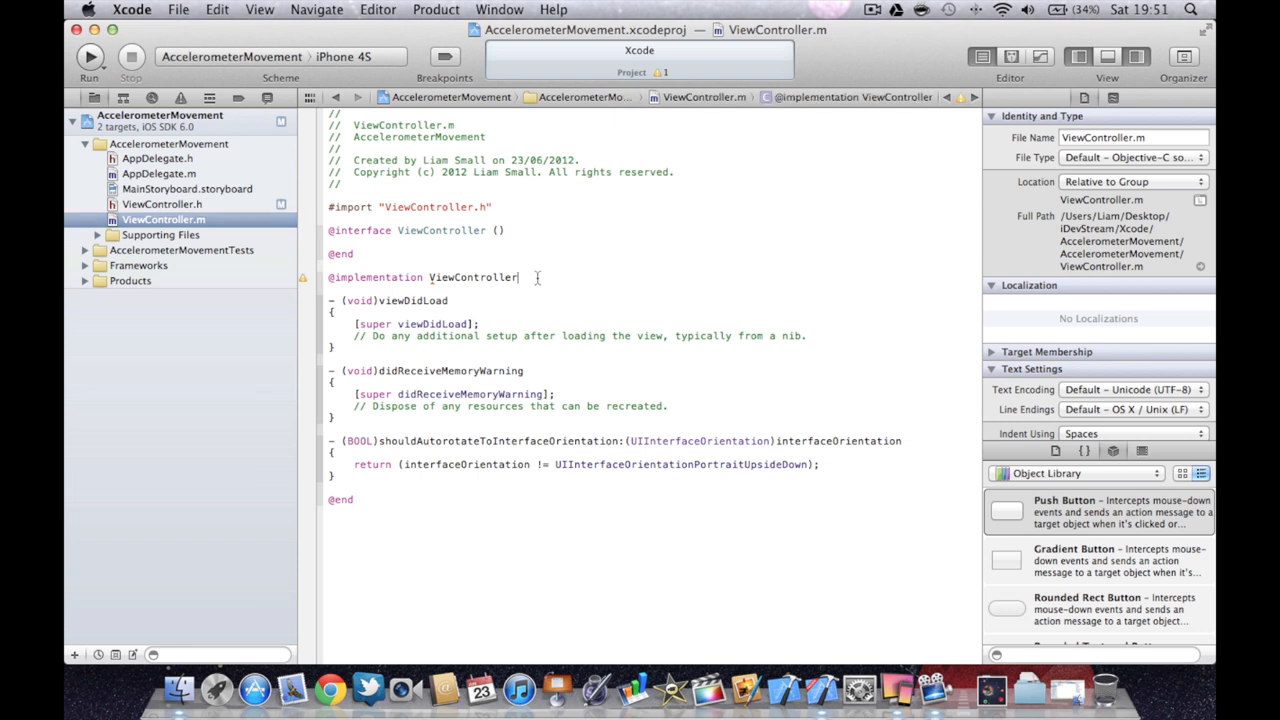
key("Return")
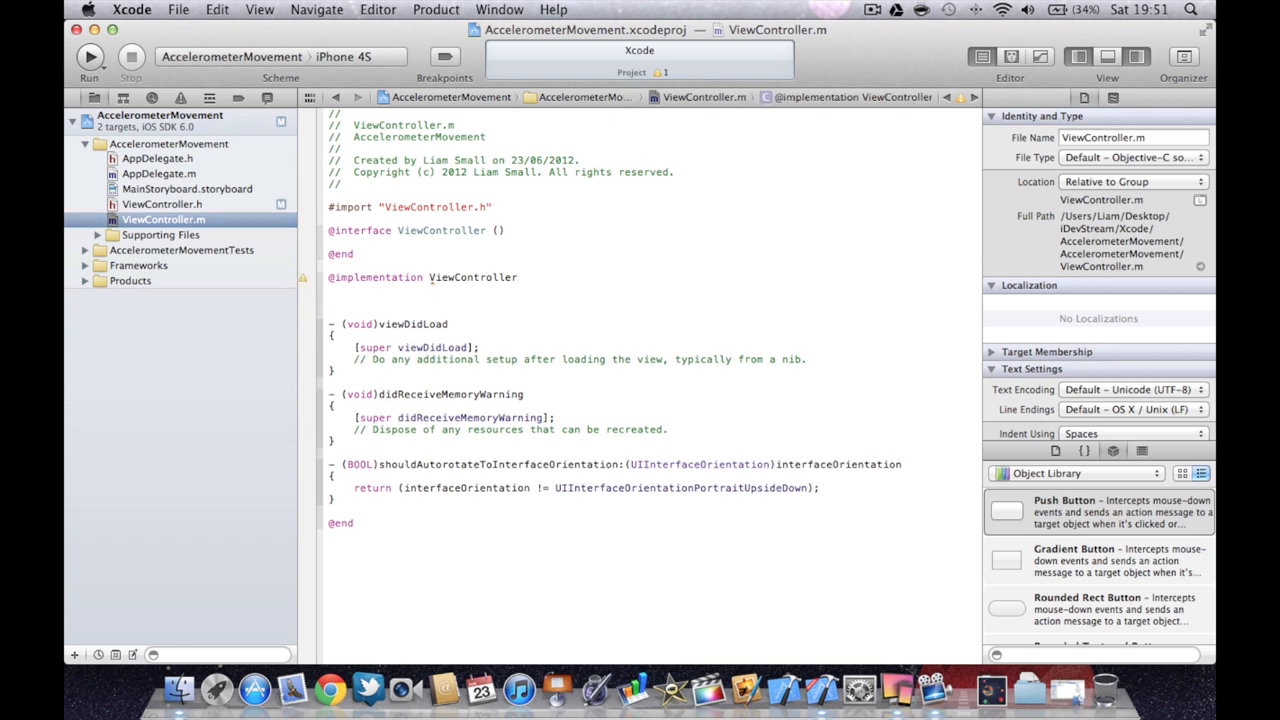
type("//Synthesis")
type("@")
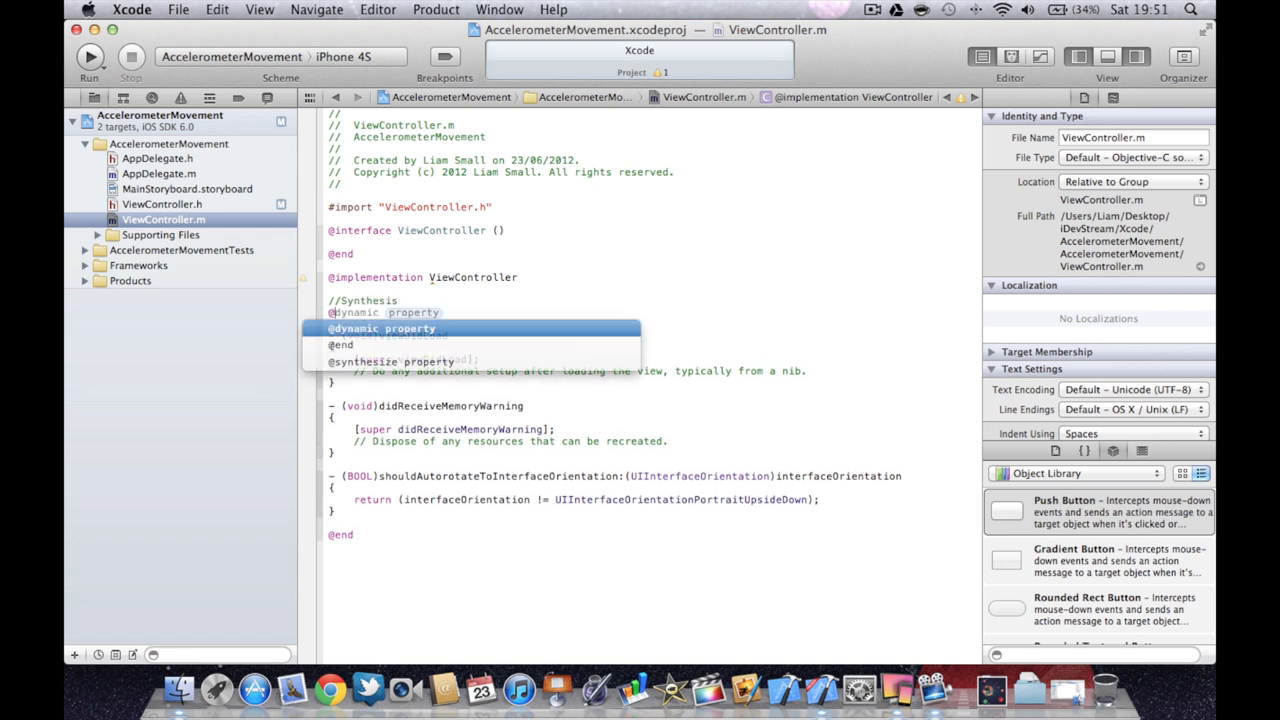
left_click(392, 362)
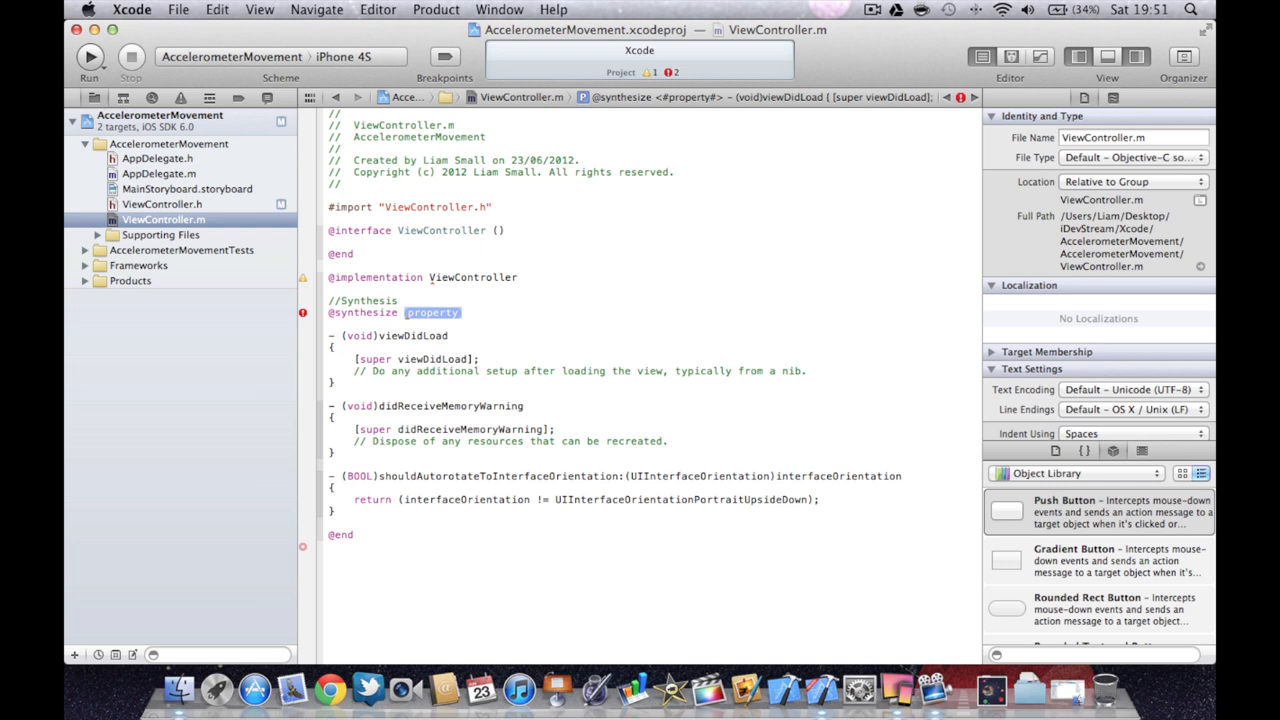
type("buttonMoving;")
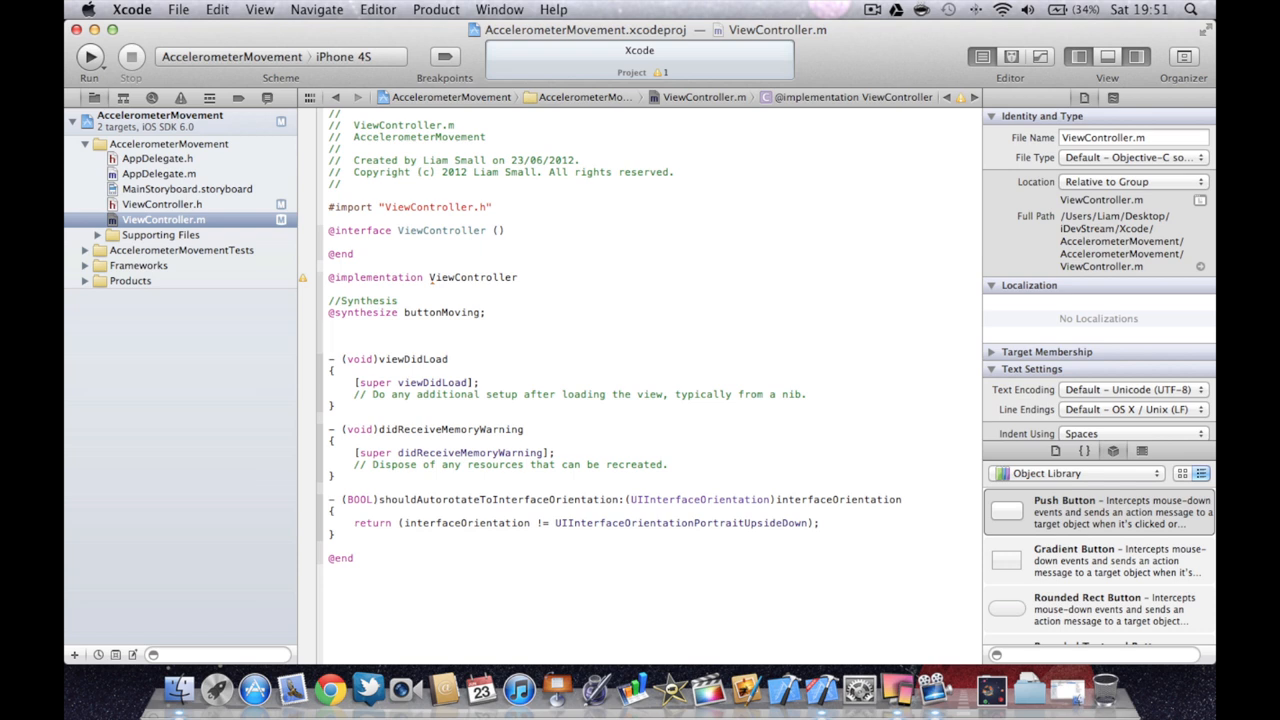
Add //Awake Accelerometer and -(void)awakeAccelerometer setting the shared accelerometer's update interval to 1.0/60.0.
type("//Awake Accele")
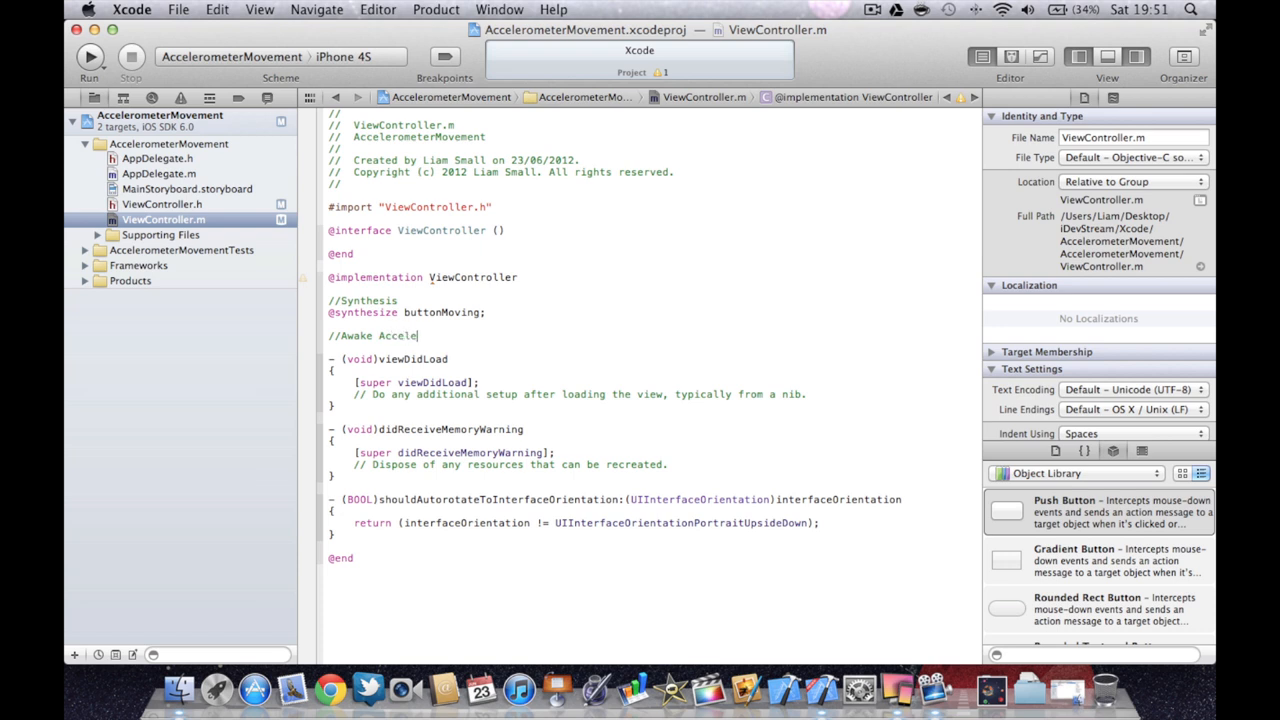
type("rometer")
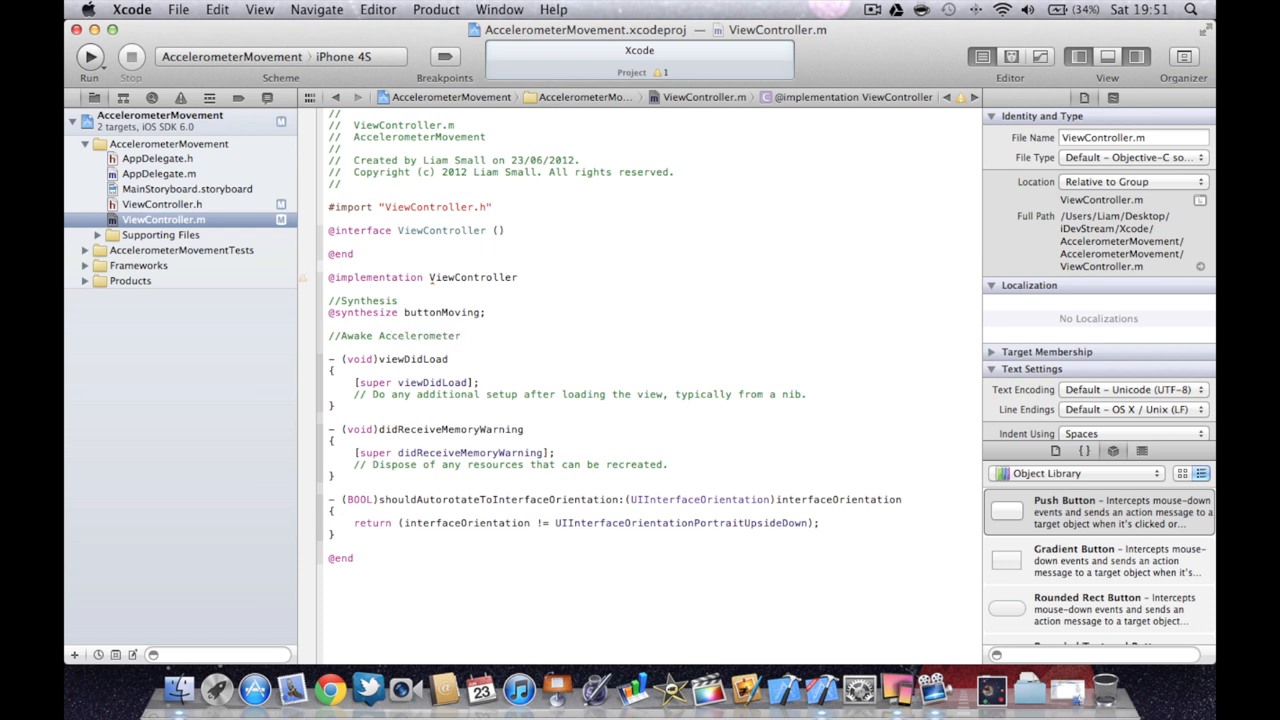
type("-(void)")
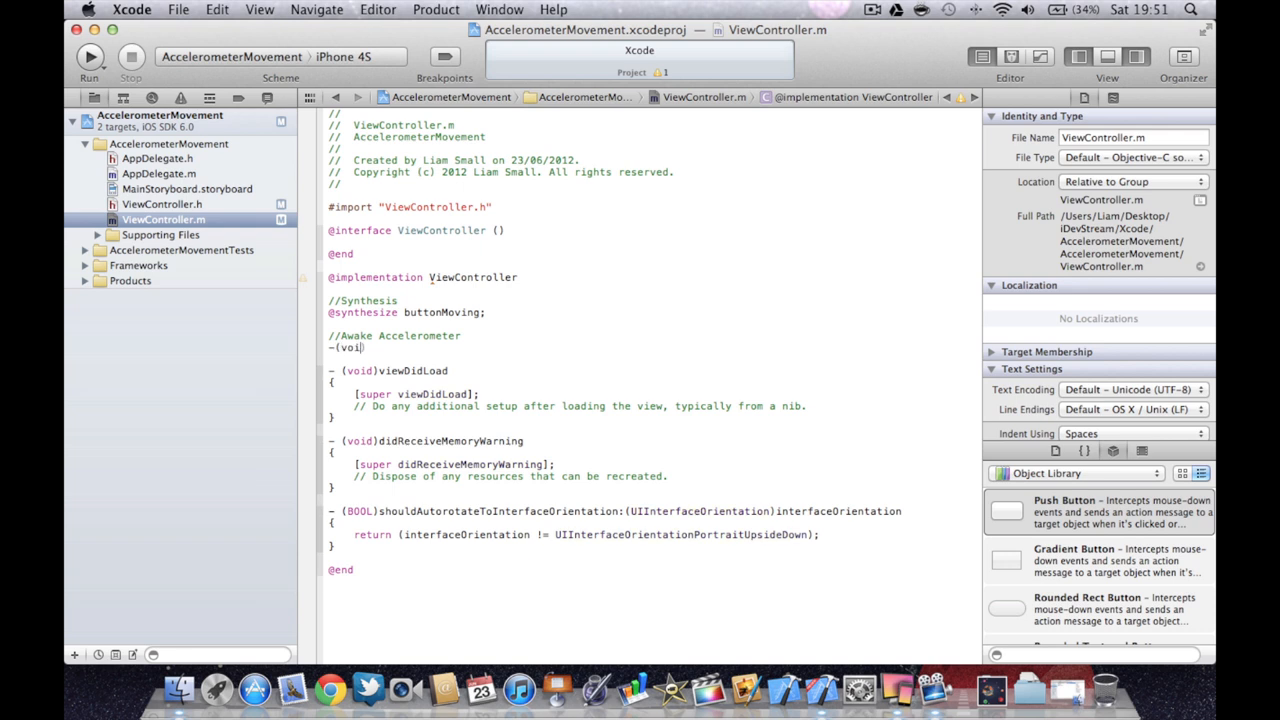
type("awakeAccelerometer")
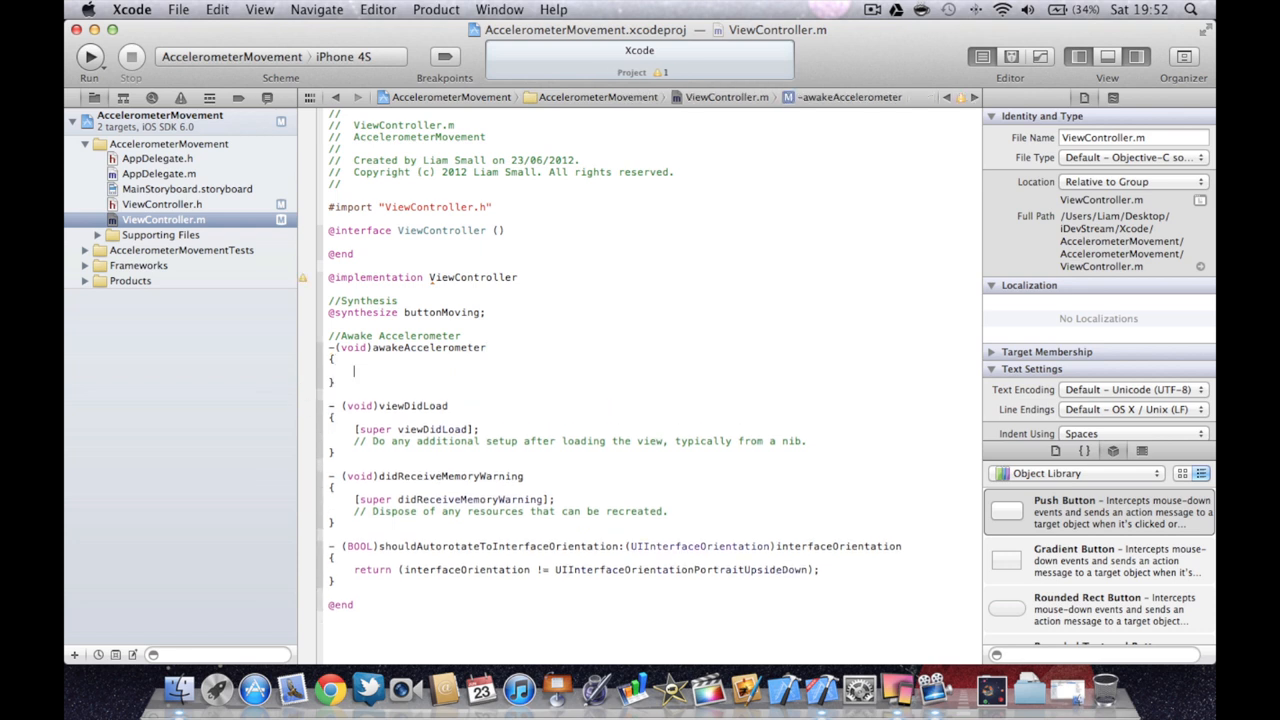
type("//Start Accele")
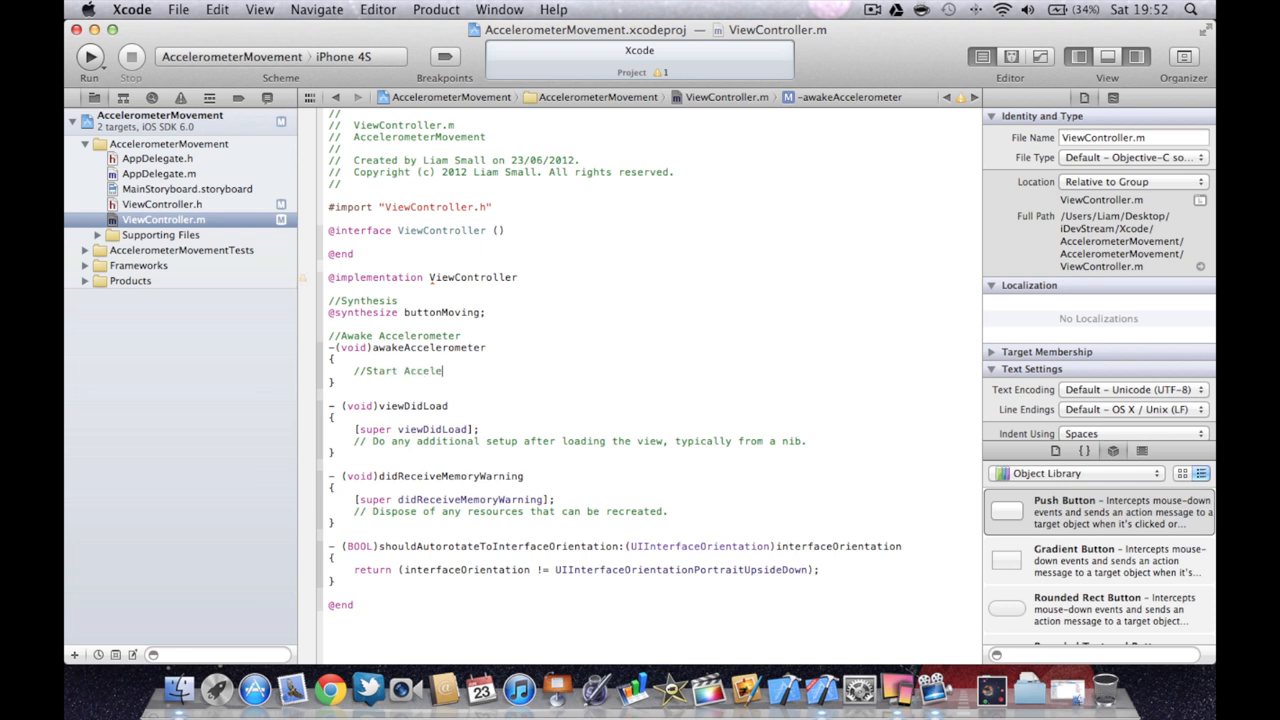
type("rometer")
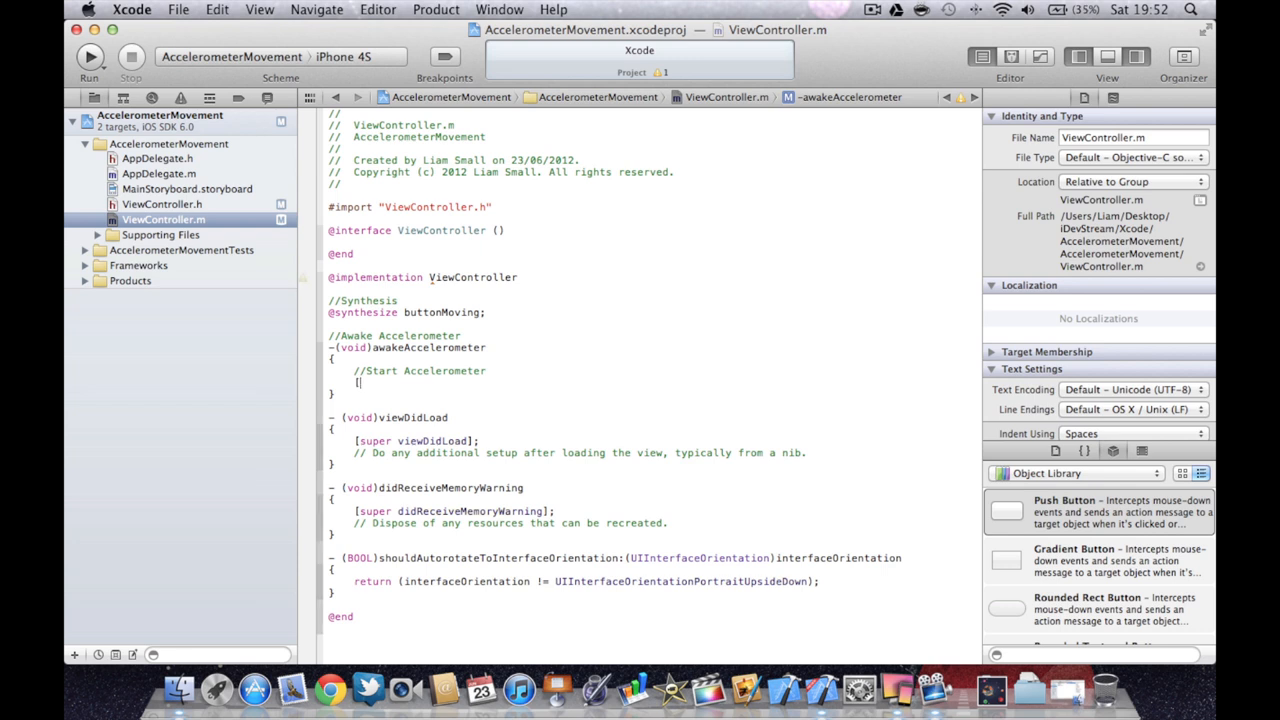
type("[UIAccelerometer]]")
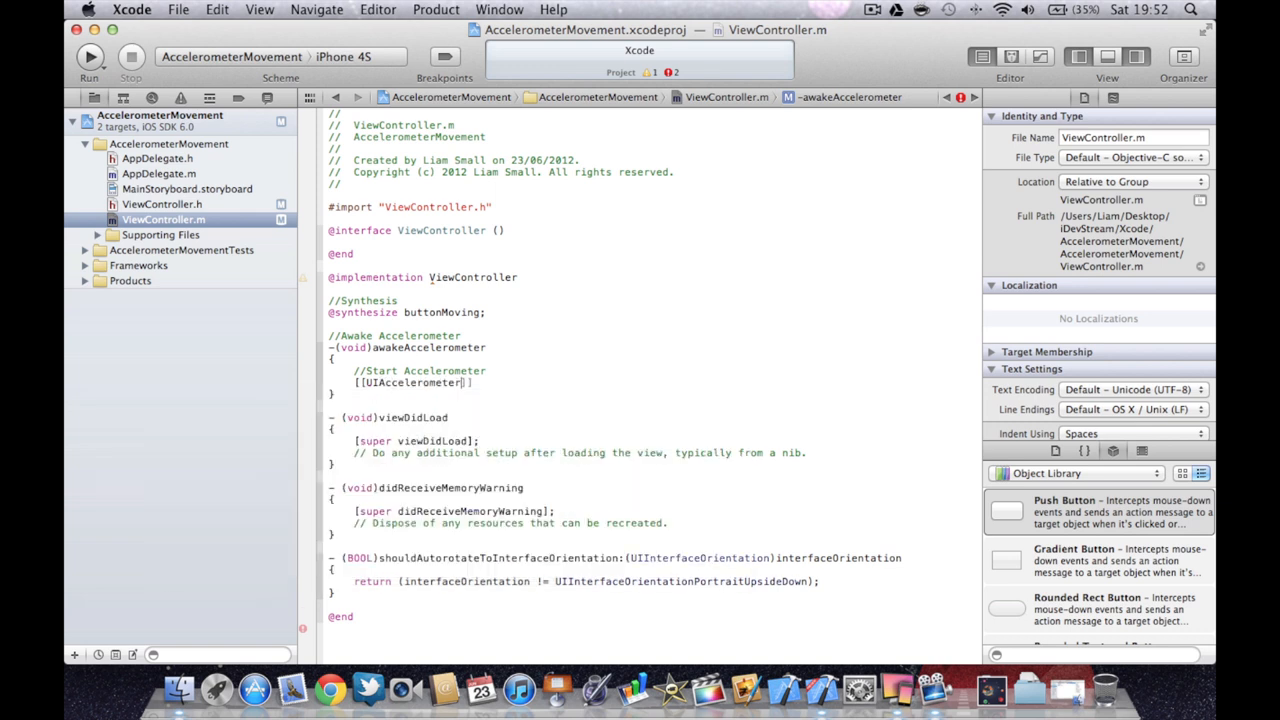
type("sharedAccelerometer")
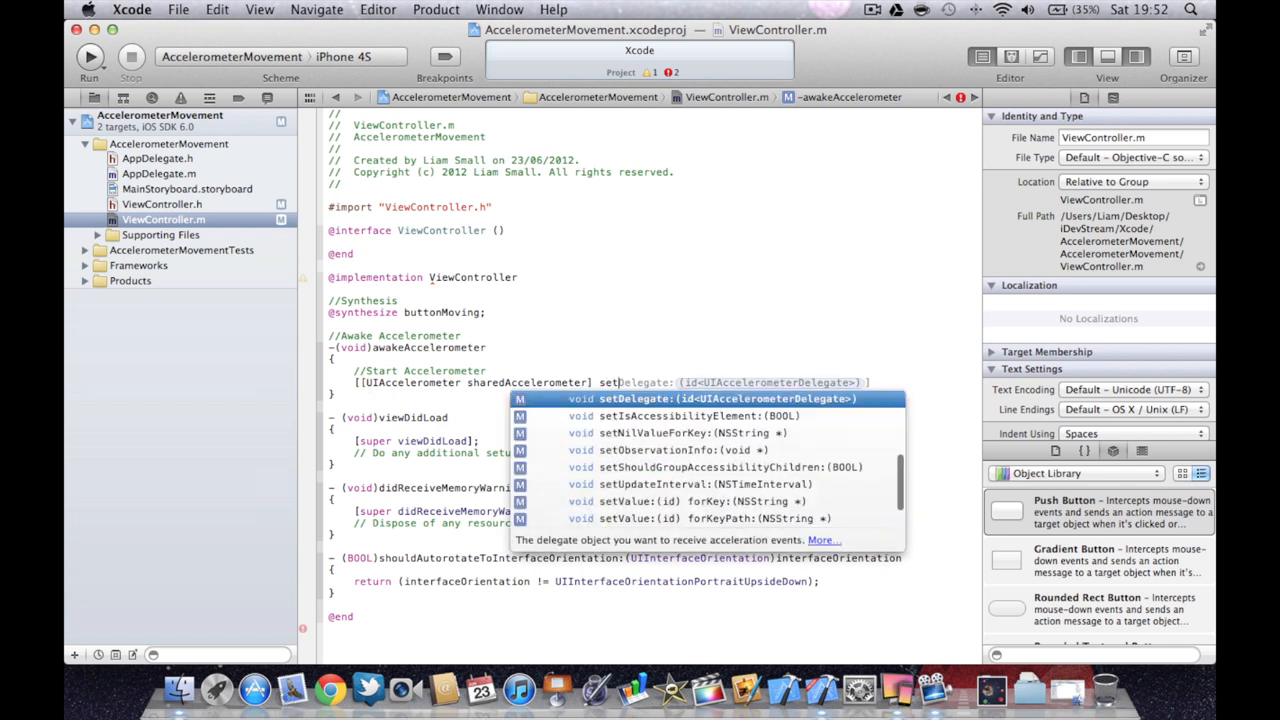
left_click(668, 482)
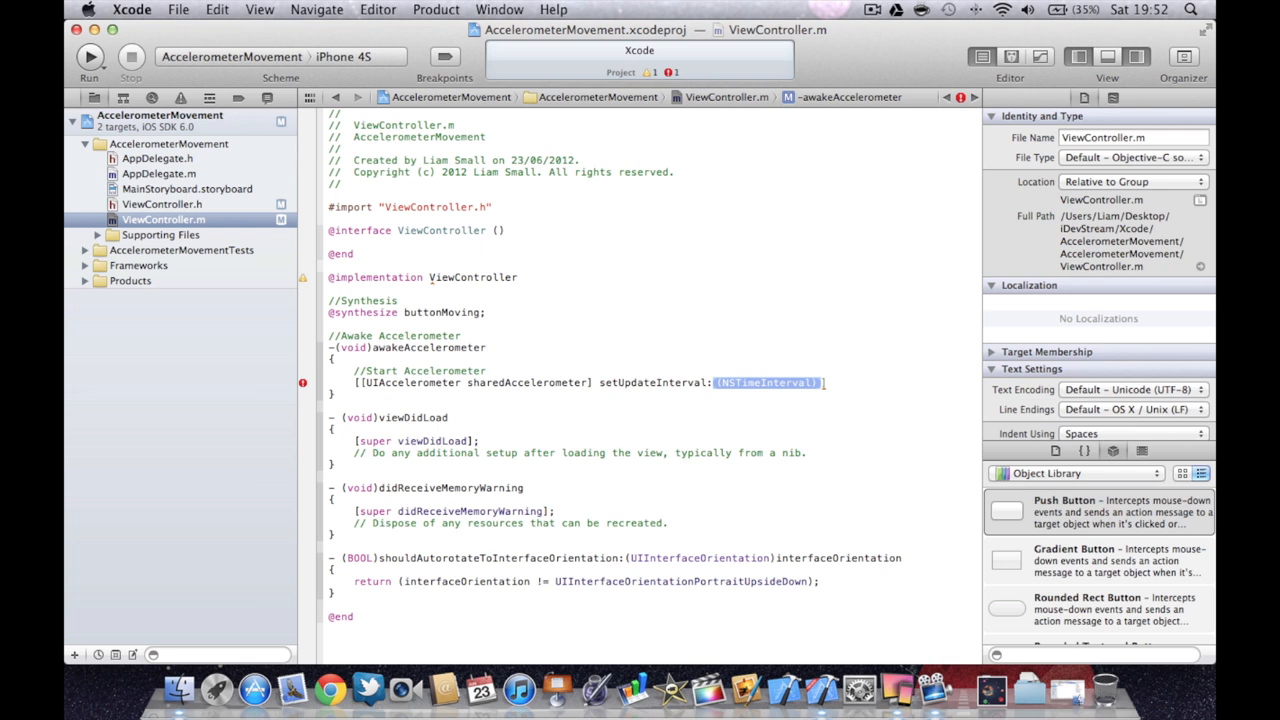
type("1.0/60.0")
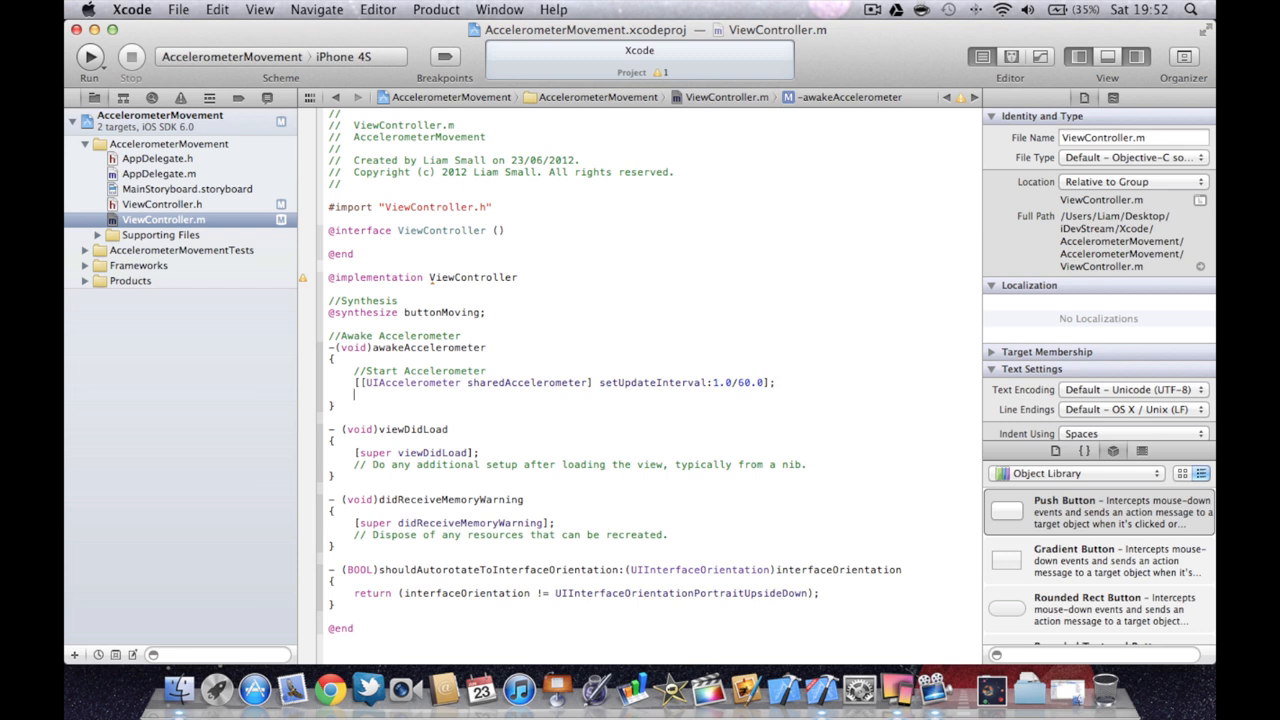
Set the shared UIAccelerometer's delegate to self inside awakeAccelerometer.
type("[")
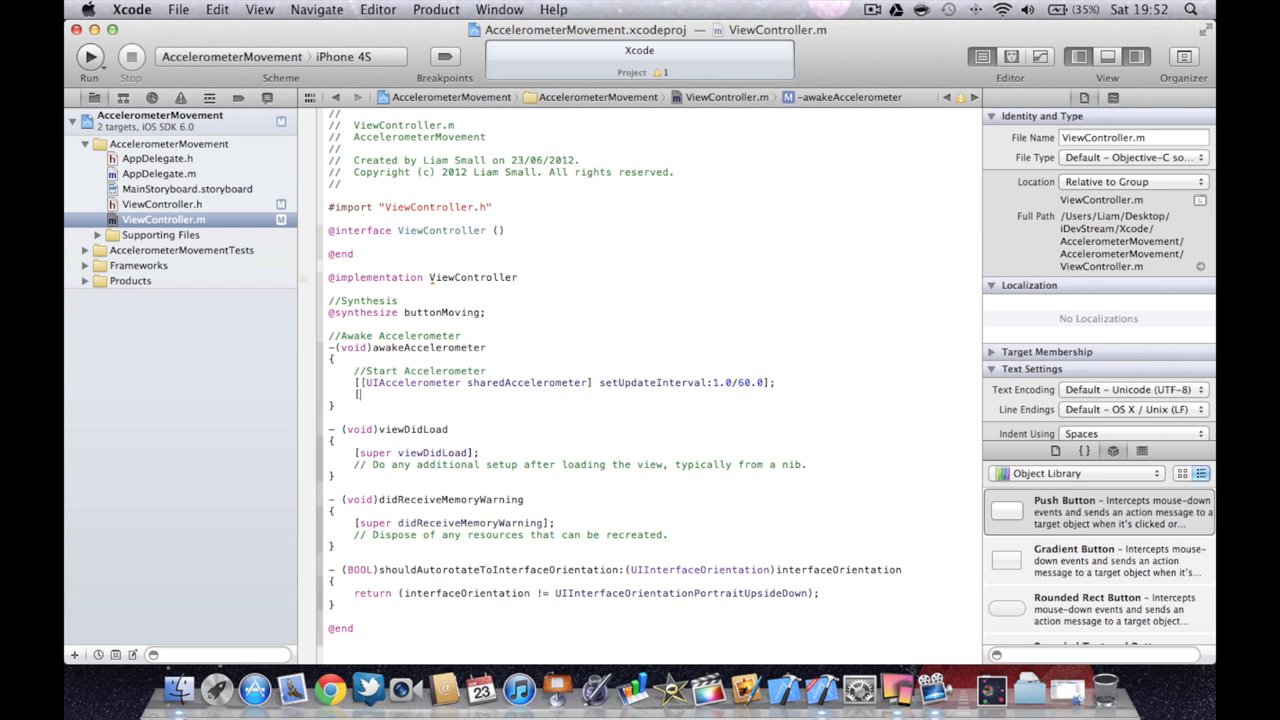
type("UIAccelerometer sharedAccelerometer")
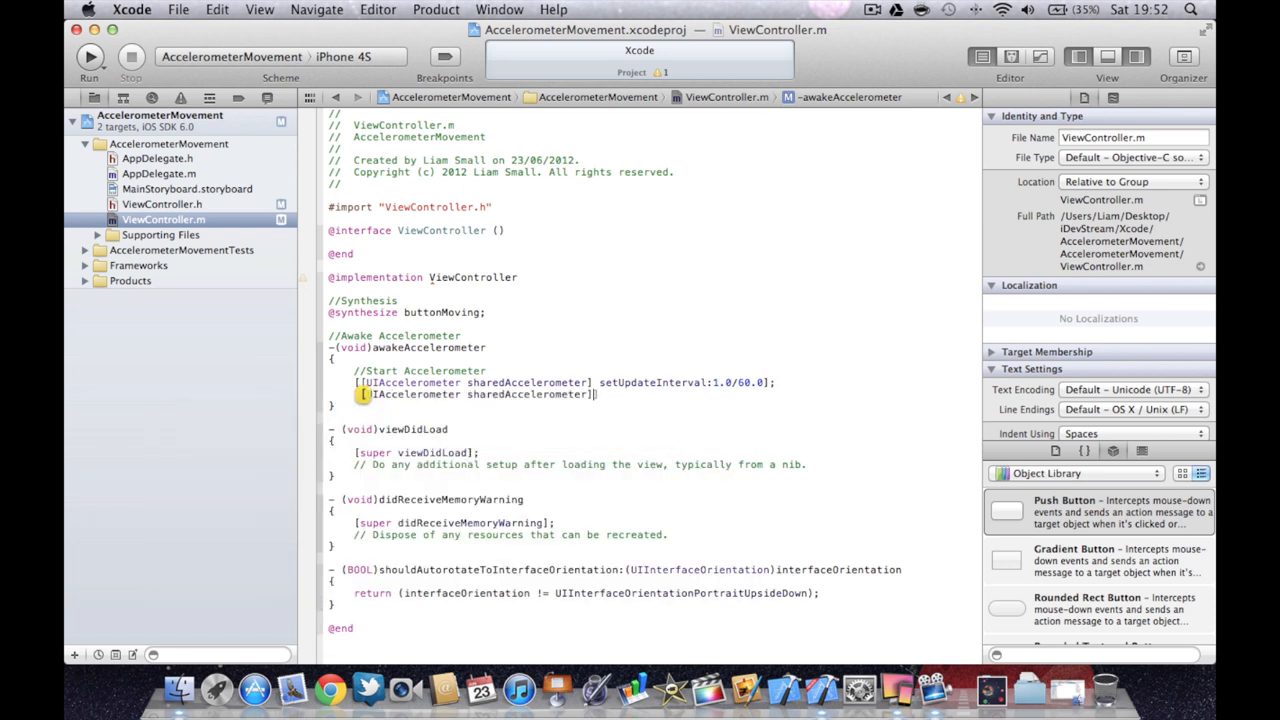
type("setD")
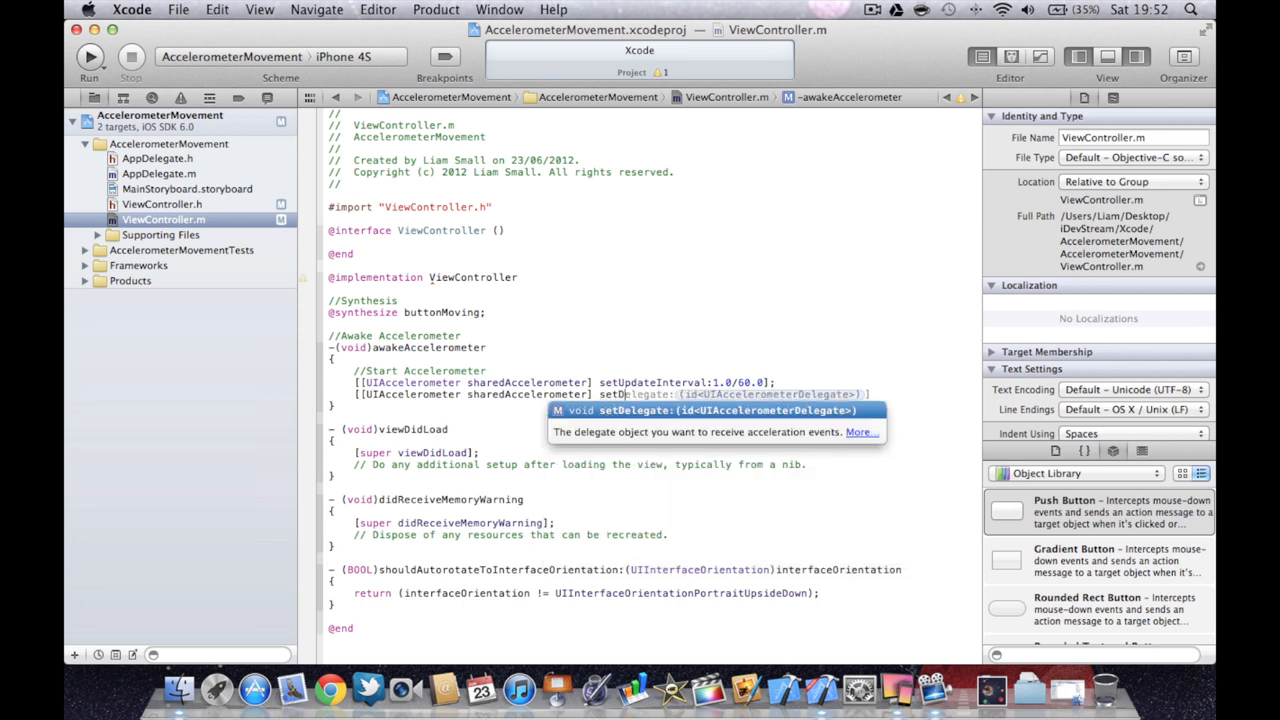
type("s")
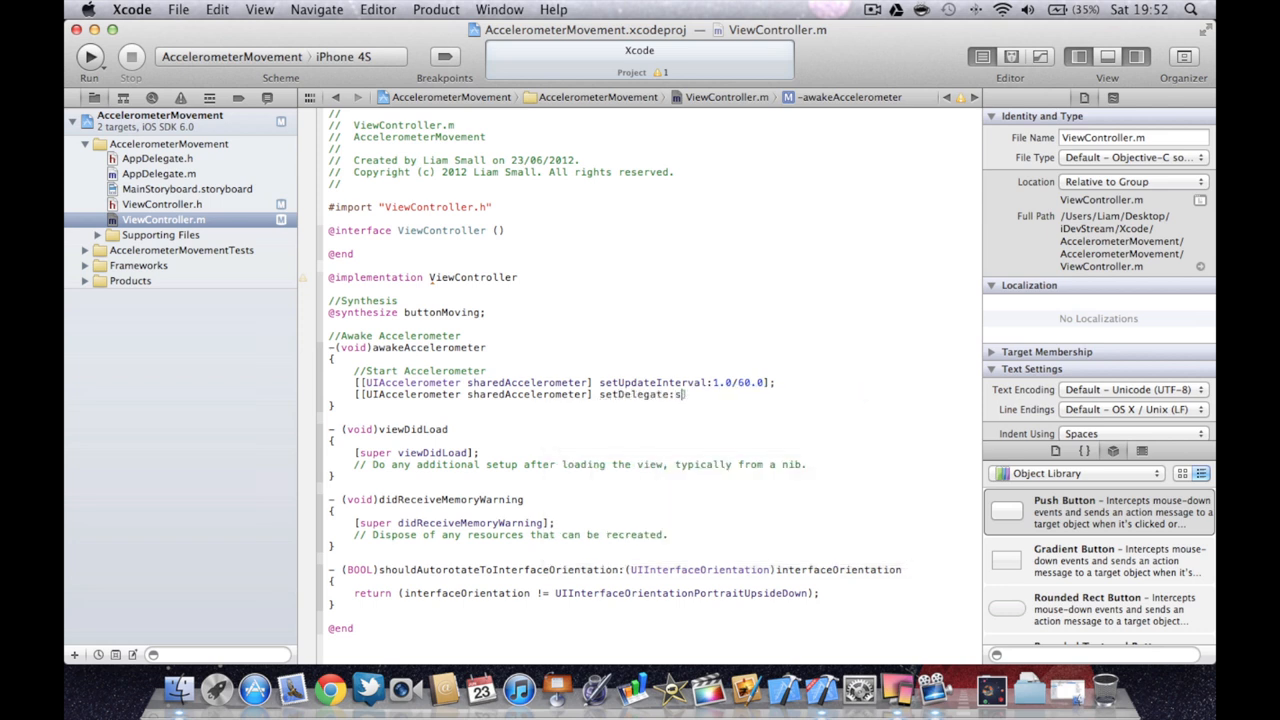
type("elf];")
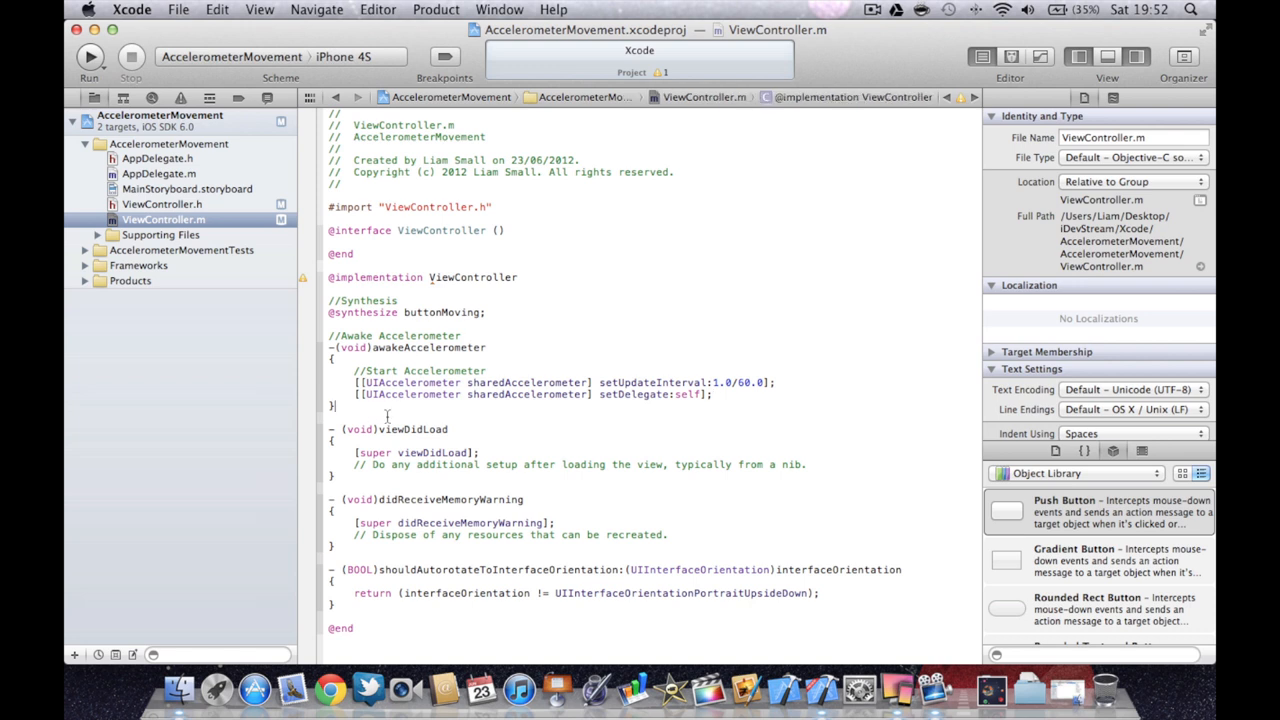
Add the accelerometer:didAccelerate: method with #define MovingObjectRadius 34 inside it.
type("//")
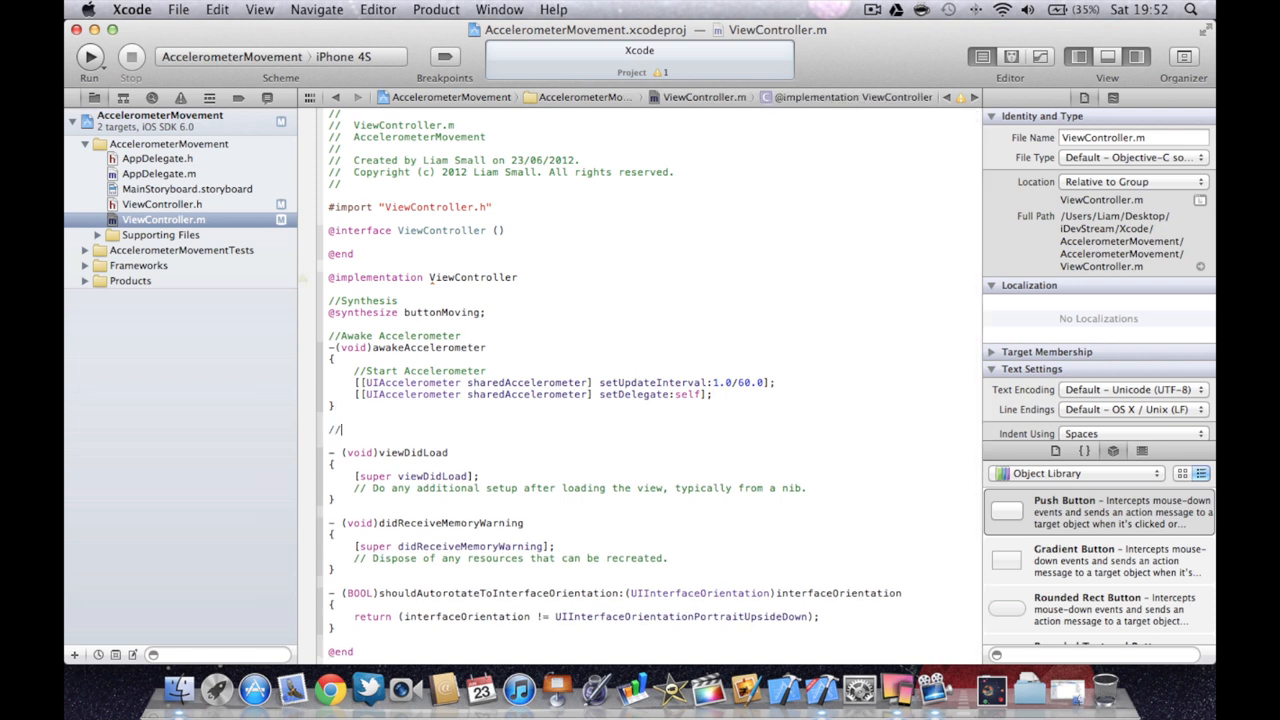
type("Acc")
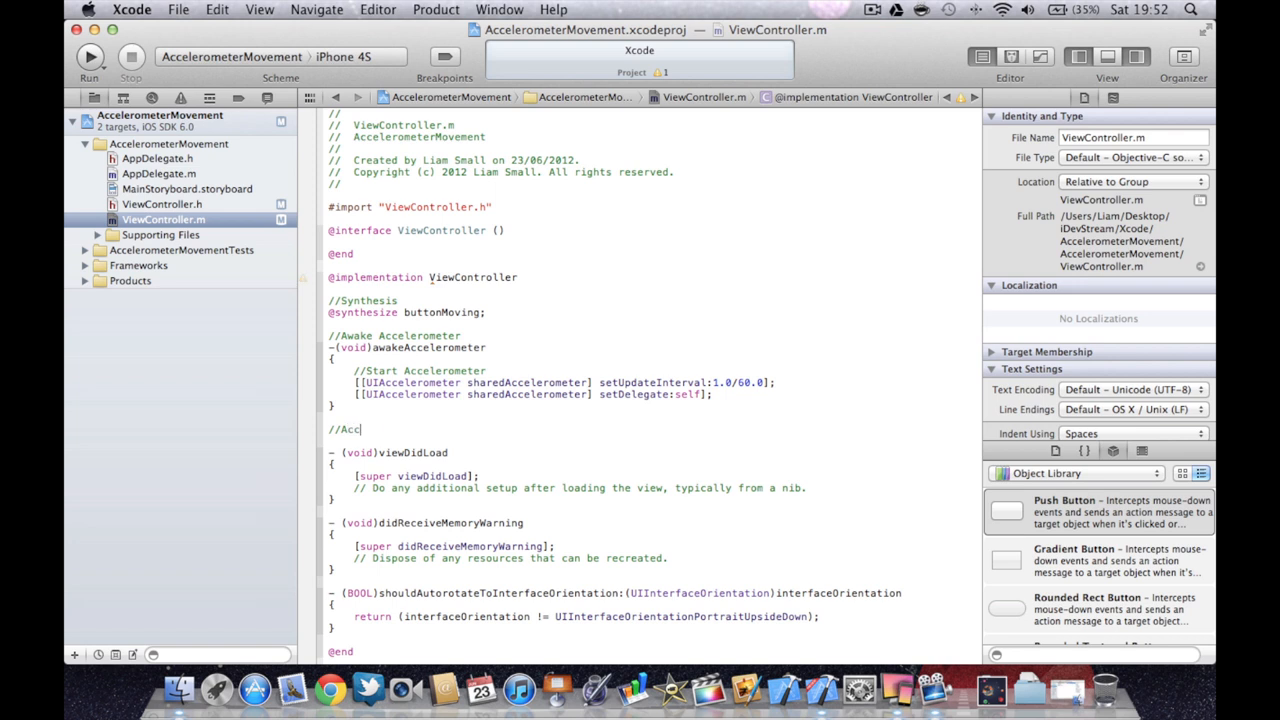
type("elerometer Movement")
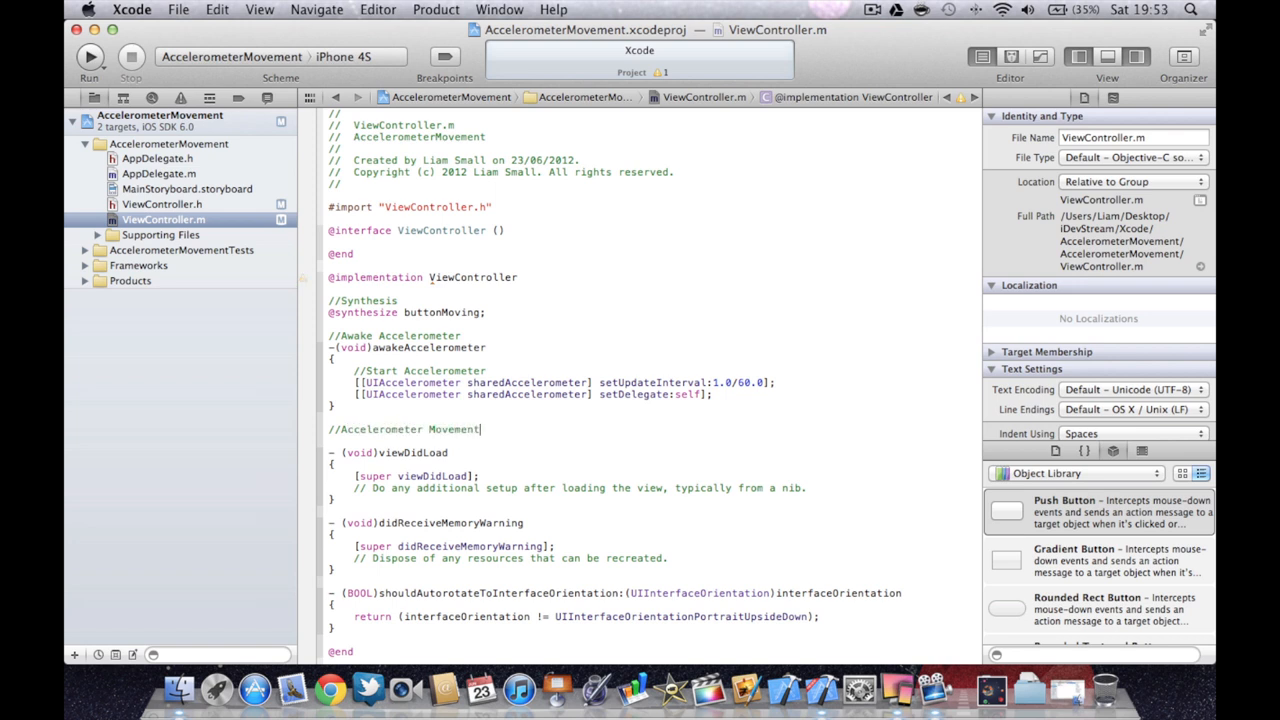
type("-(")
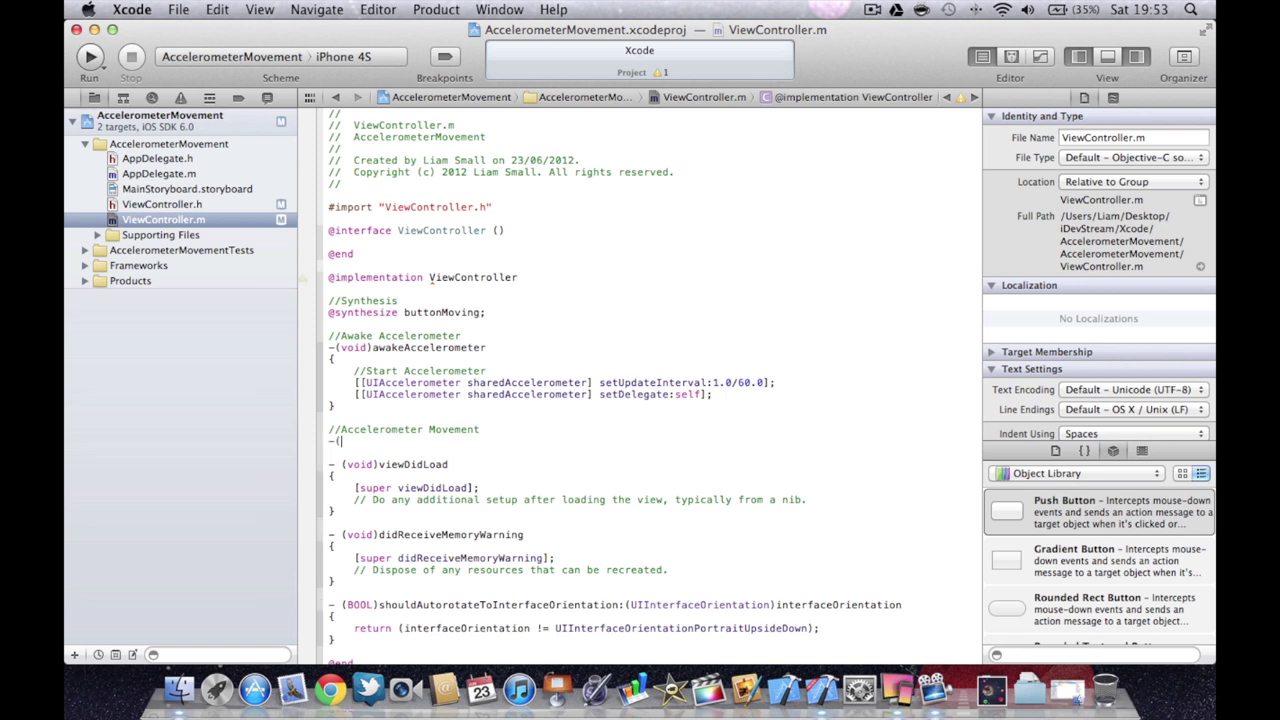
type("void)")
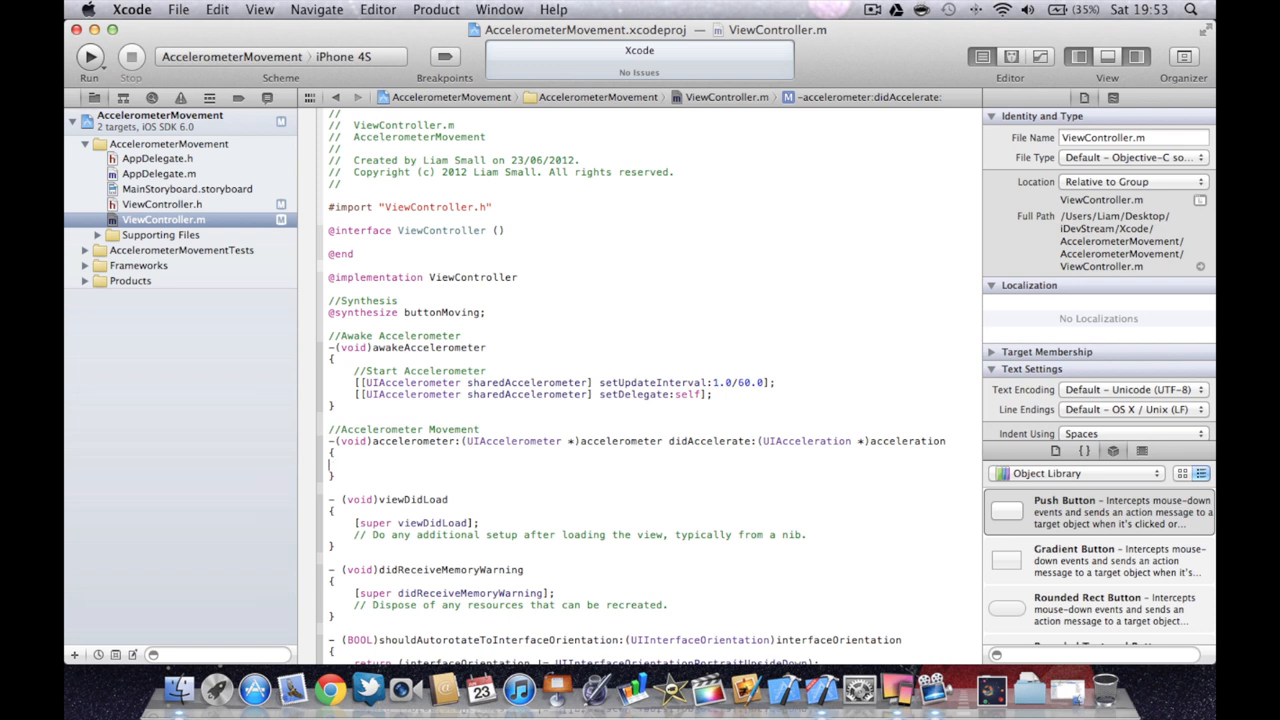
type("#")
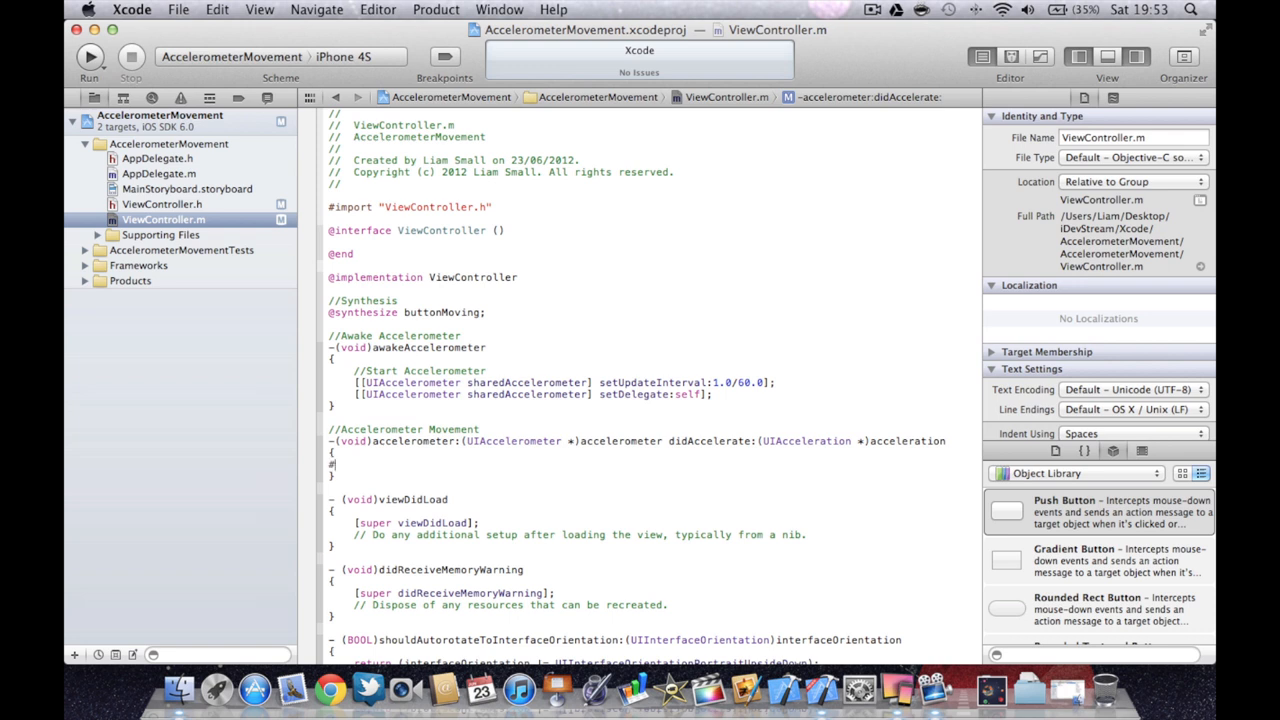
type("#")
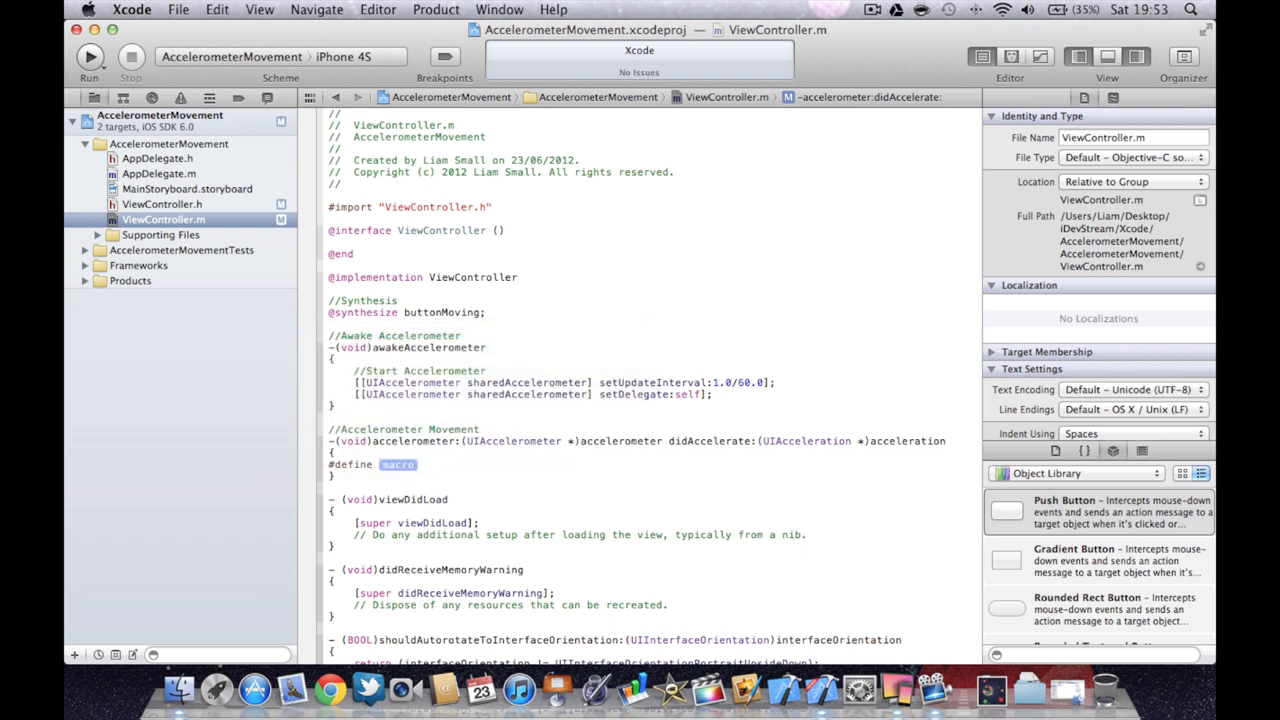
type("Moving")
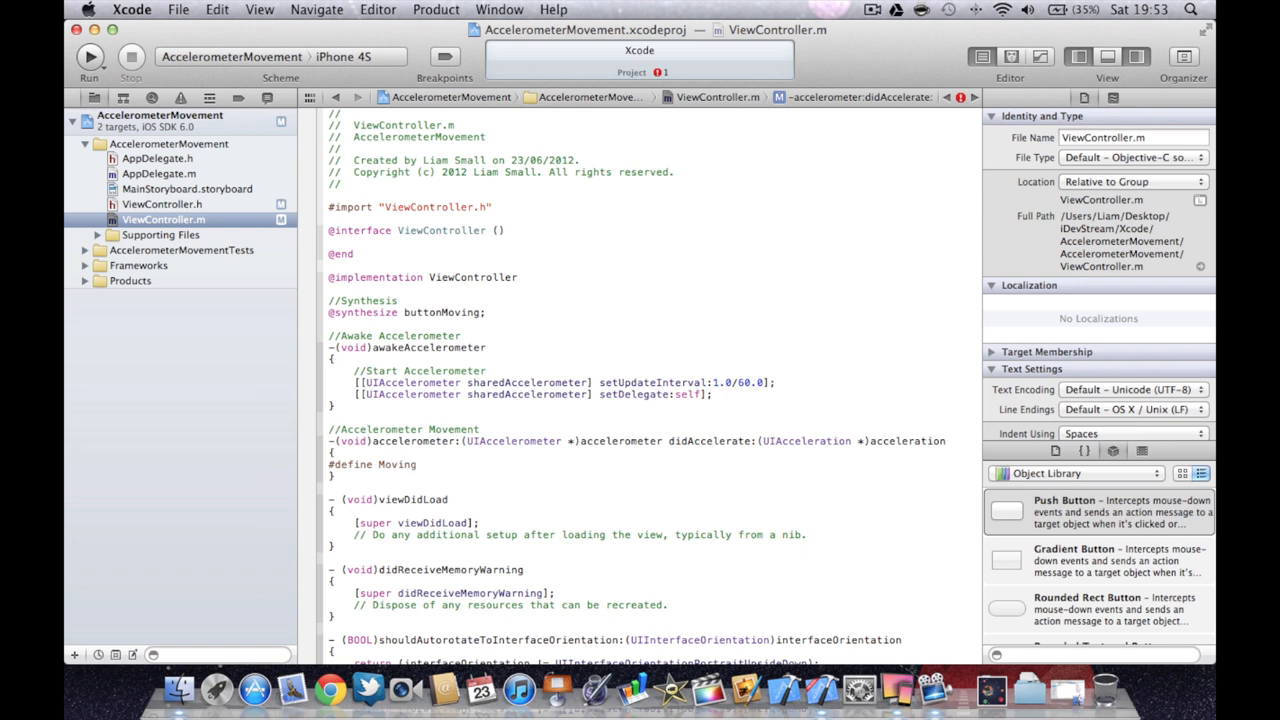
type("Obe")
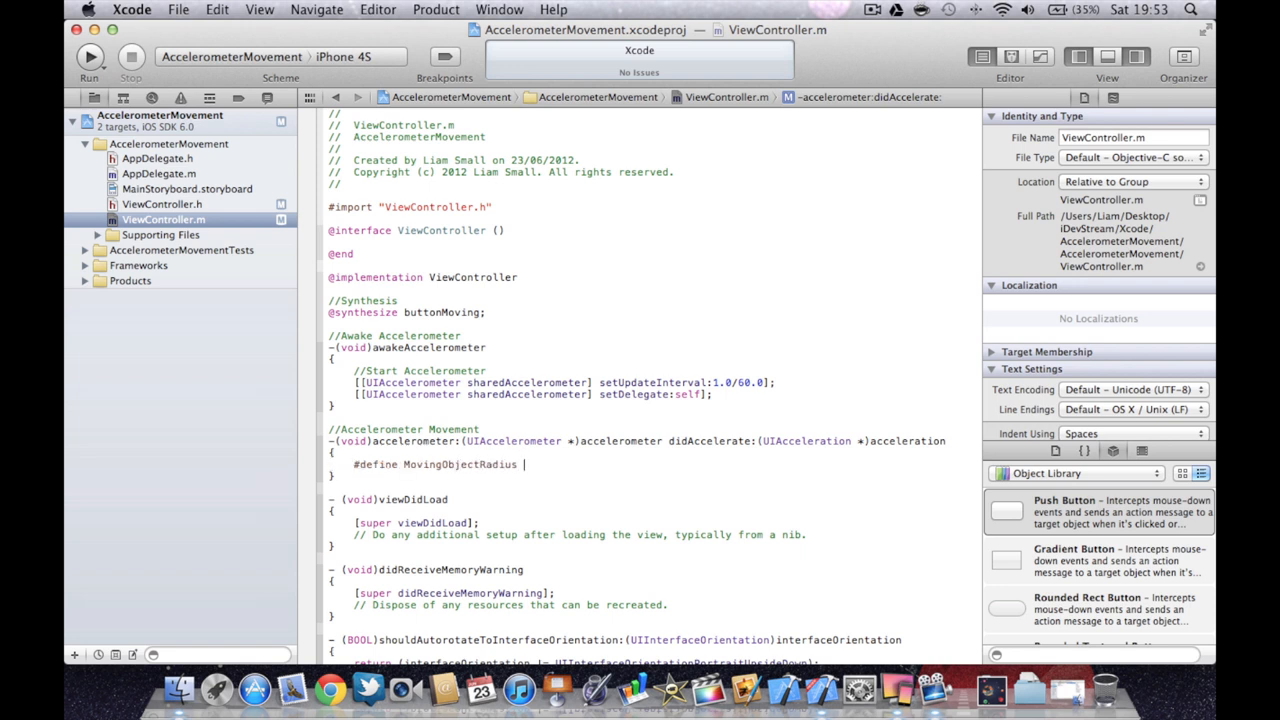
type("34")
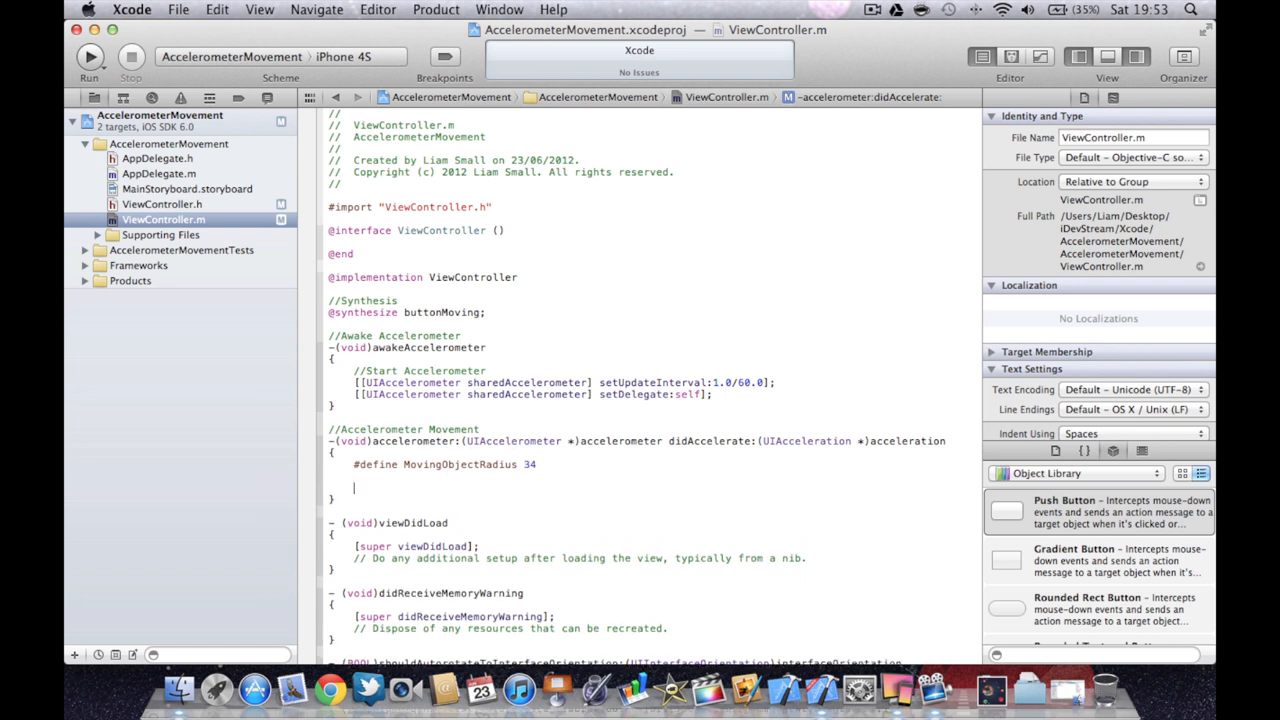
Start an //Acceleration for Player section, briefly checking the valueX/valueY declarations in ViewController.h.
type("//A")
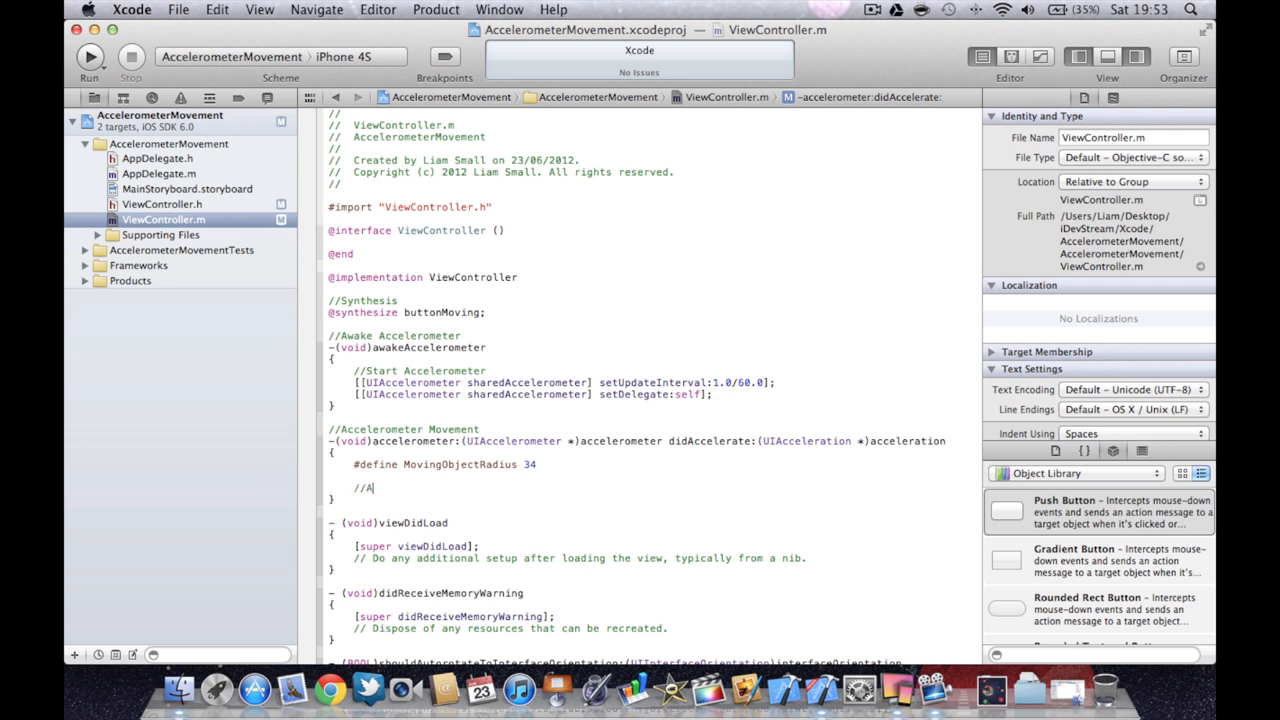
type("cceleration for Player")
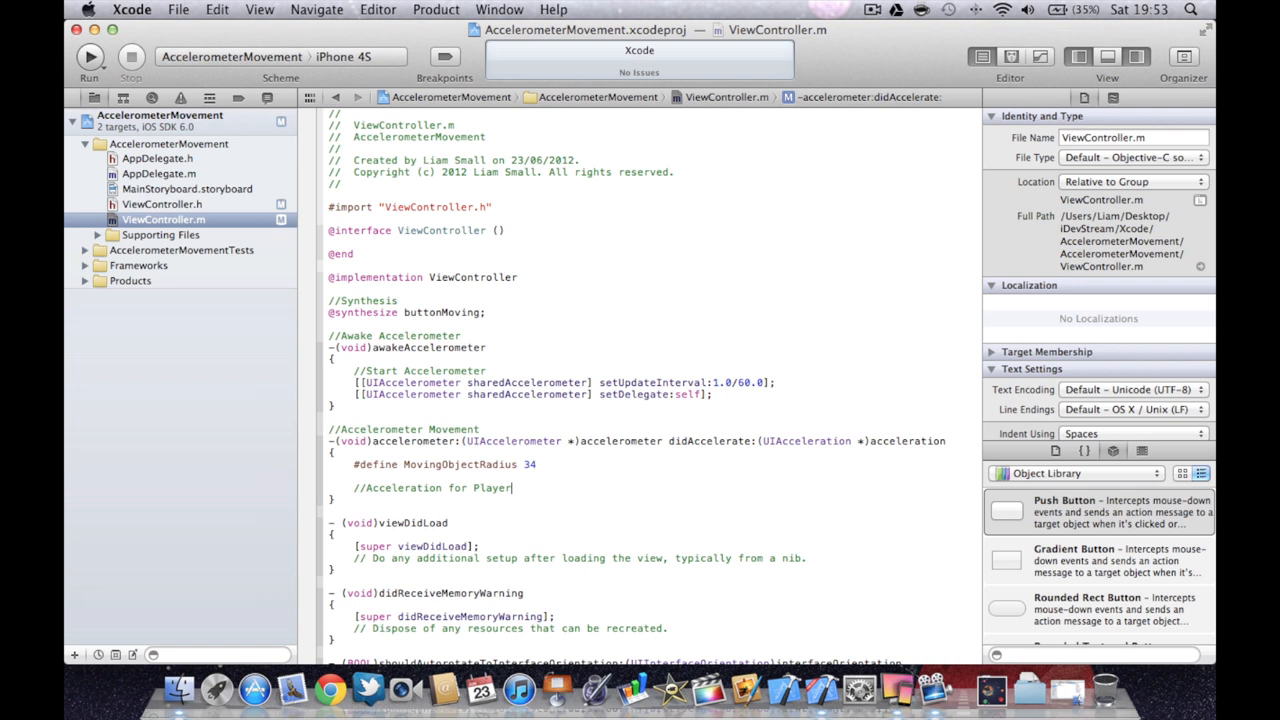
type("valueY")
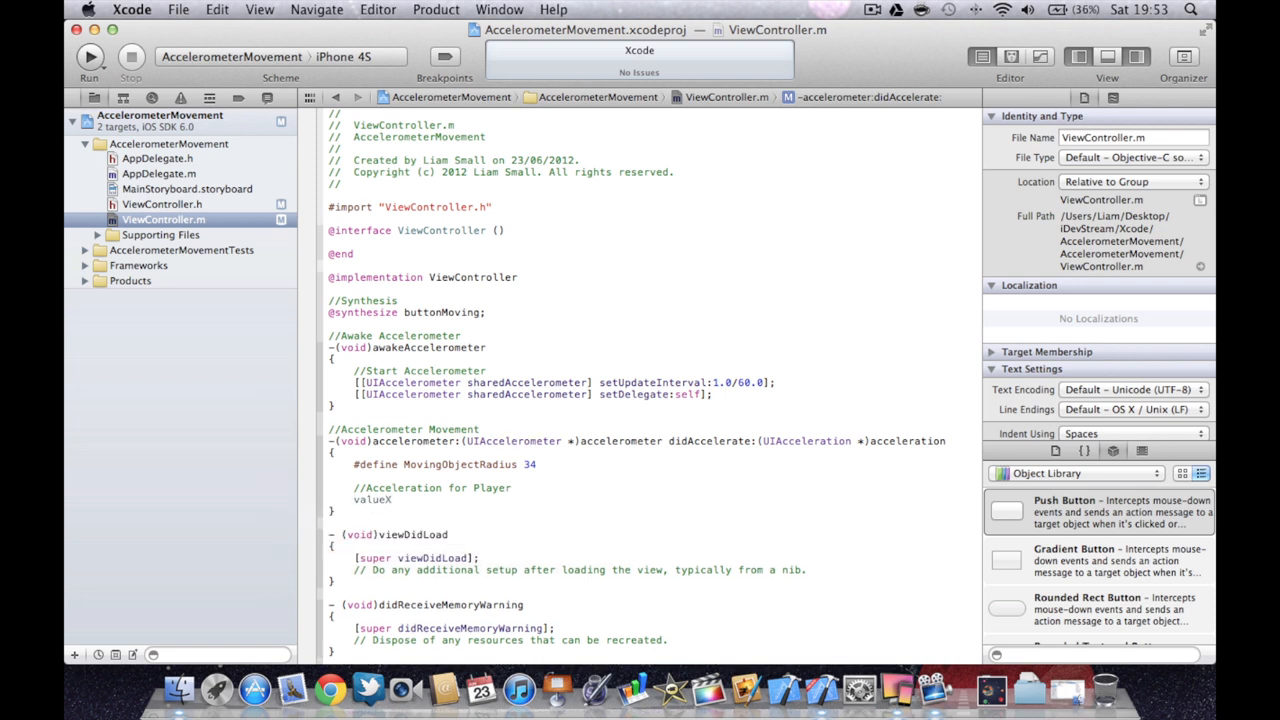
left_click(162, 204)
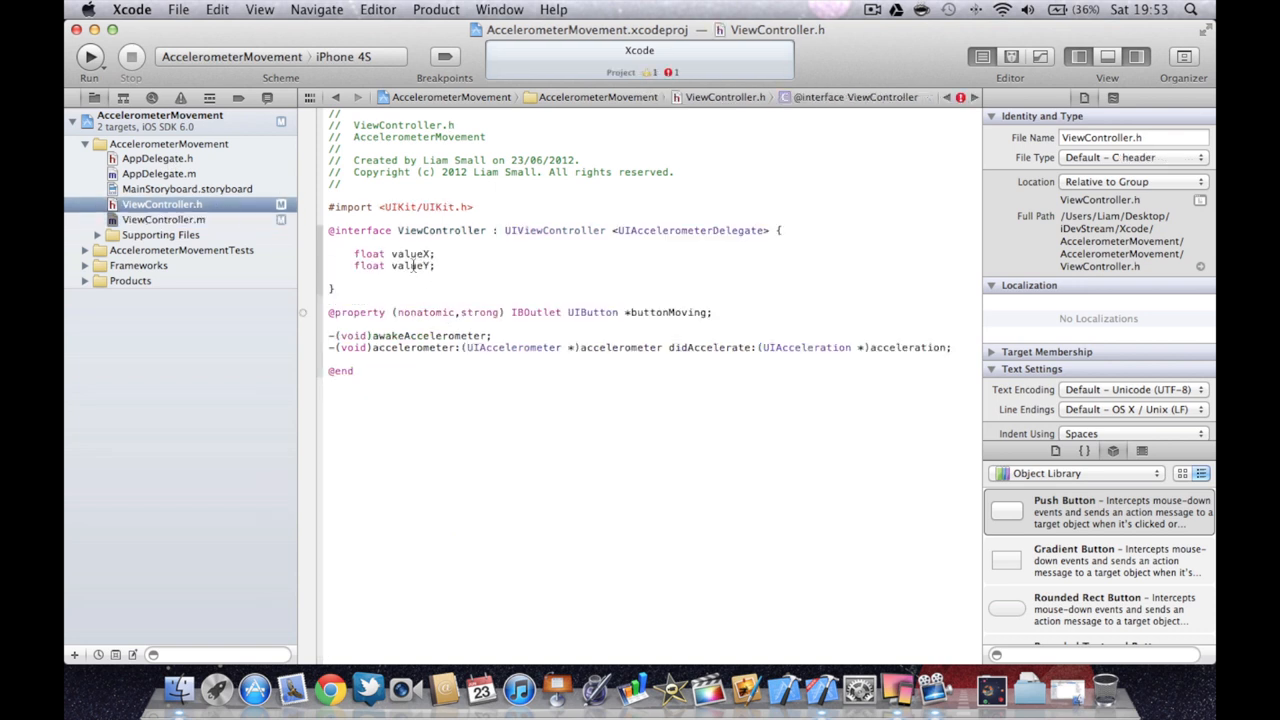
left_click(162, 218)
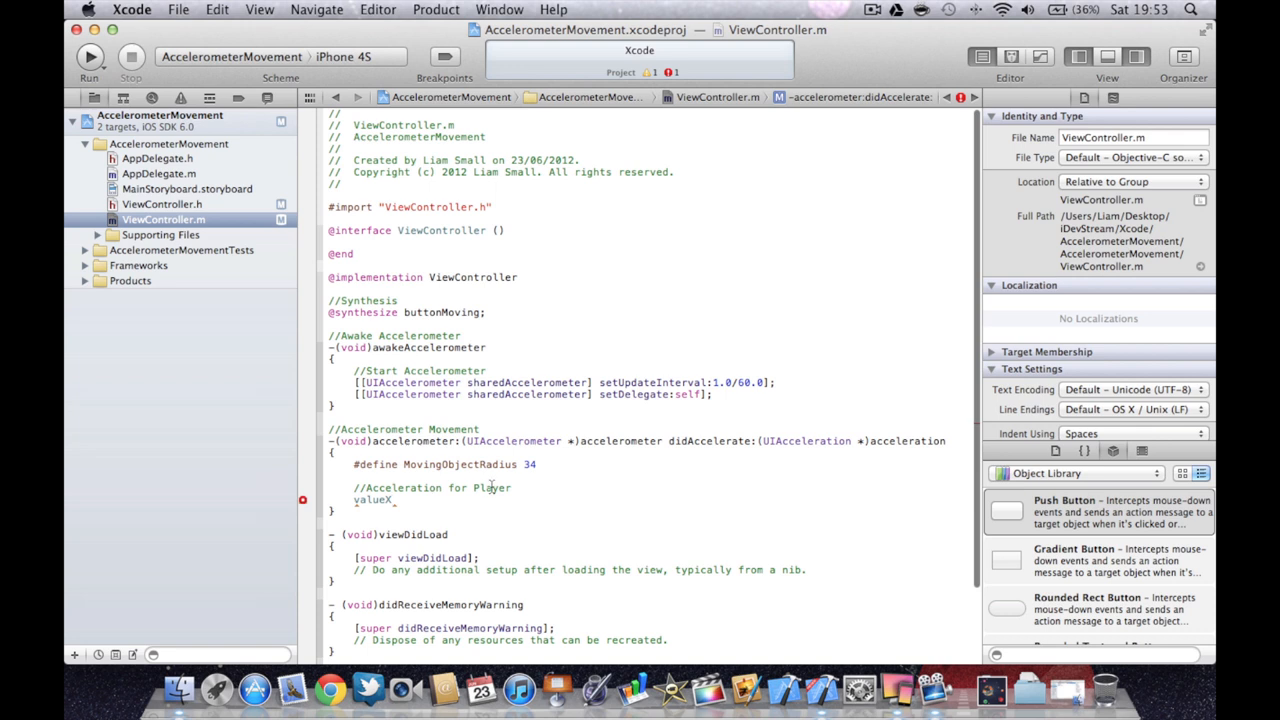
Set valueX = acceleration.x * 45.0; and valueY = acceleration.y * 45.0; in the delegate method.
type("= ac")
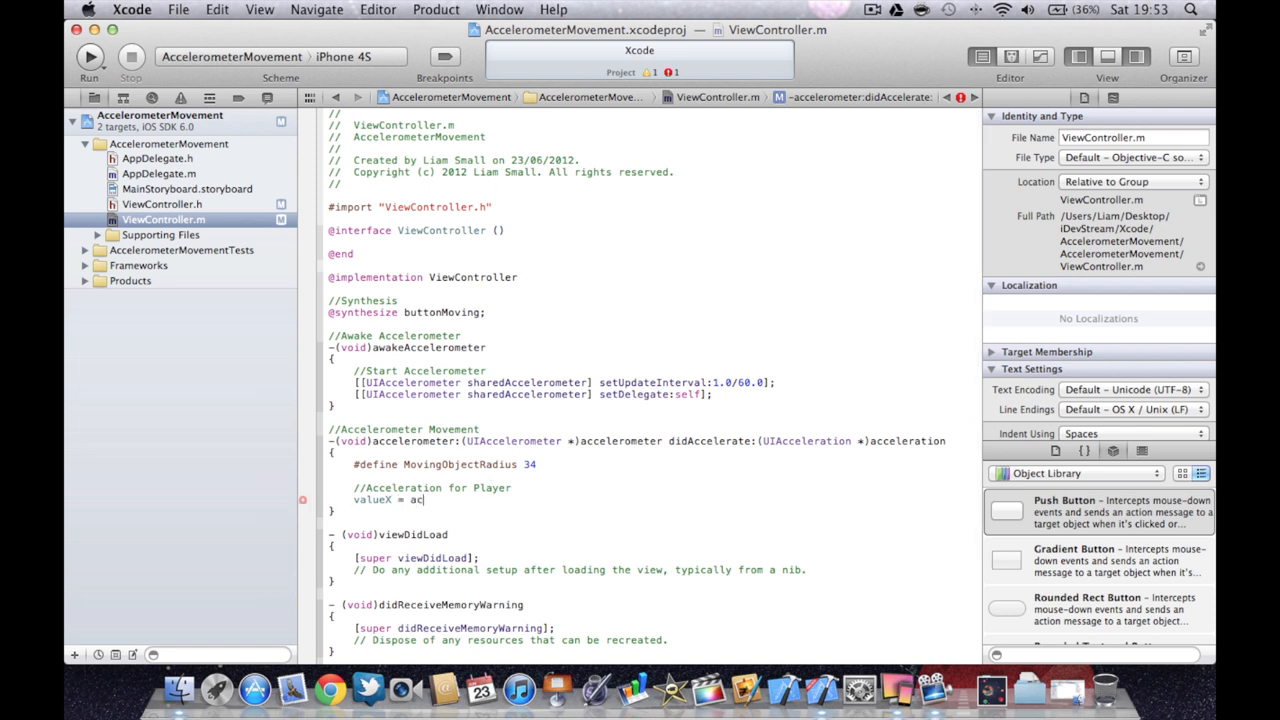
type("celeration")
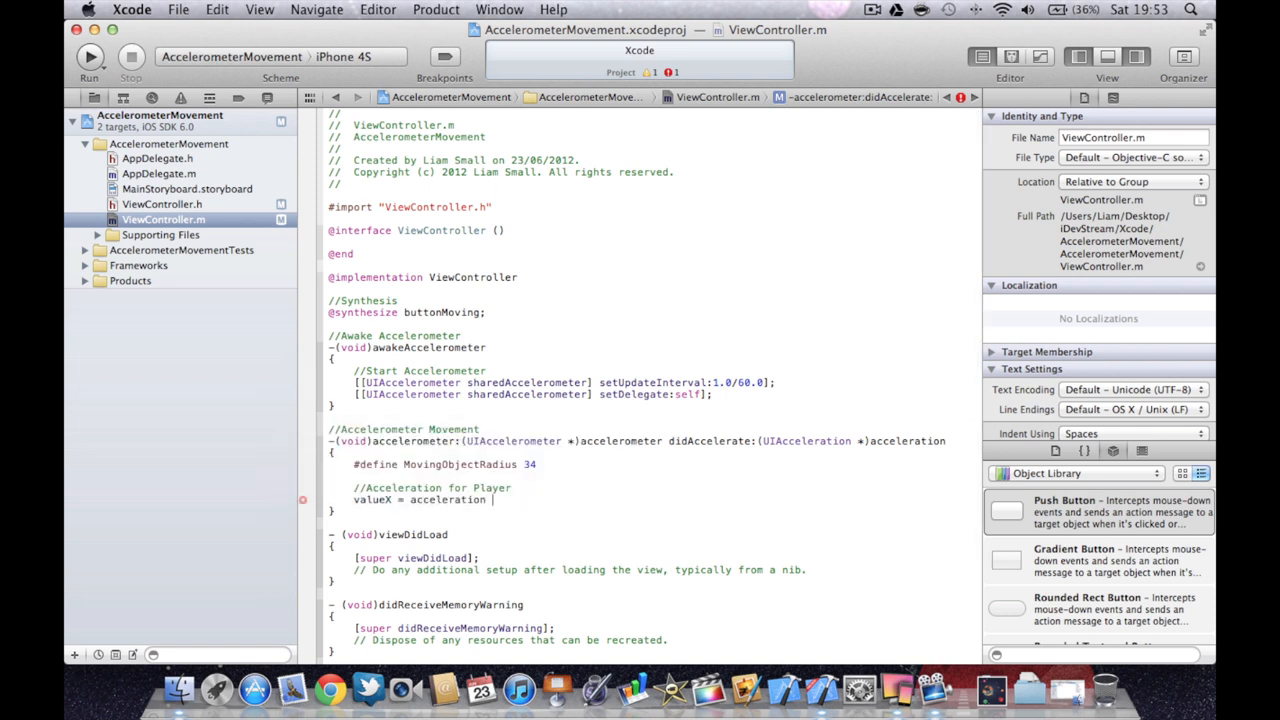
type("* 45.0;")
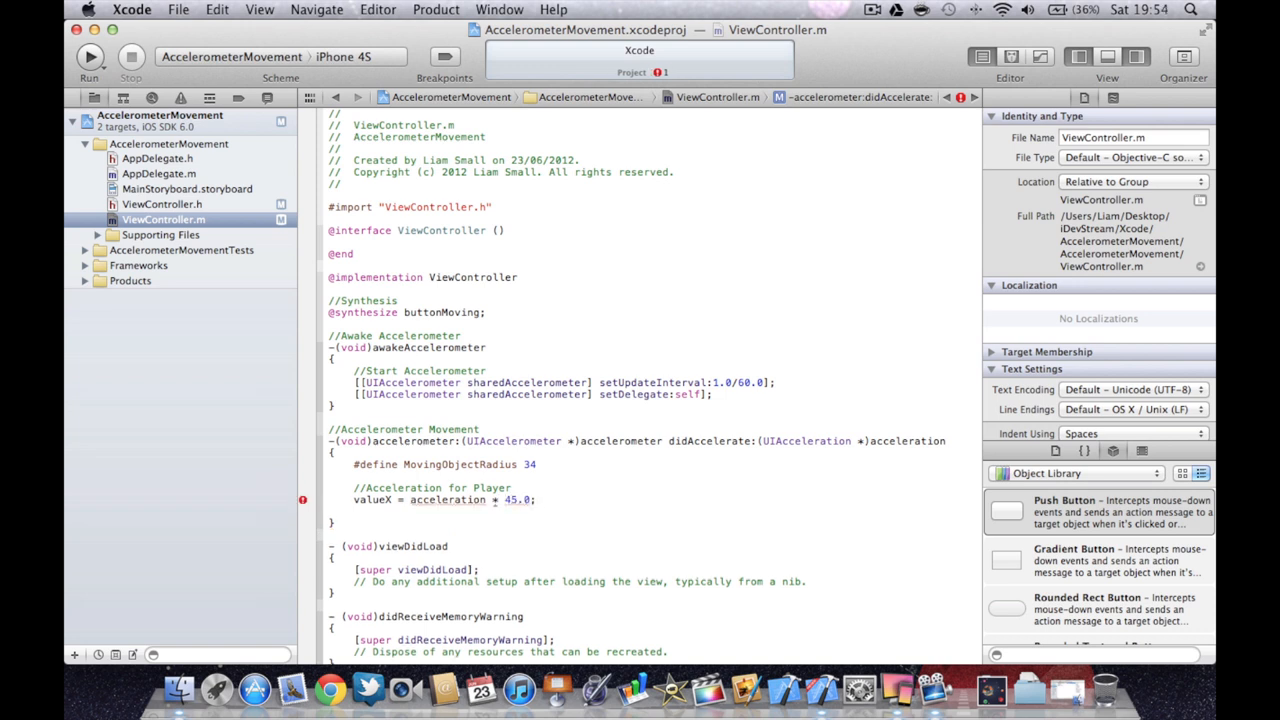
type("valueY")
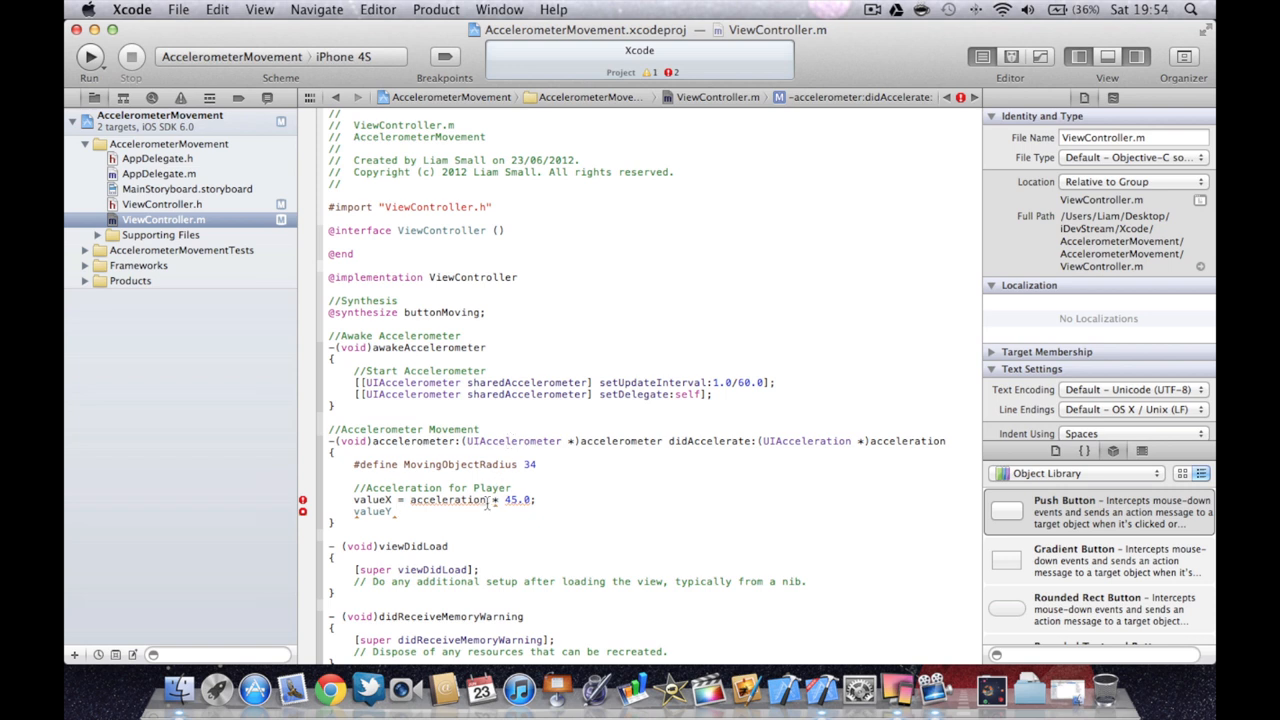
type(".x")
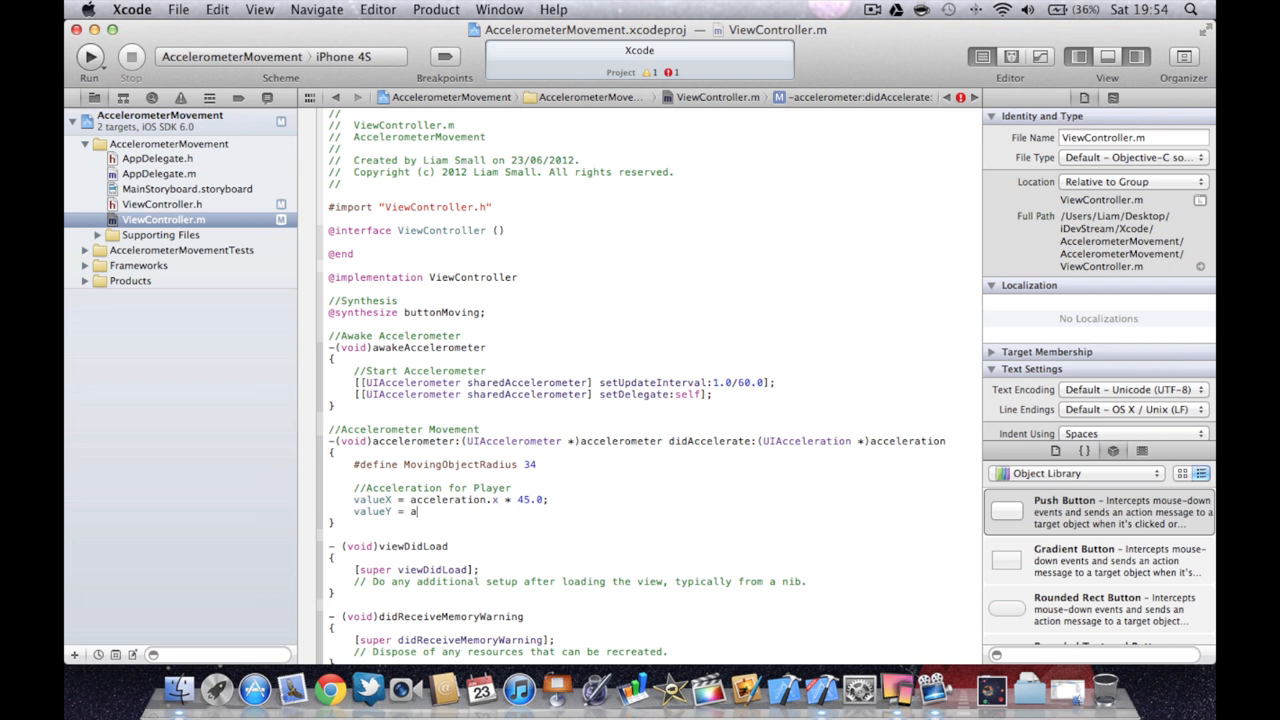
type("cceleration")
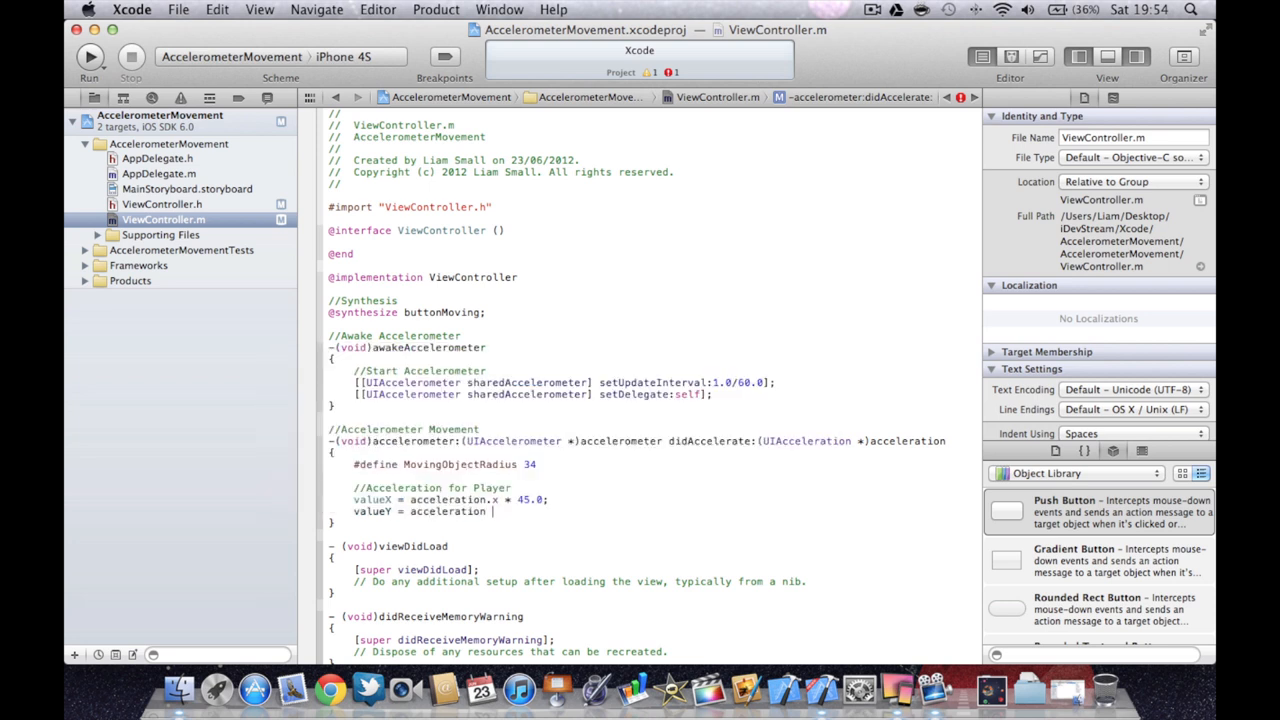
type(".y")
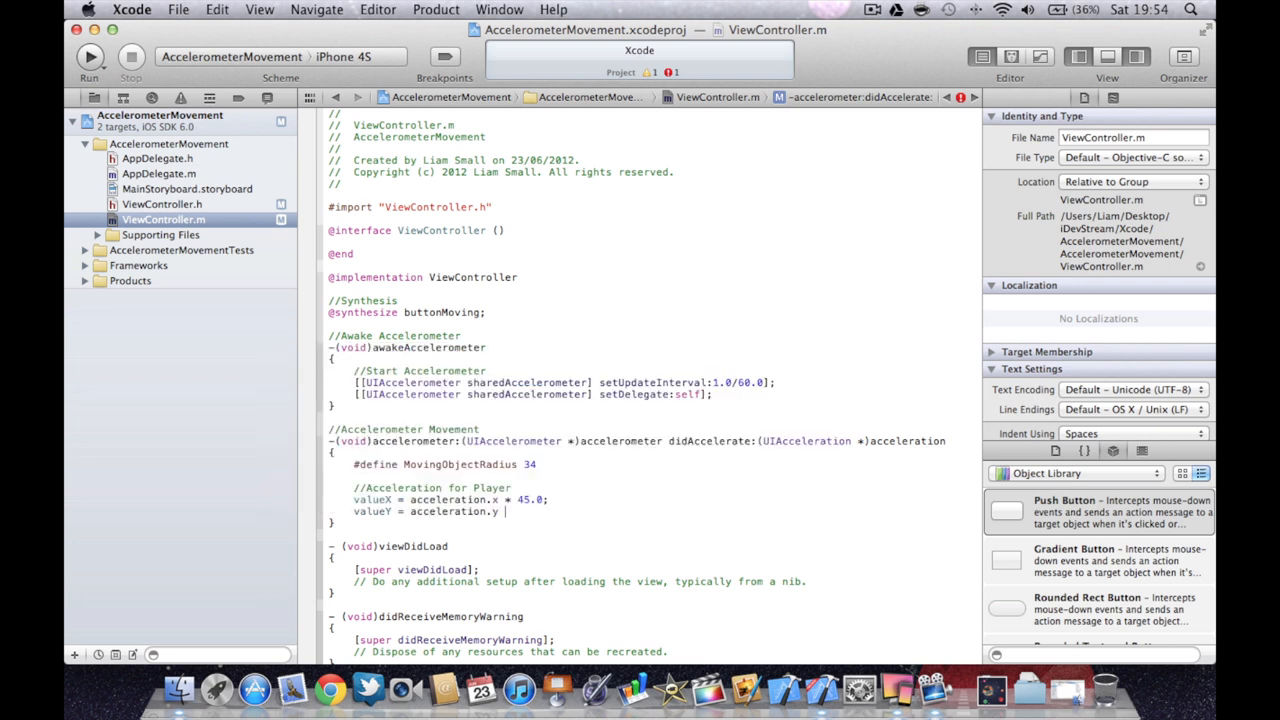
type("* 45.0")
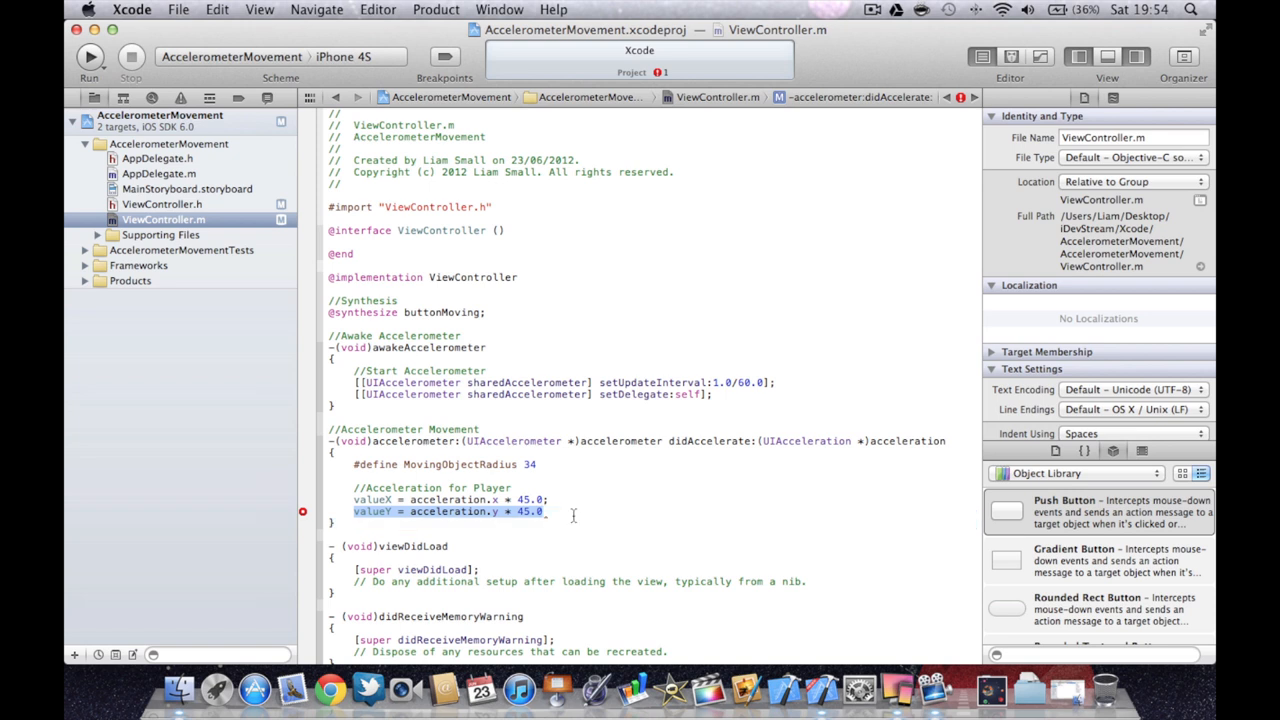
left_click(546, 512)
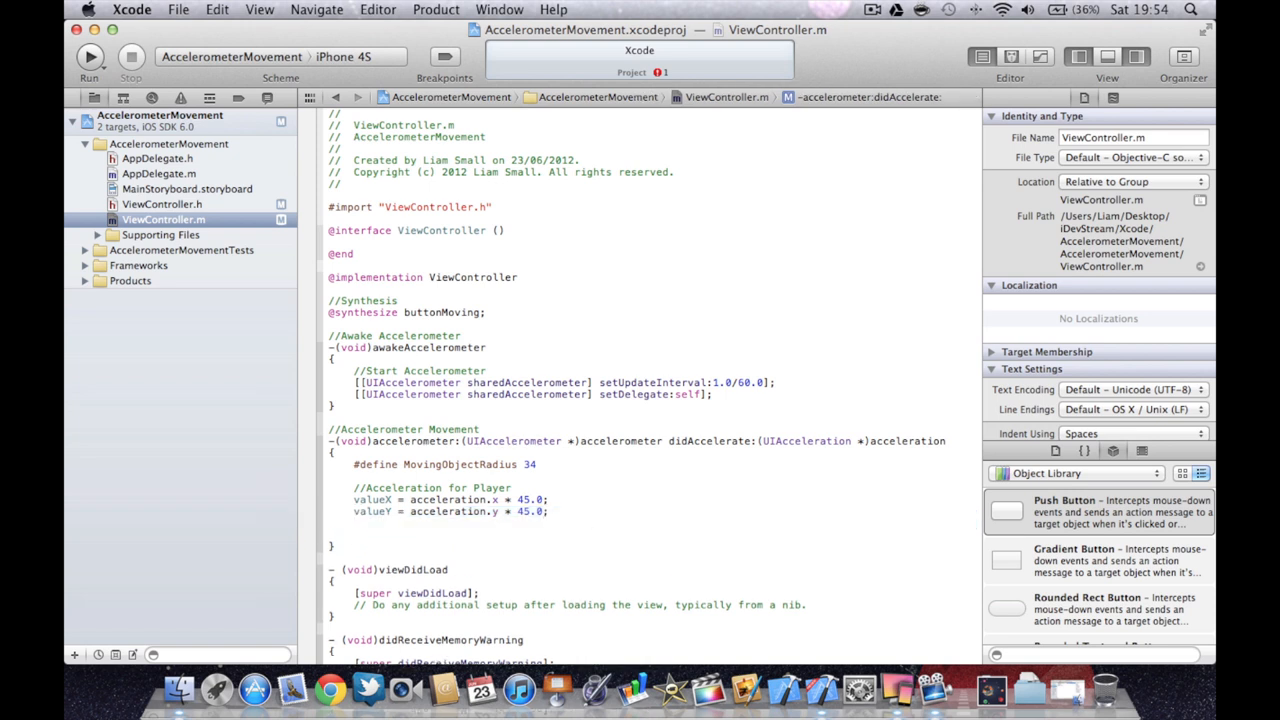
Add a 'Create new Integers' comment and begin declaring int intPlayerNewX.
type("//Crea")
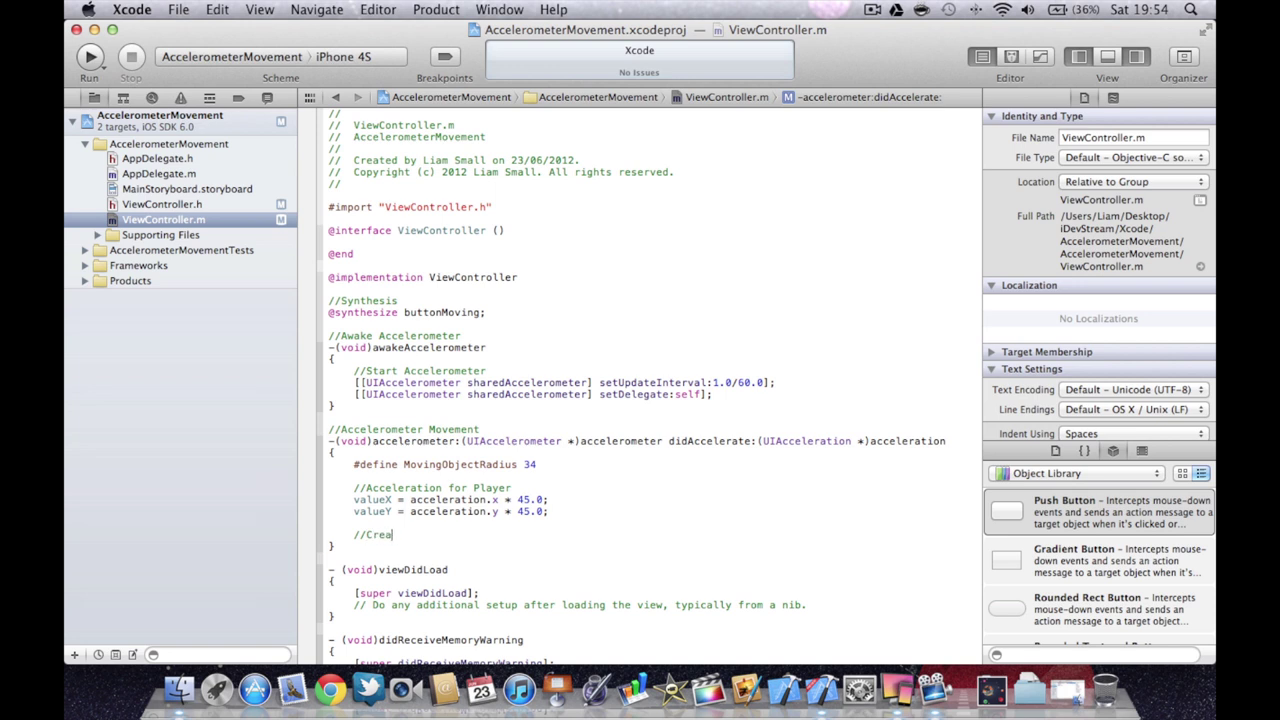
type("te new Integers")
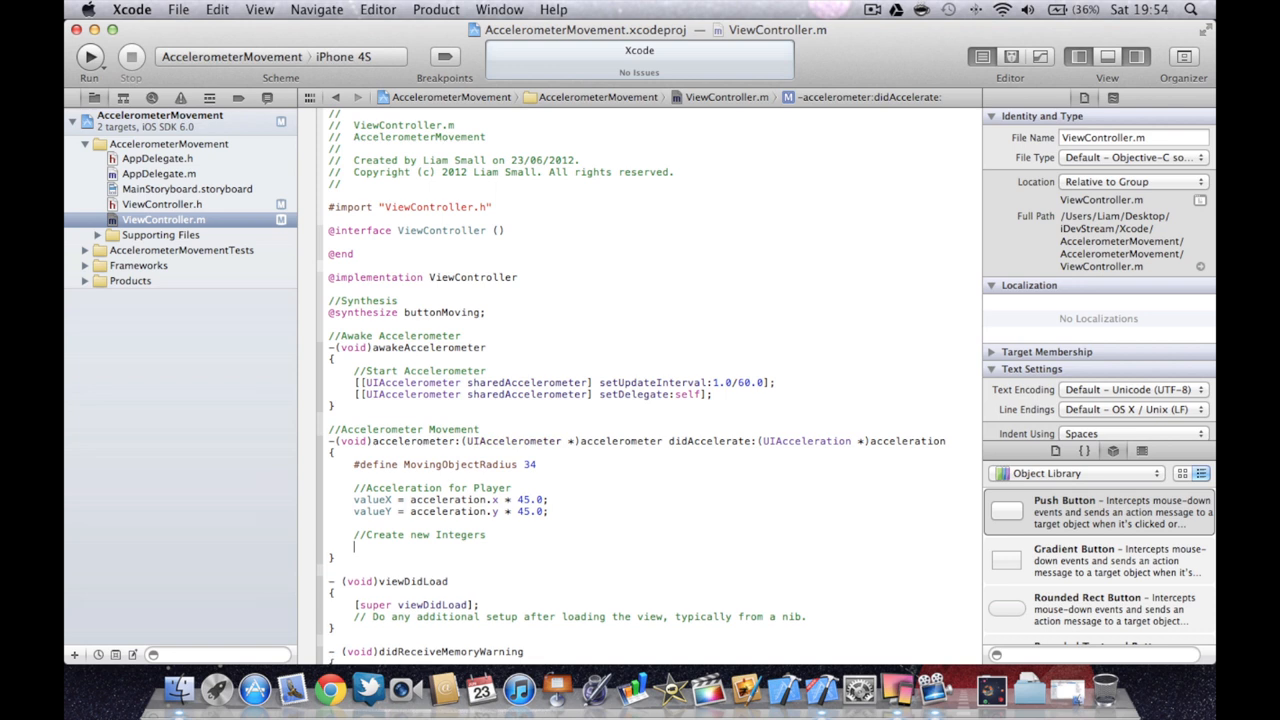
type("int int")
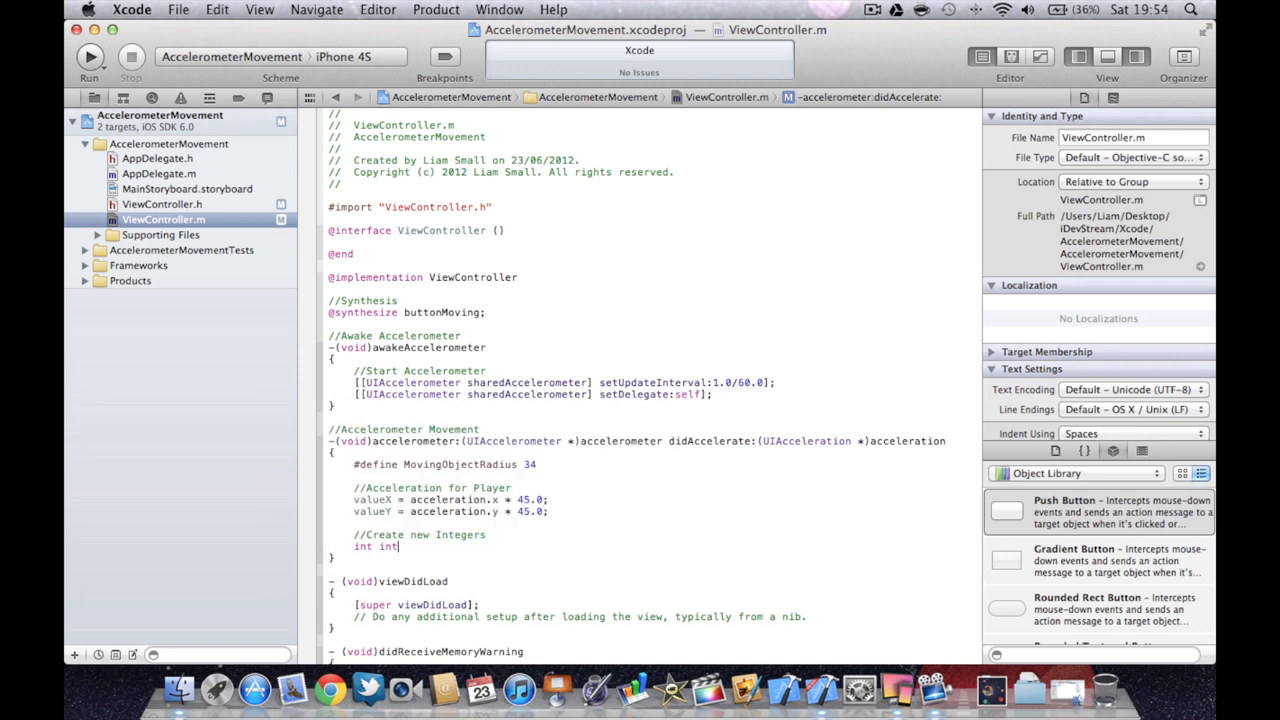
type("PlayerM")
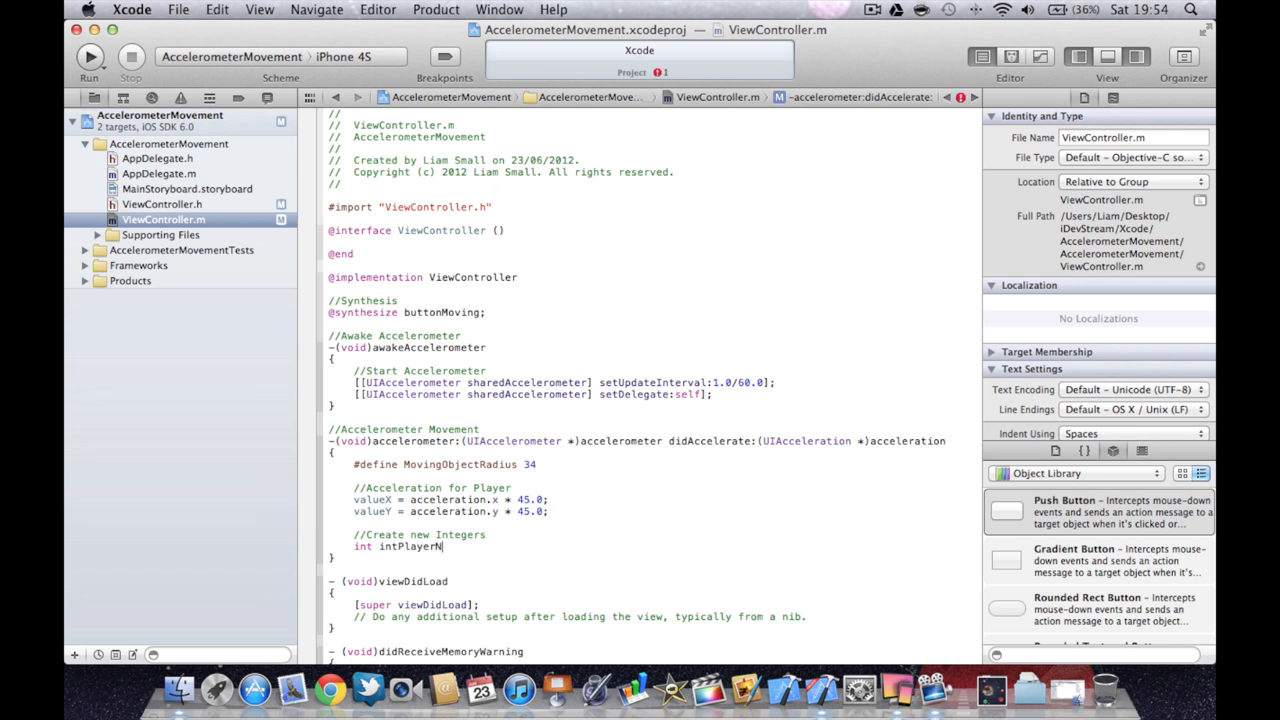
type("ewX = (")
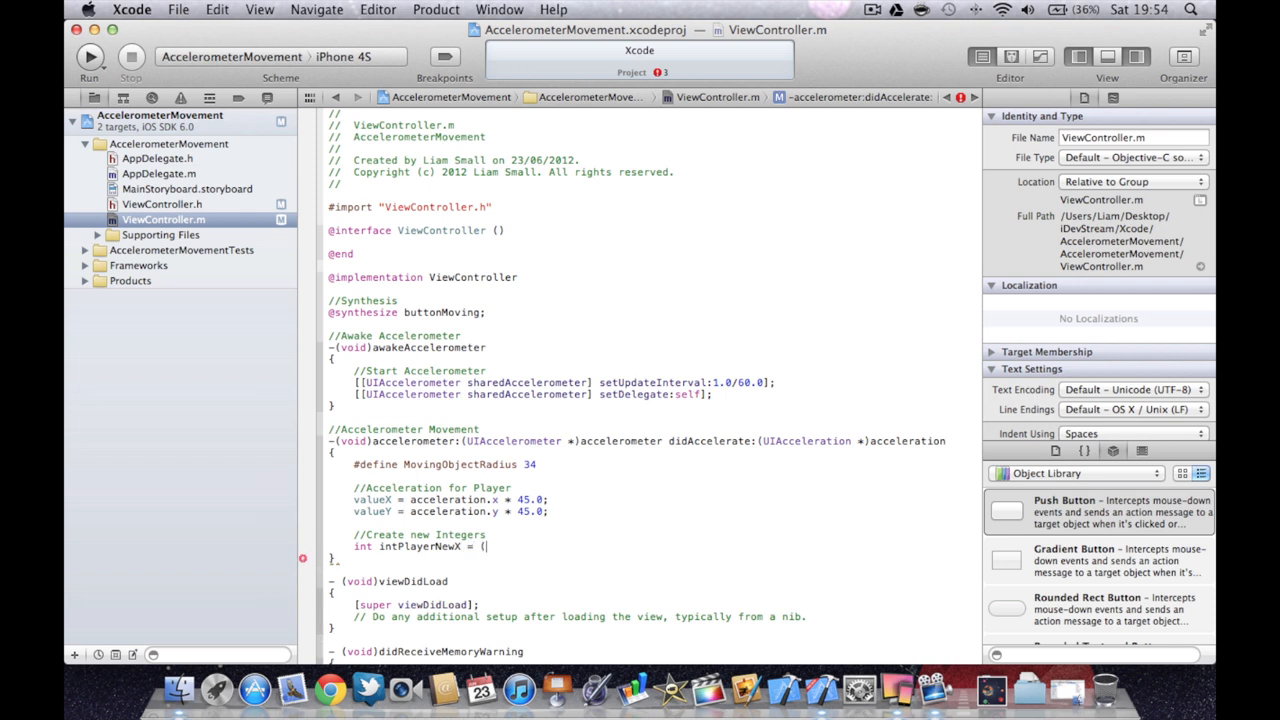
Assign intPlayerNewX as (int)(buttonMoving.center.x + valueX), accepting valueX from autocomplete.
type("int)")
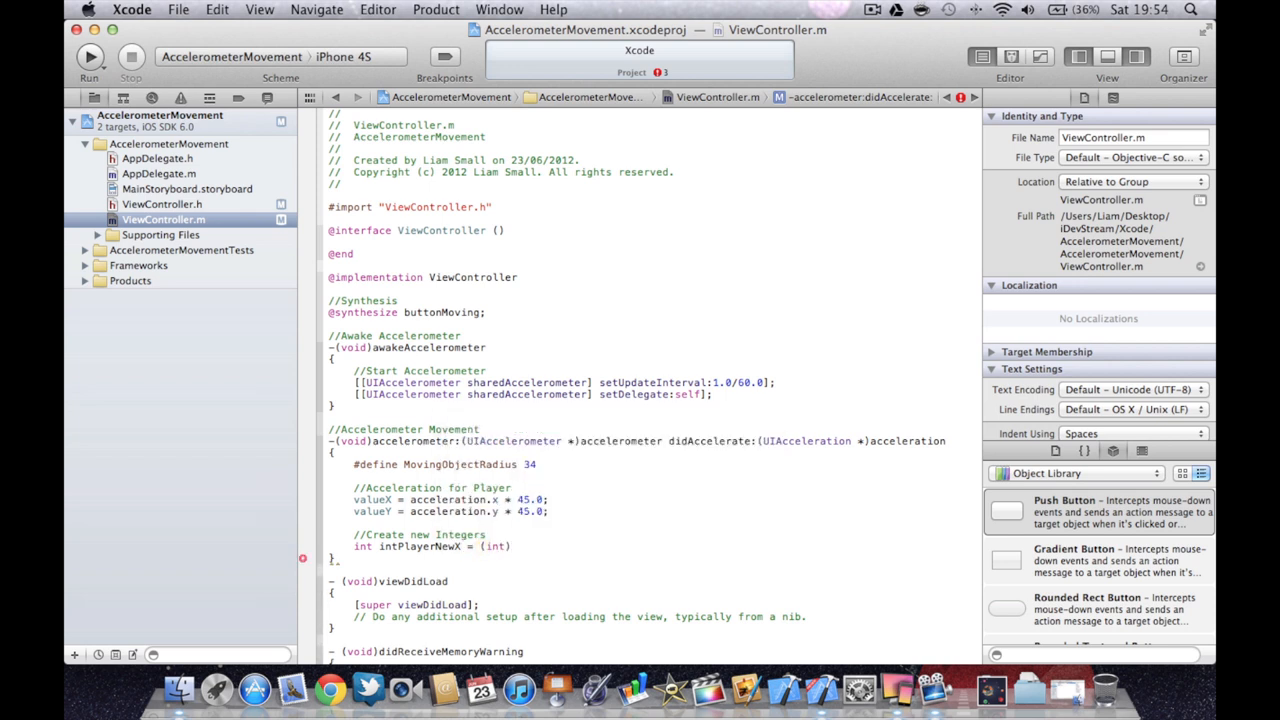
type("b")
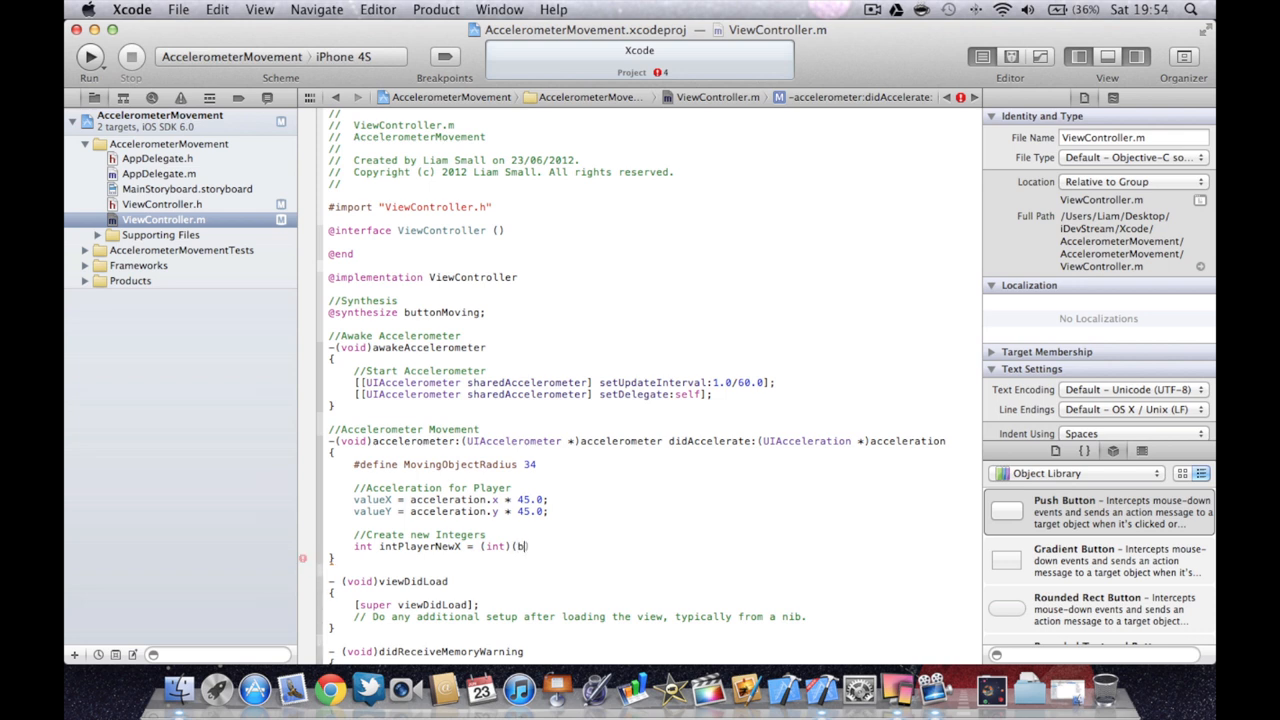
type("uttonMoving.")
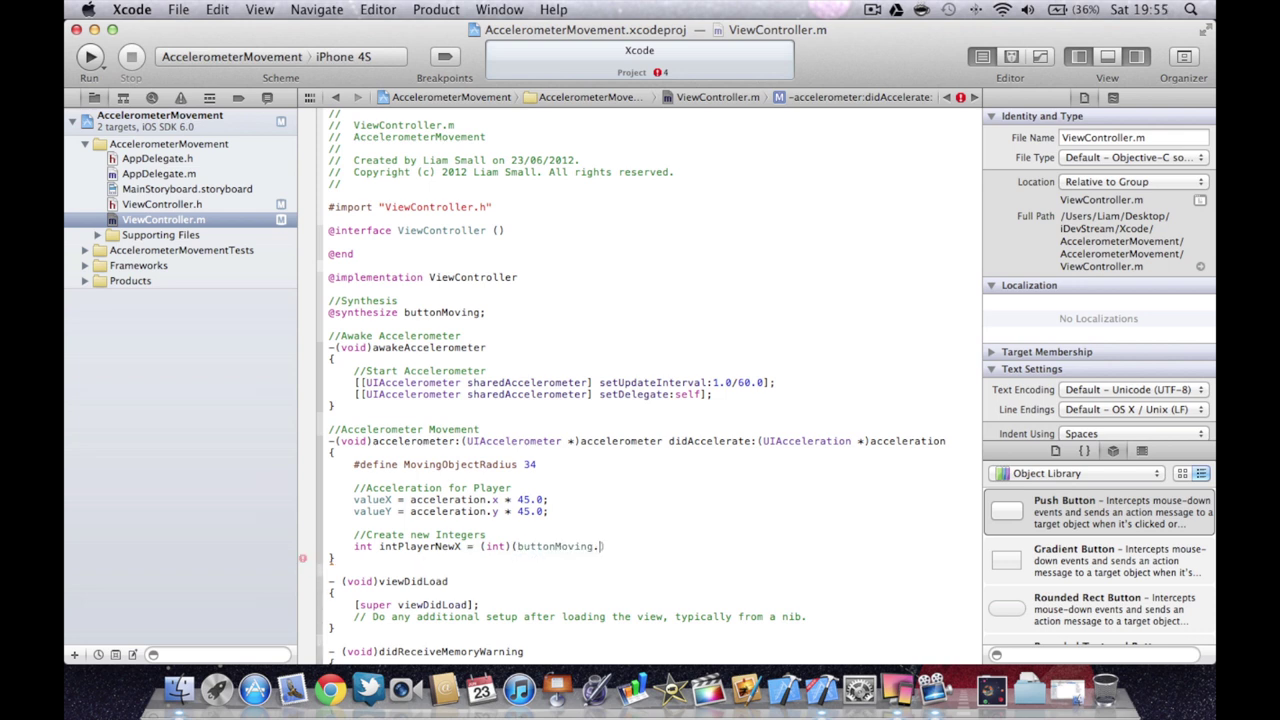
type("center.x + val")
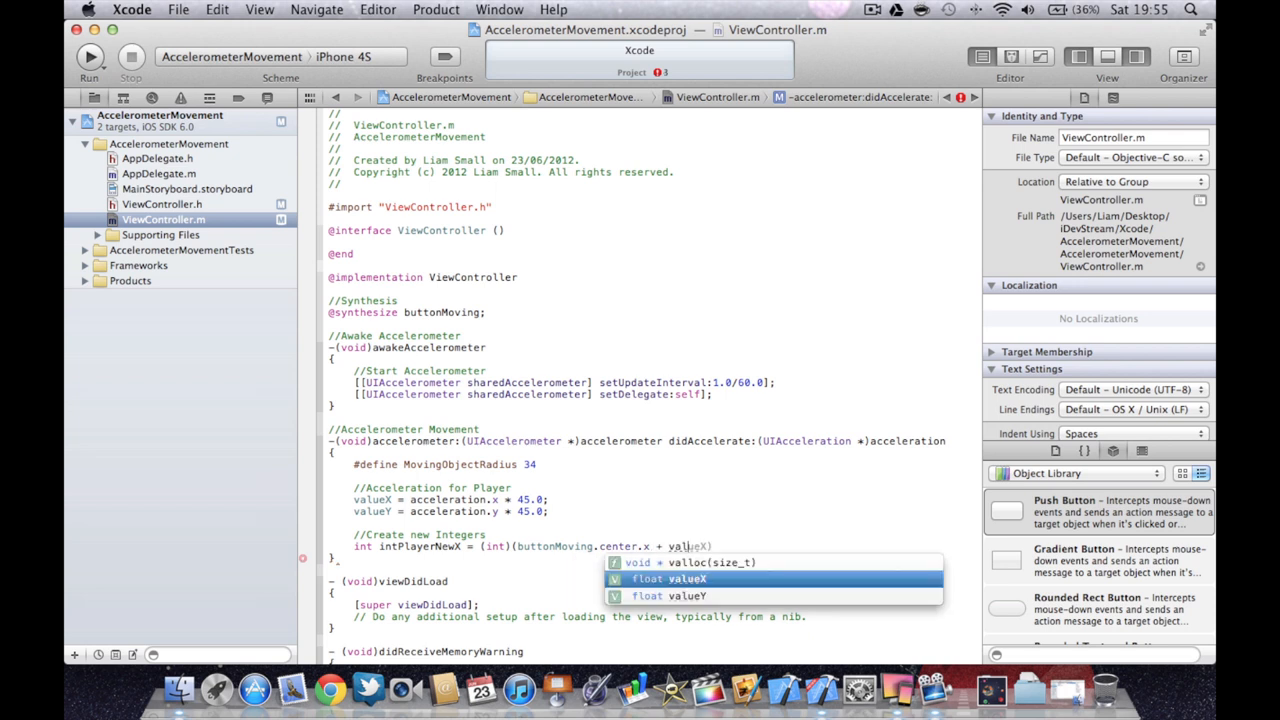
key("return")
type("int intPlayer")
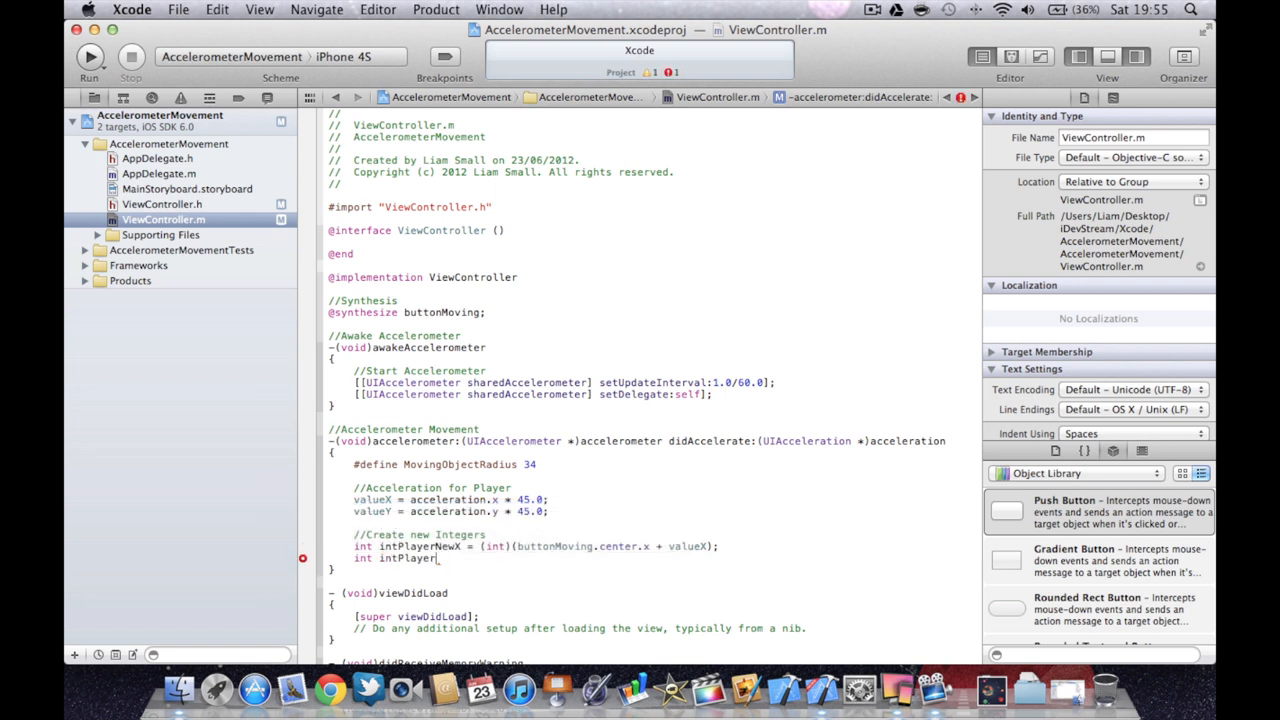
Write int intPlayerNewY = (int)(buttonMoving.center.y + valueY); and start a '//Position Validation' comment.
type("NewY = (int")
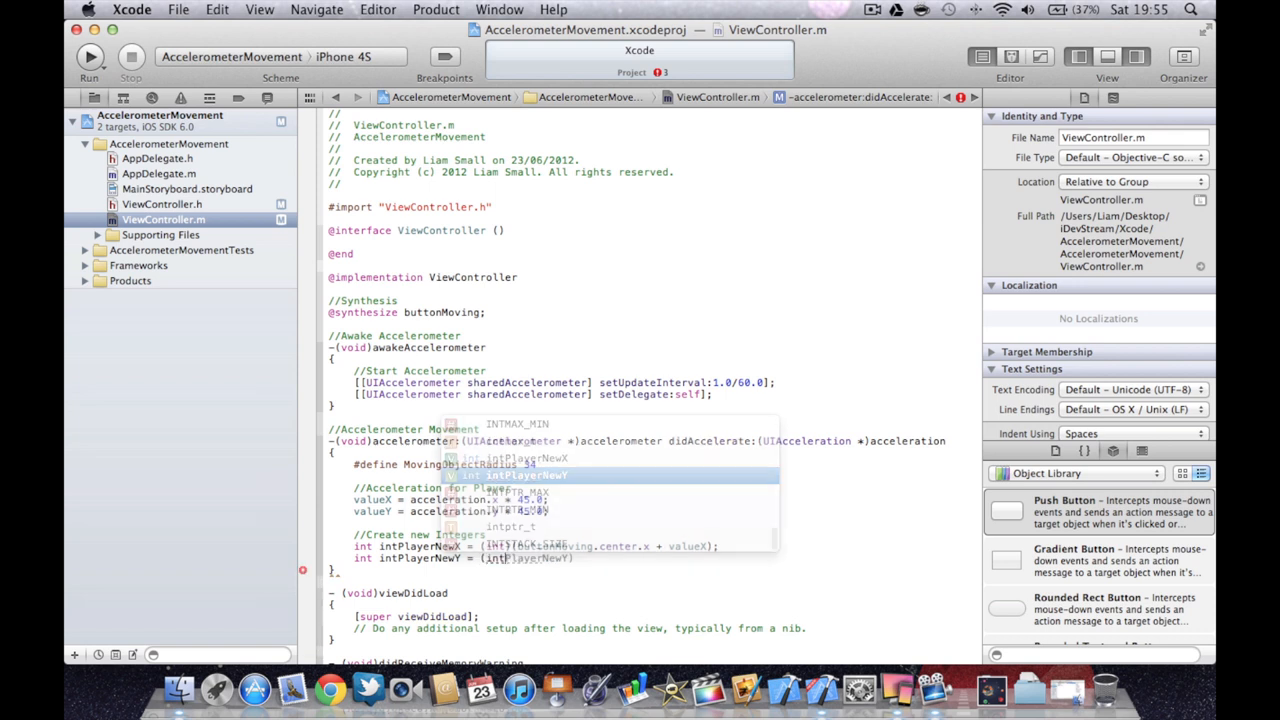
type("i")
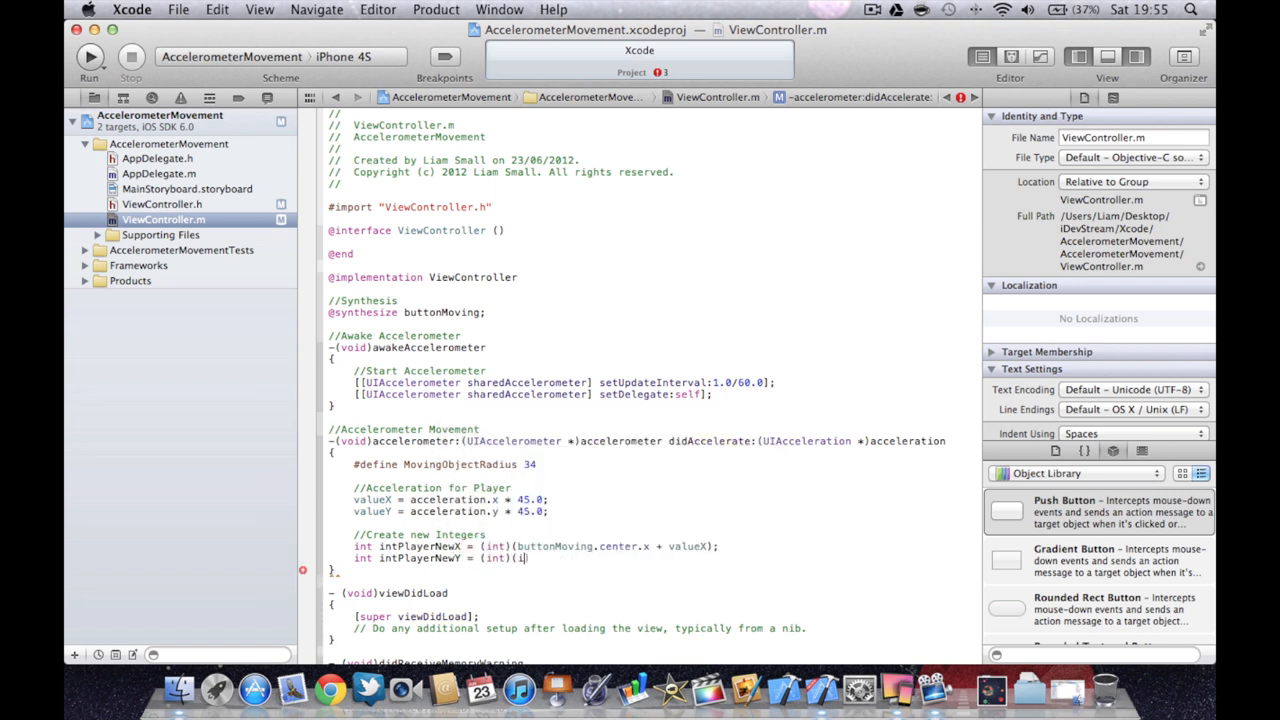
key("backspace")
type("buttonMoving.center.y")
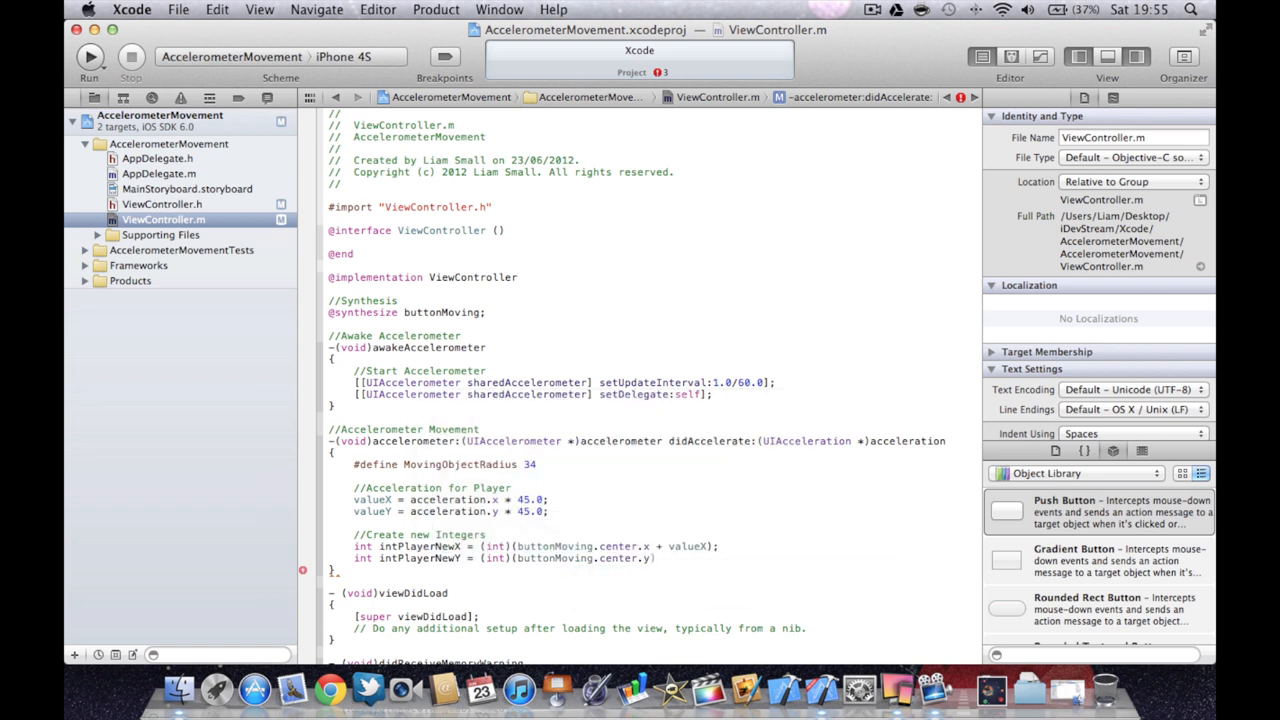
type("valueY")
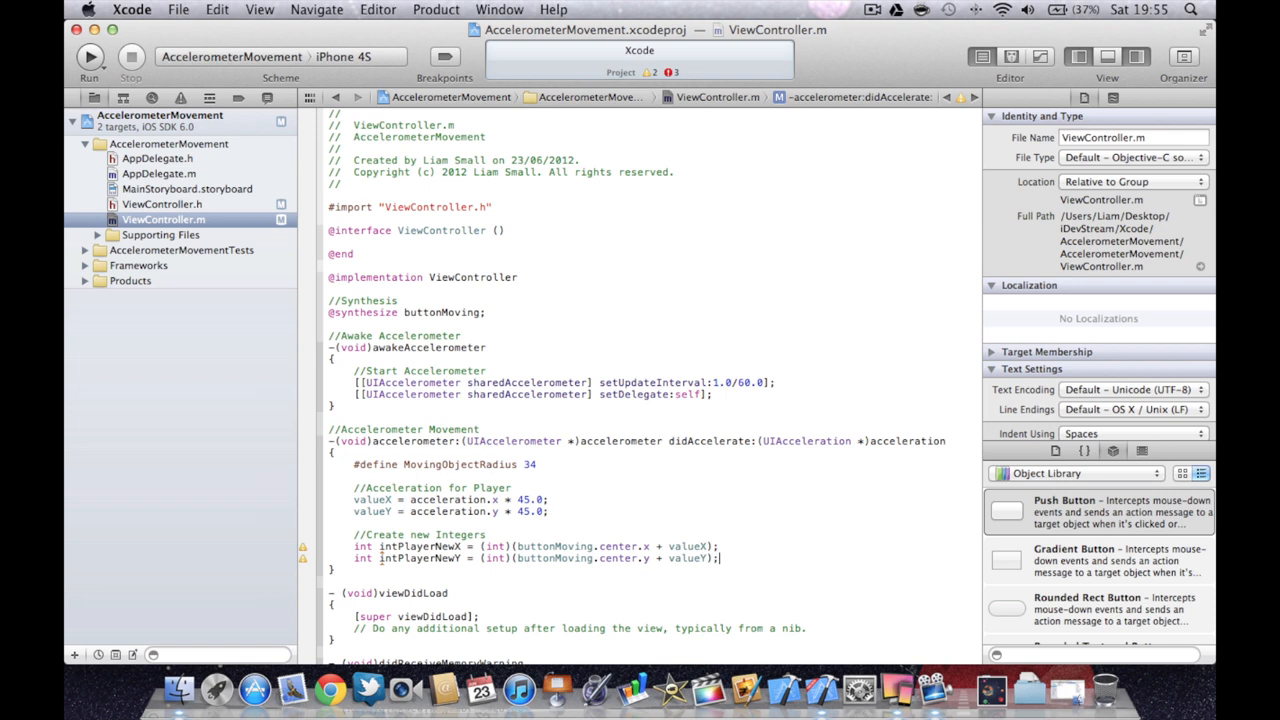
type("//Position Validation")
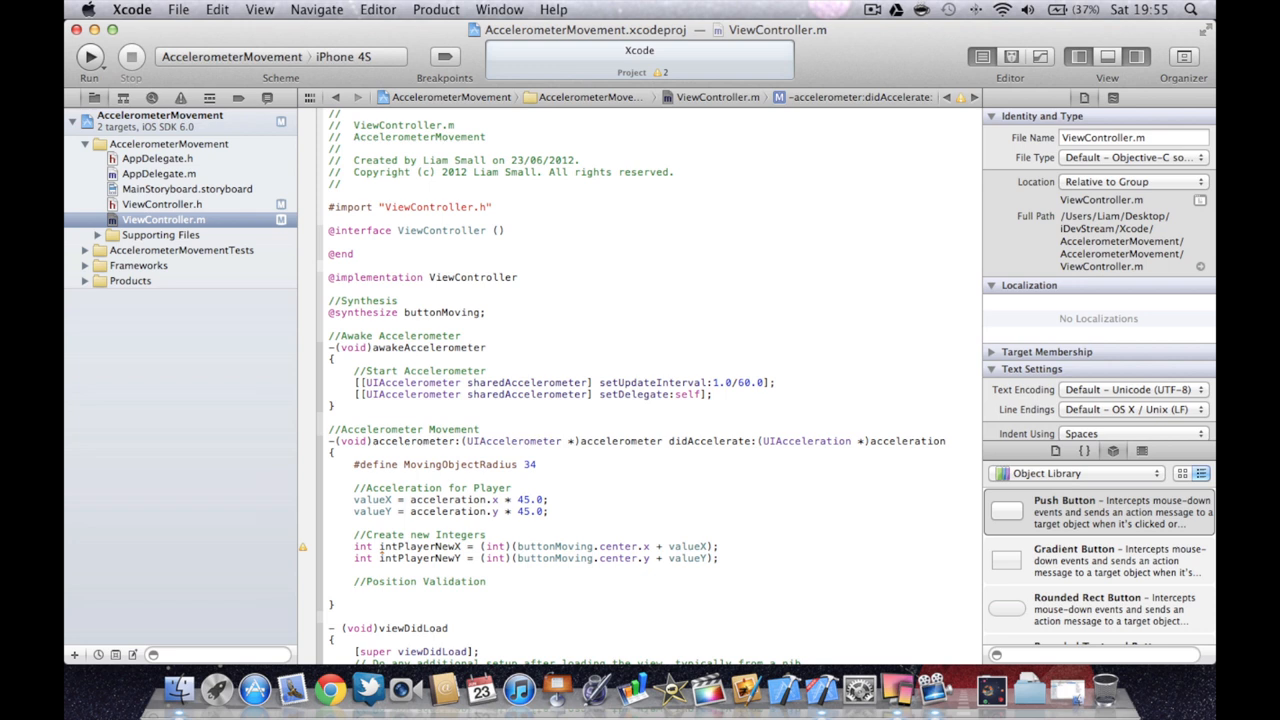
Begin the condition if(intPlayerNewX > under the Position Validation comment.
scroll("down", 3)
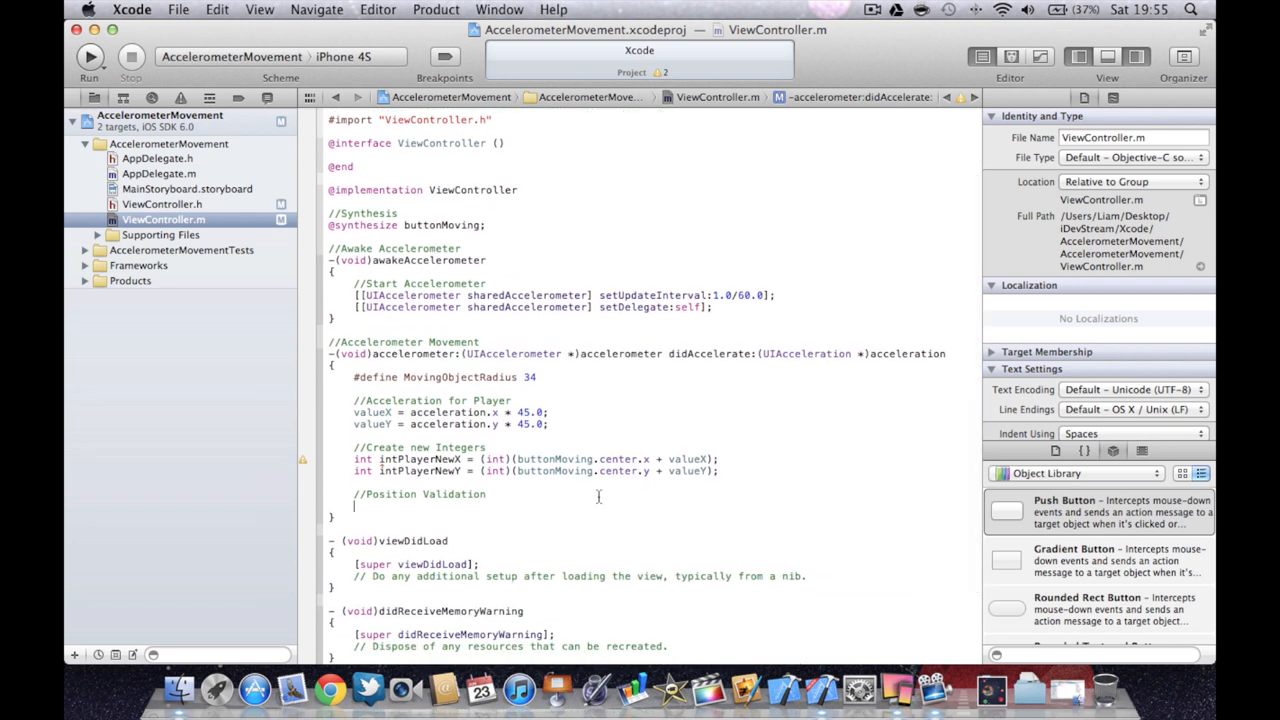
type("if")
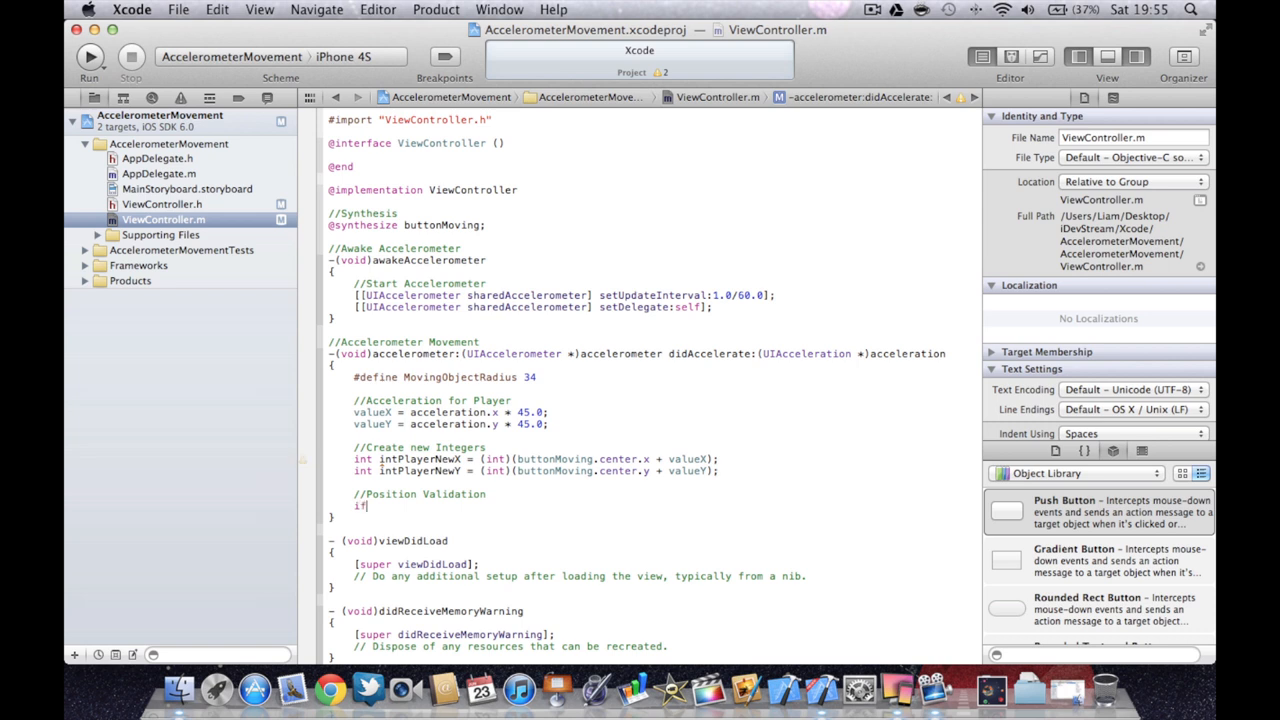
type("(")
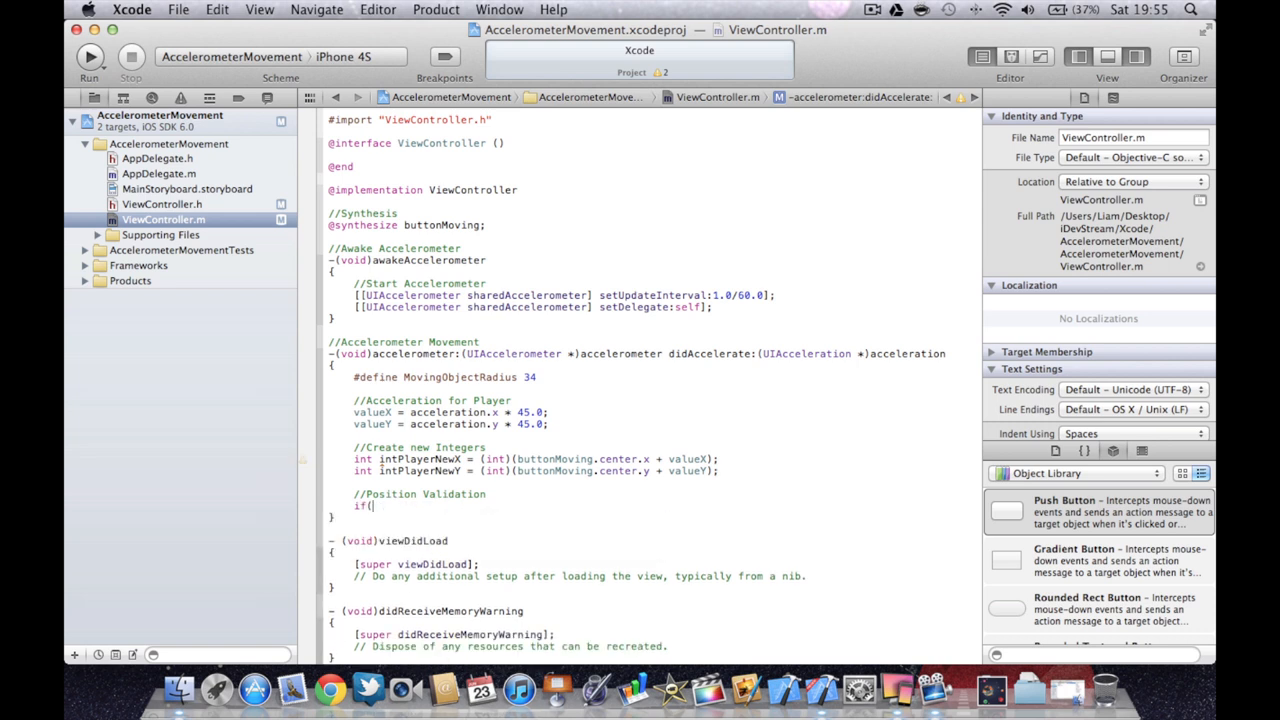
type("intPlayerNewX")
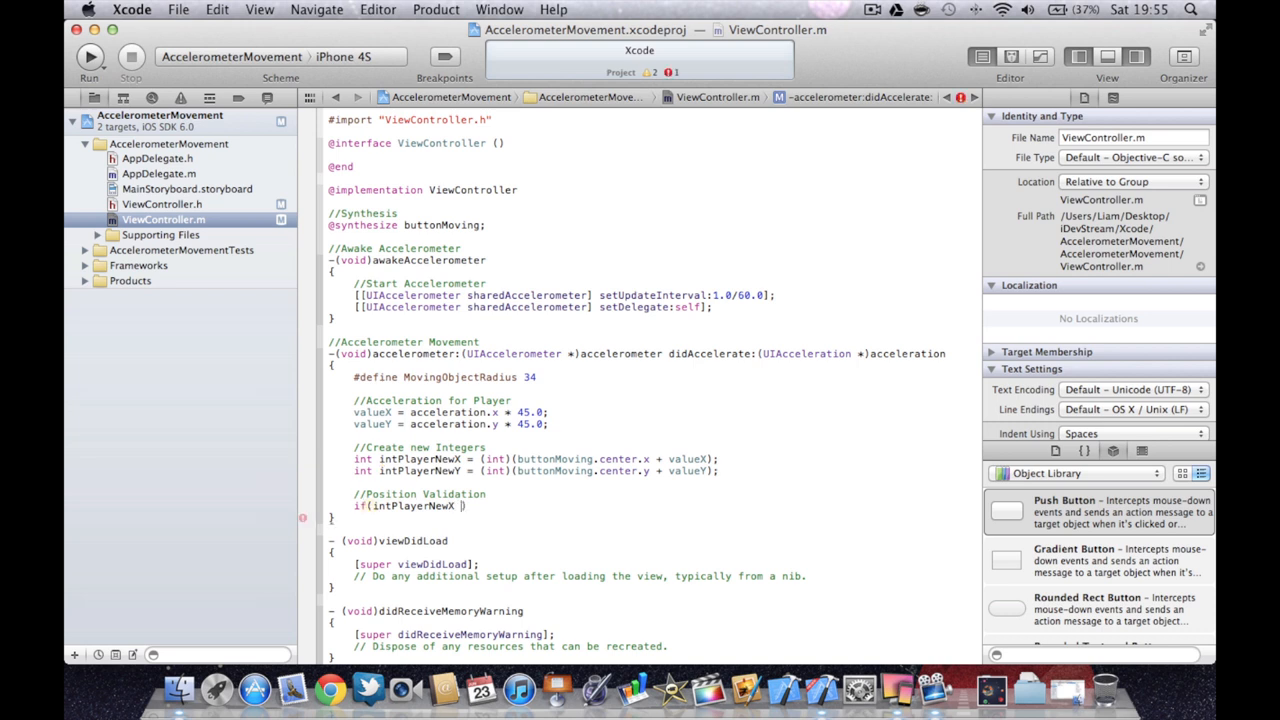
type("> (320 - MovingObjectRadius")
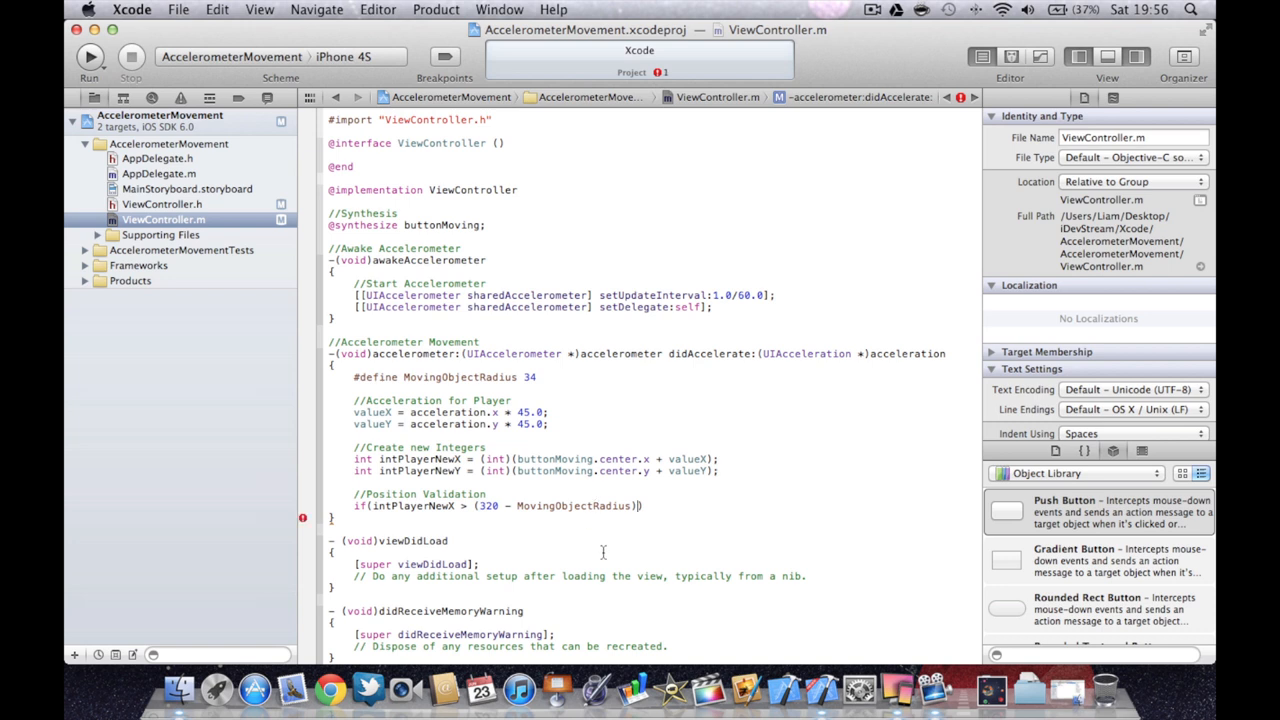
Complete the bound as (320 - MovingObjectRadius), add braces, and copy intPlayerNewX into the body.
double_click(528, 376)
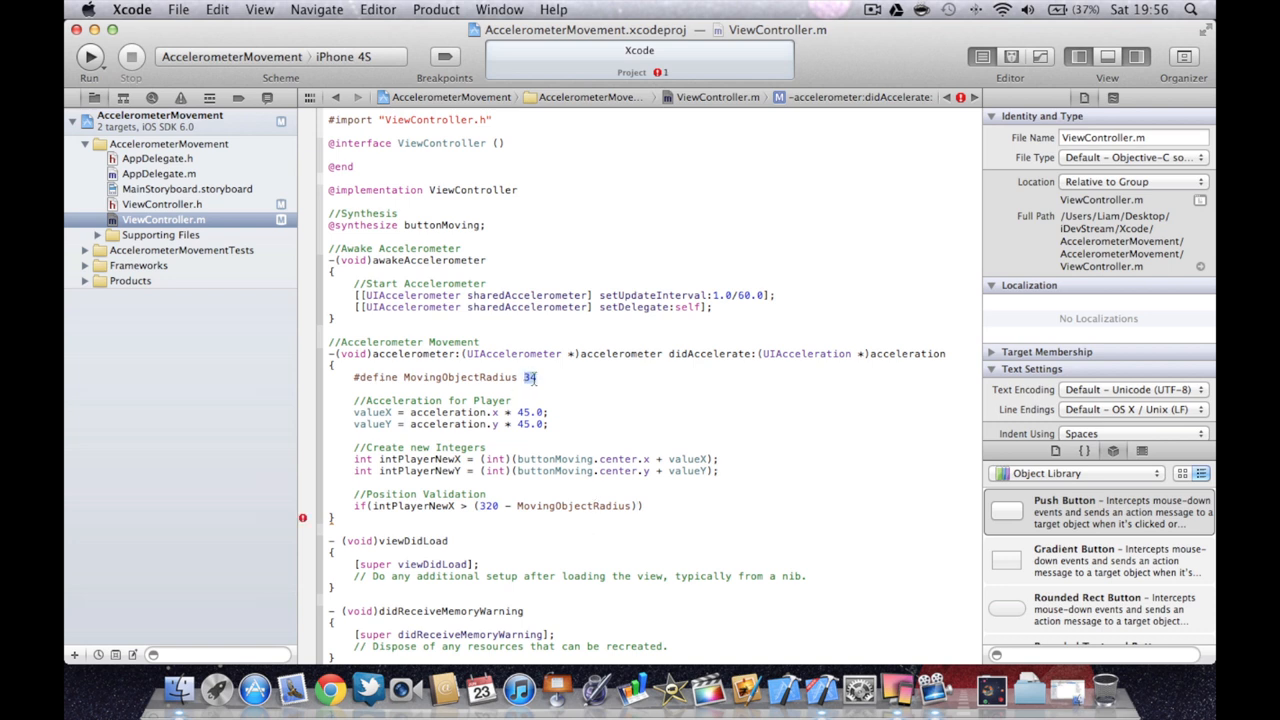
type("56")
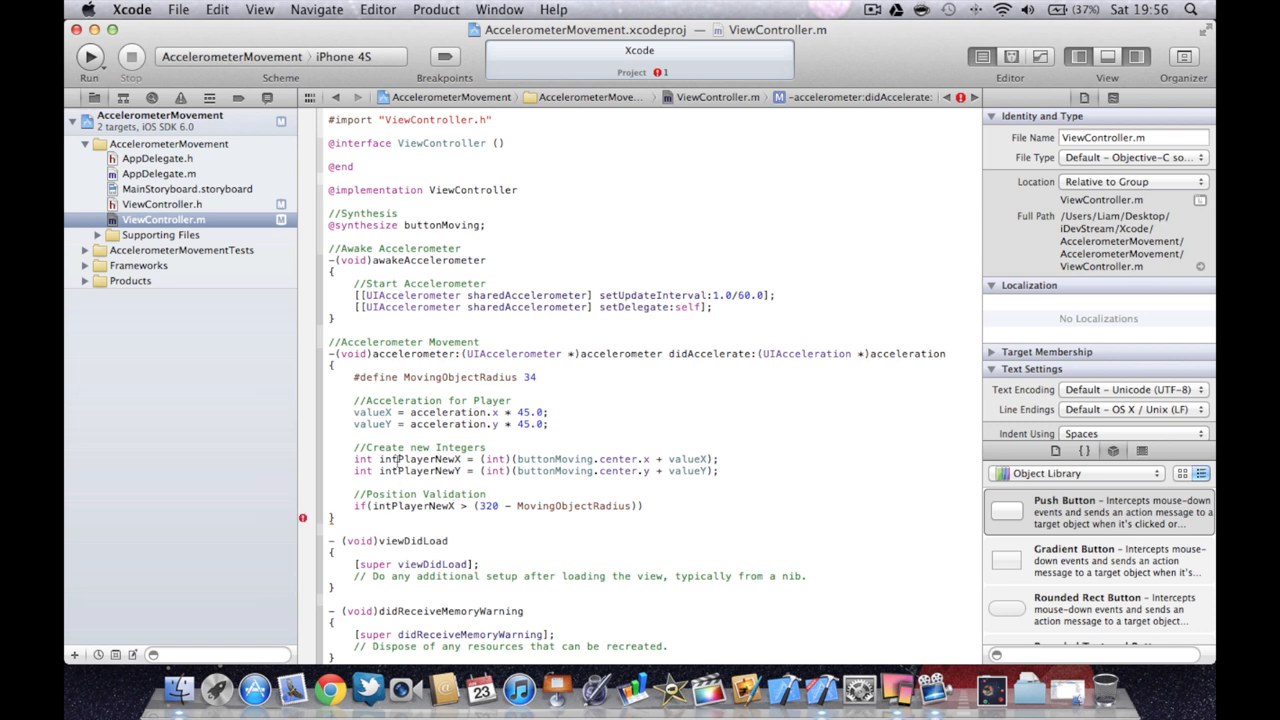
double_click(428, 470)
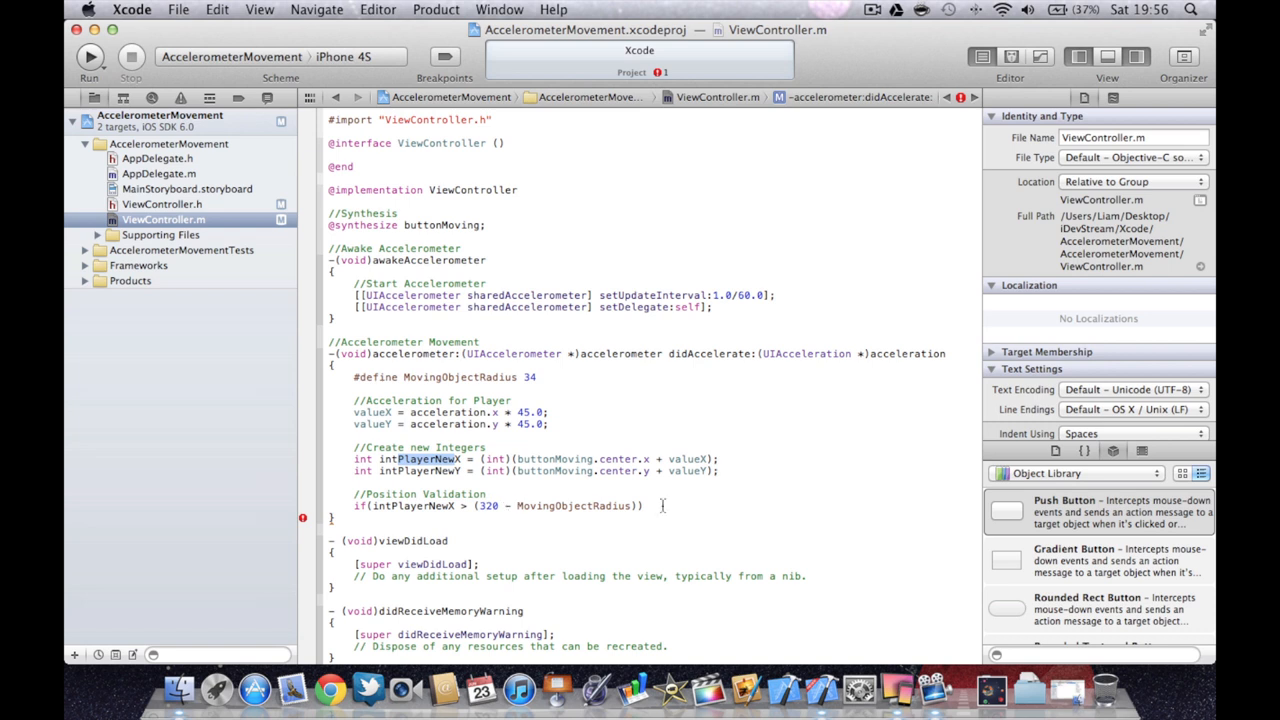
key("Return")
type("intPlayerNewX =")
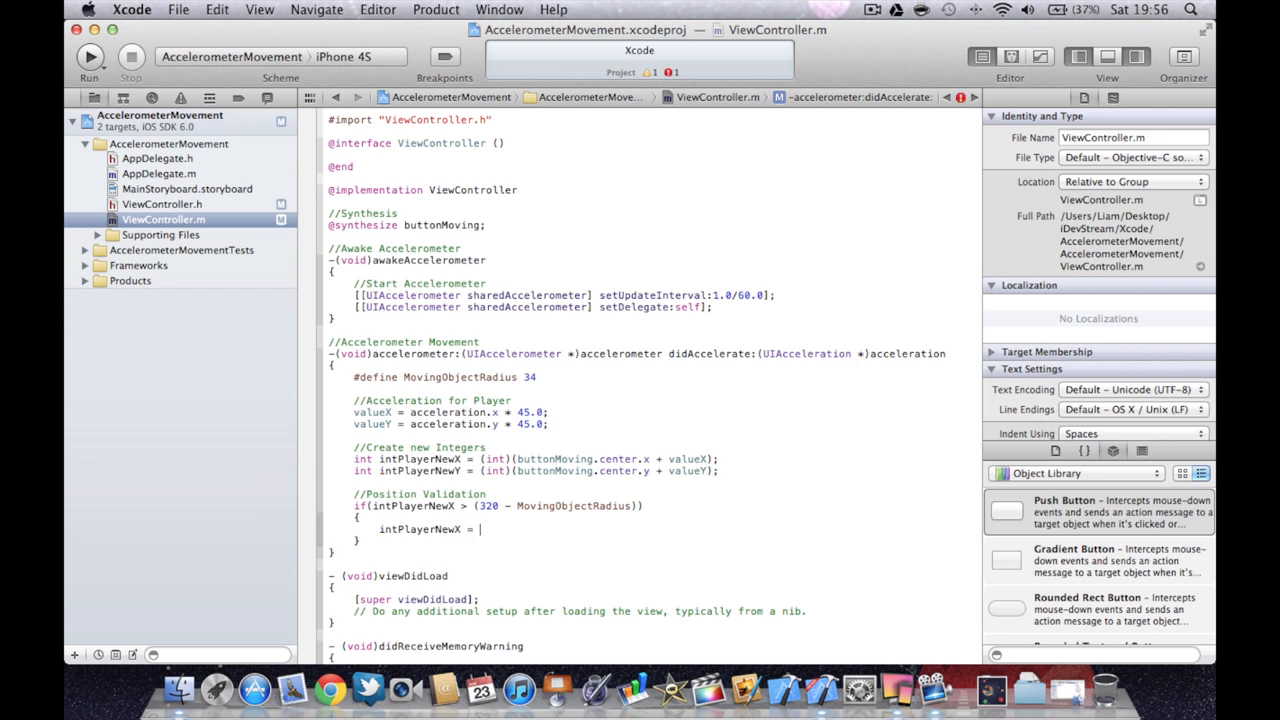
Clamp intPlayerNewX = (320 - MovingObjectRadius); and begin if(intPlayerNewX < (0 + MovingObjectRadius)).
type("(")
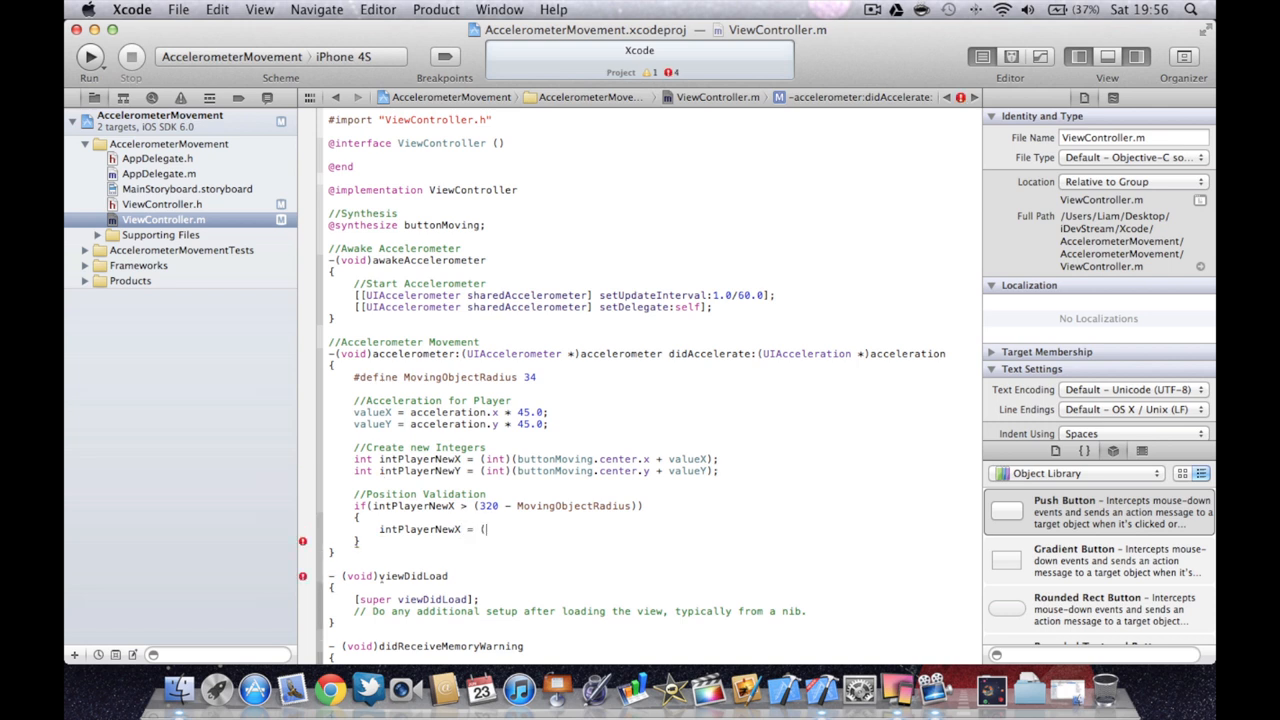
type("320)")
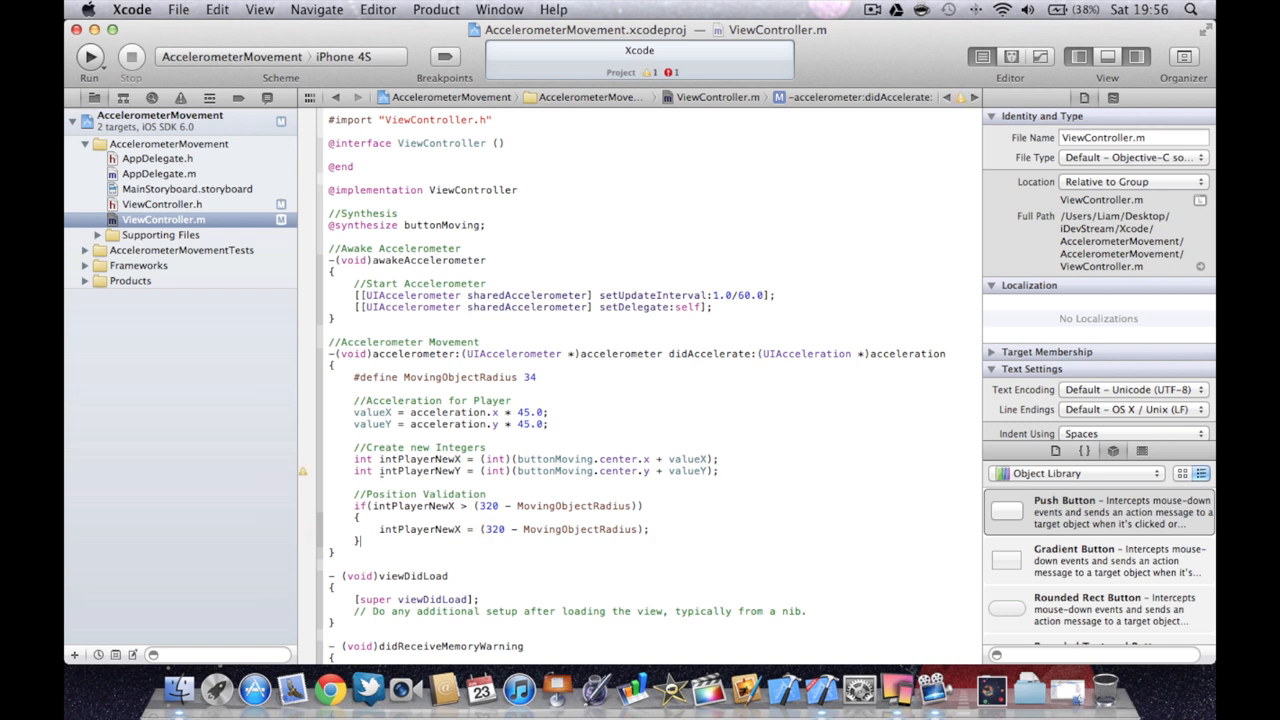
type("i")
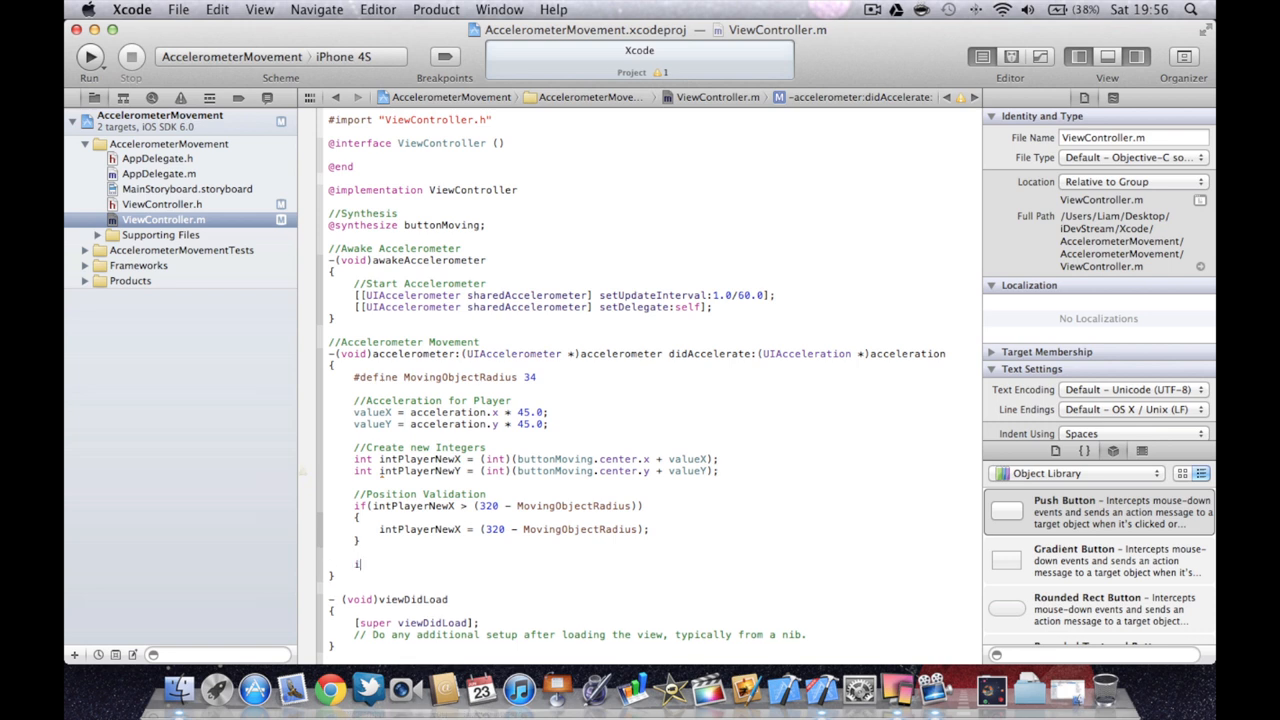
type("f(intPlayerNewX < (0 + MovingObjectRadius")
type("{")
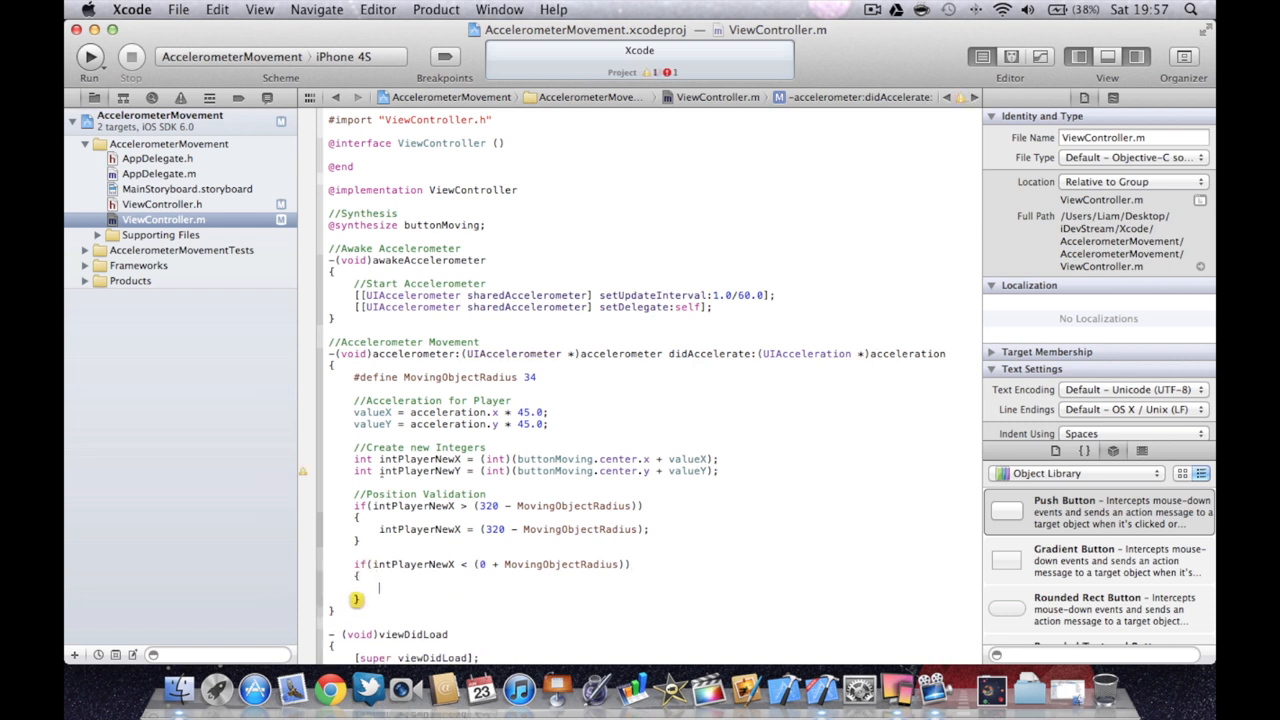
Inside the second if, set intPlayerNewX = (0 + MovingObjectRadius);.
type("intPlayerNewX")
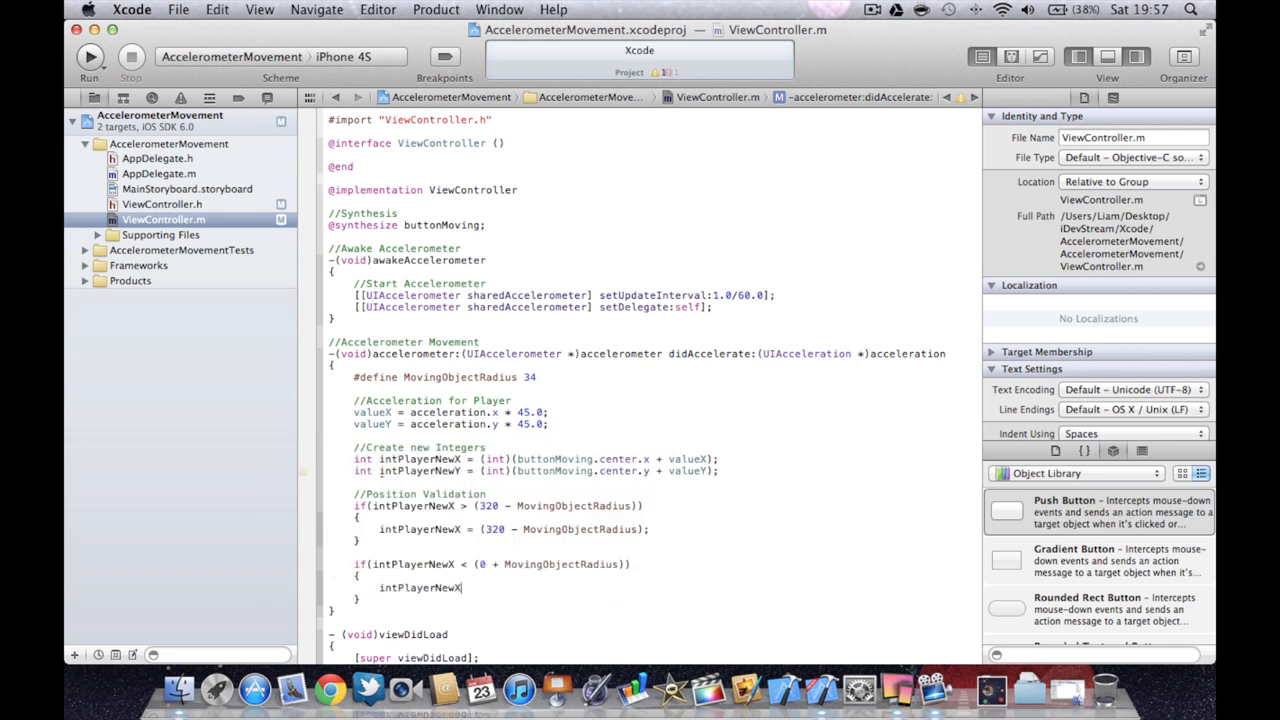
type("= (")
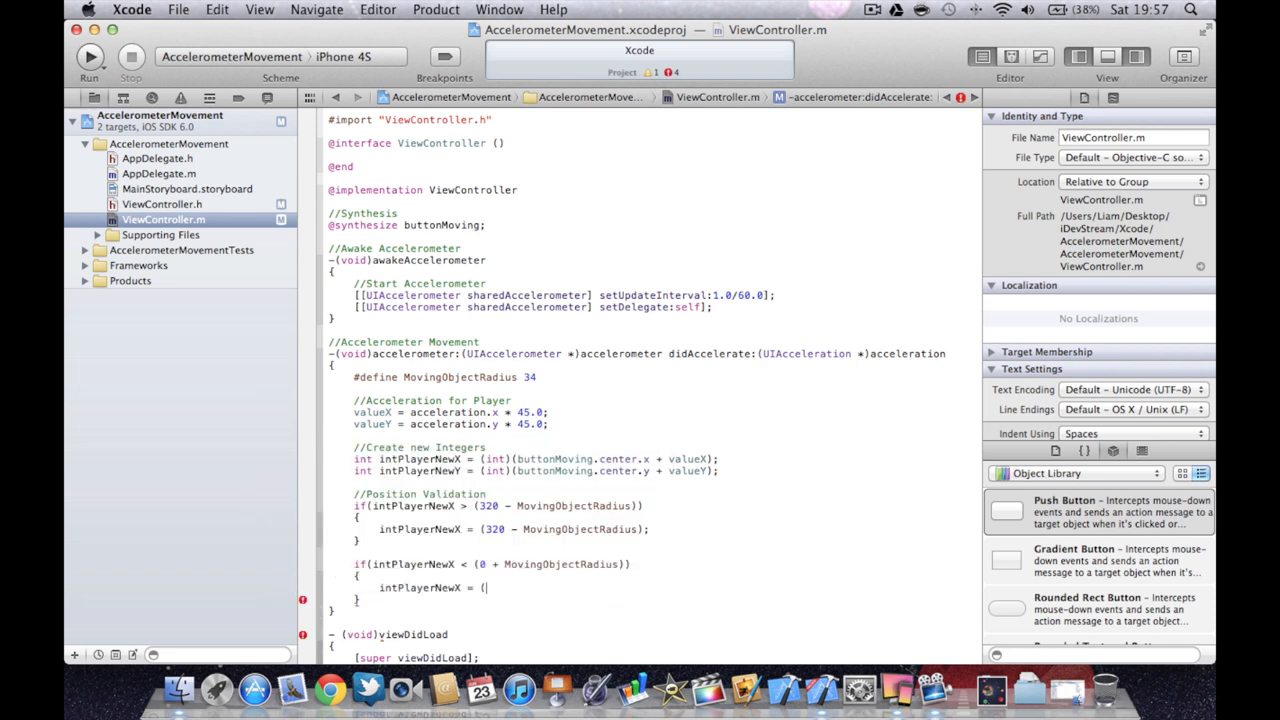
type("0 +")
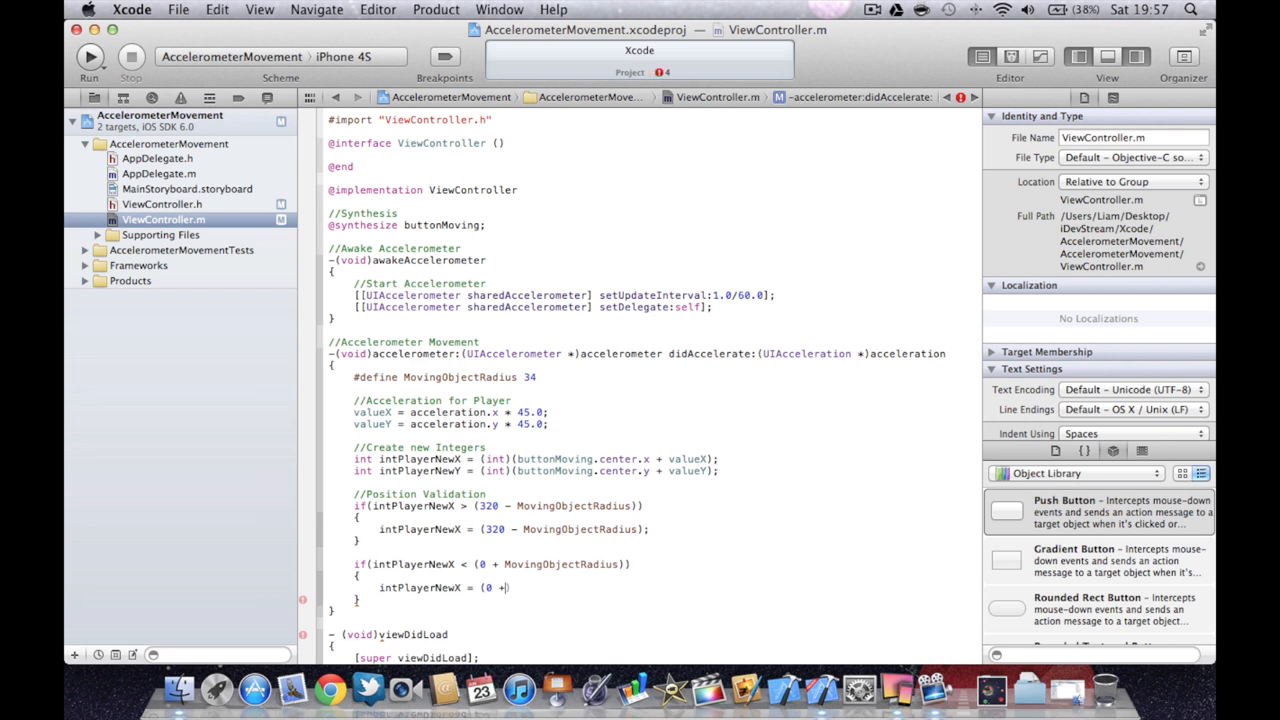
type("MovingObjectRadius)")
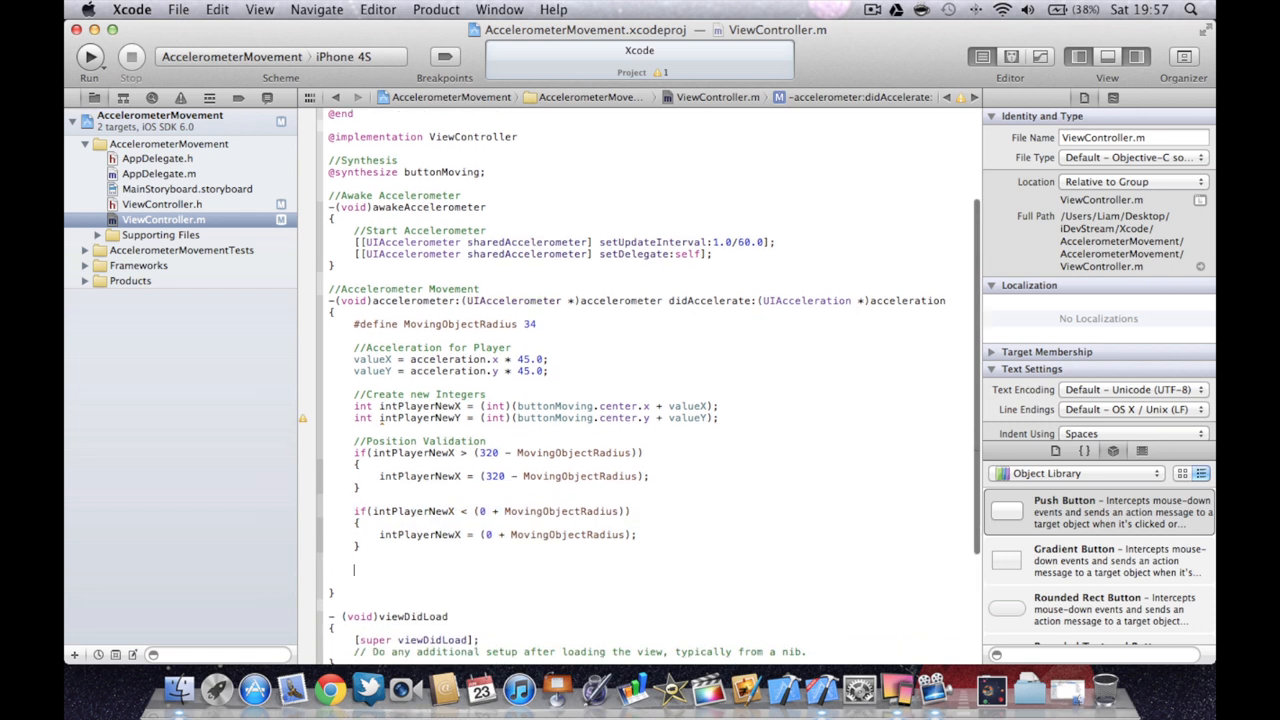
Start the y-axis check if(intPlayerNewY > (480 - MovingObjectRadius)) using autocomplete.
type("if(intPlayerNewY >")
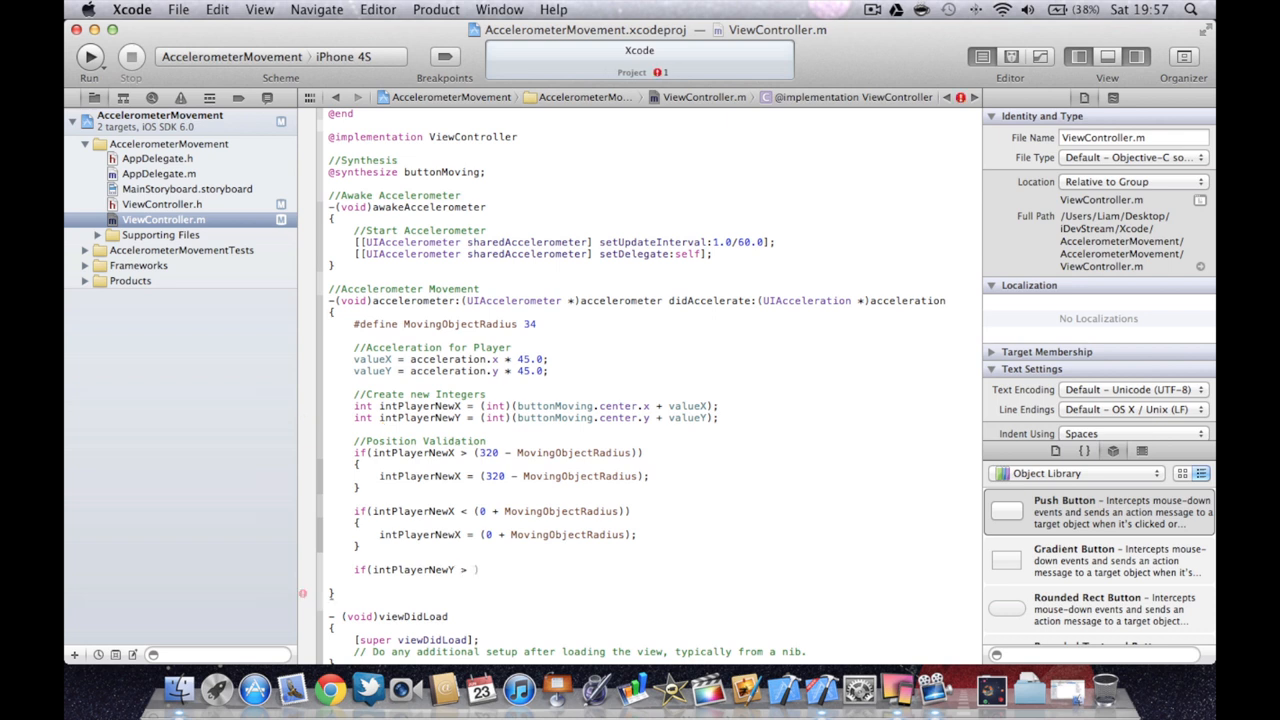
type("(480")
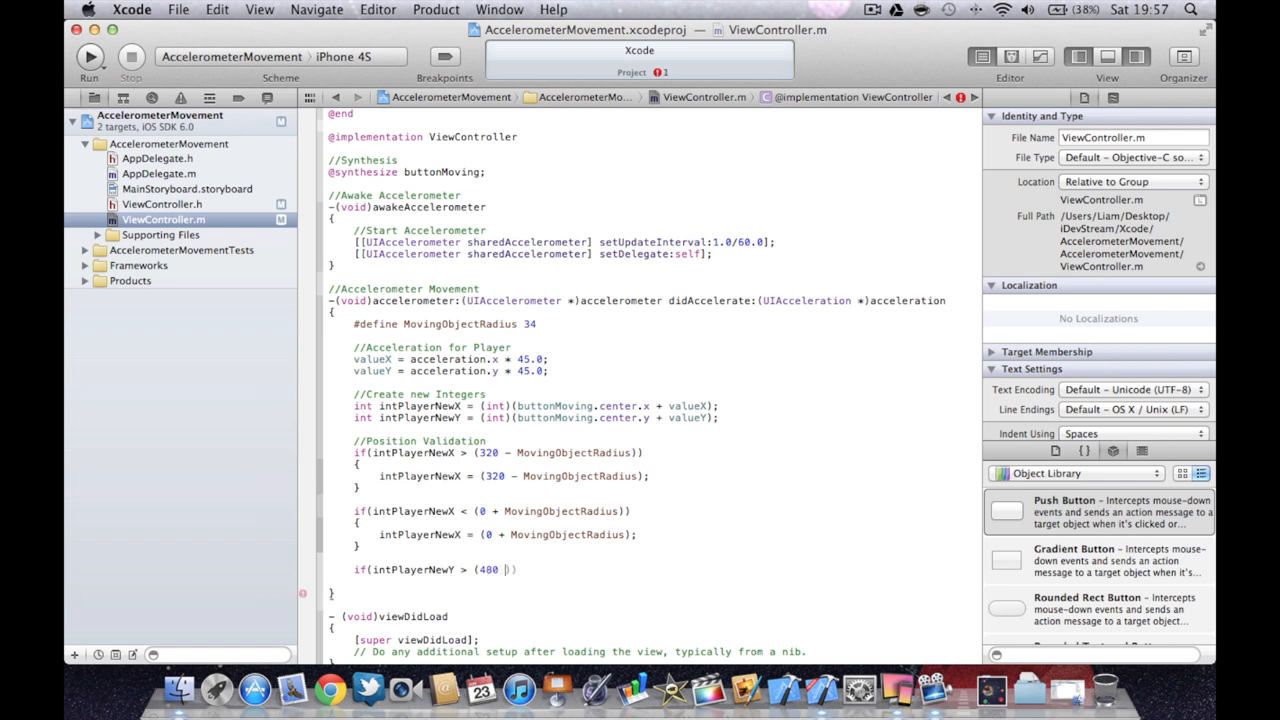
type("P")
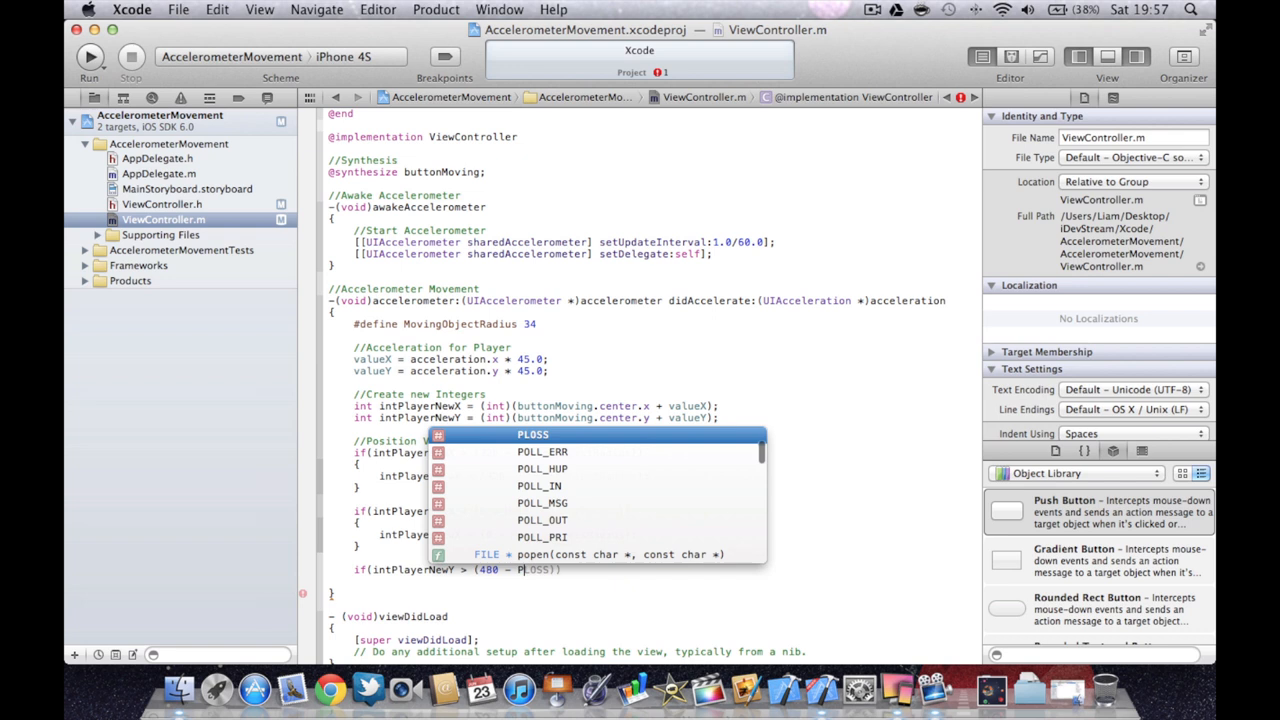